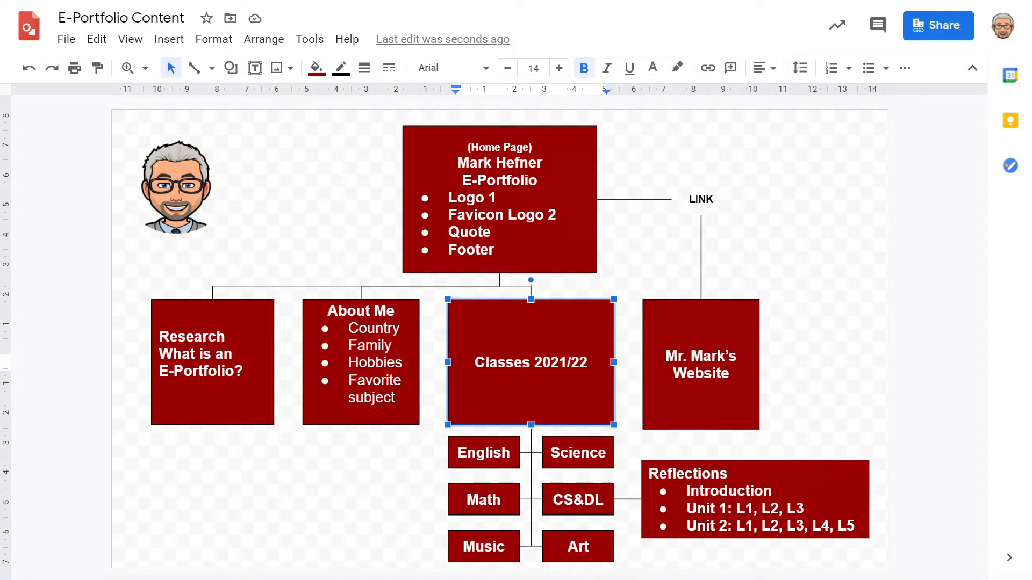
{"action": "mouse_move", "coordinate": [440, 138]}
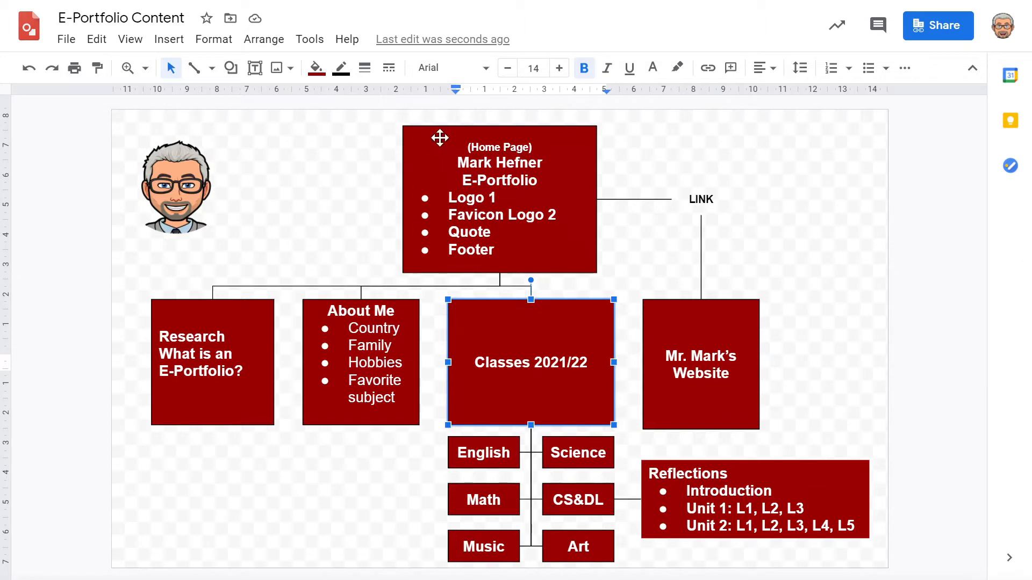
{"action": "mouse_move", "coordinate": [566, 191]}
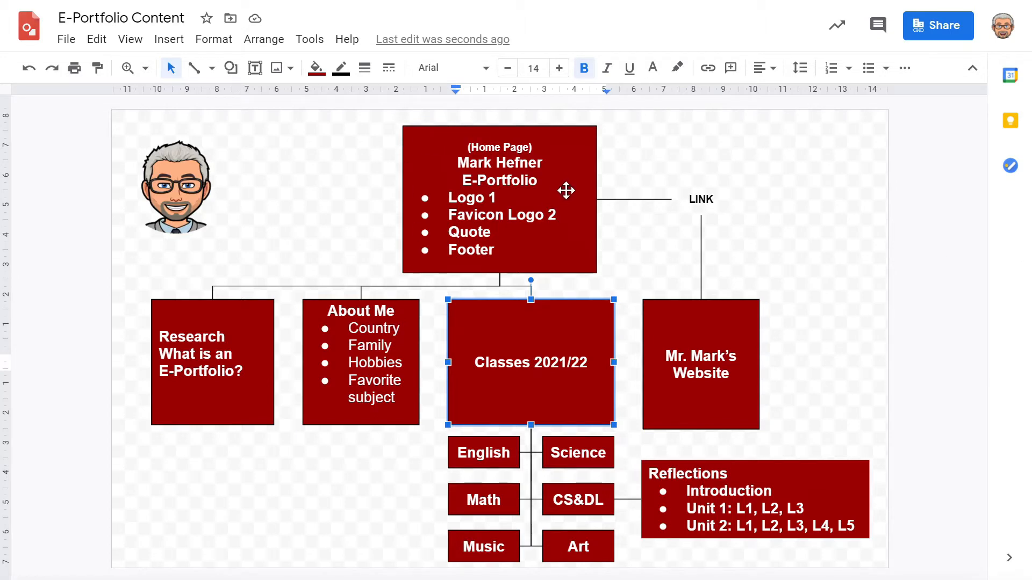
{"action": "mouse_move", "coordinate": [566, 190]}
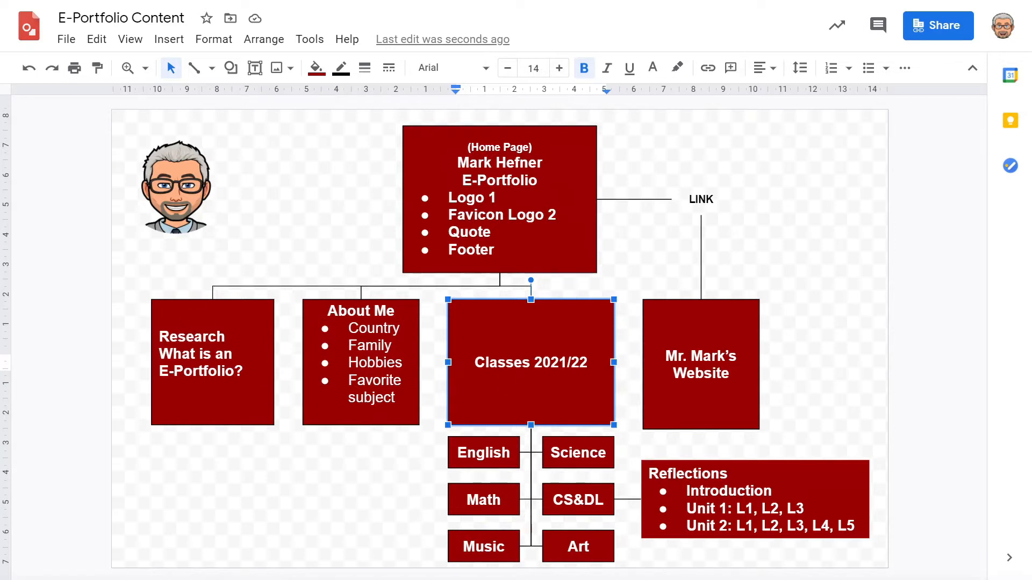
{"action": "mouse_move", "coordinate": [745, 407]}
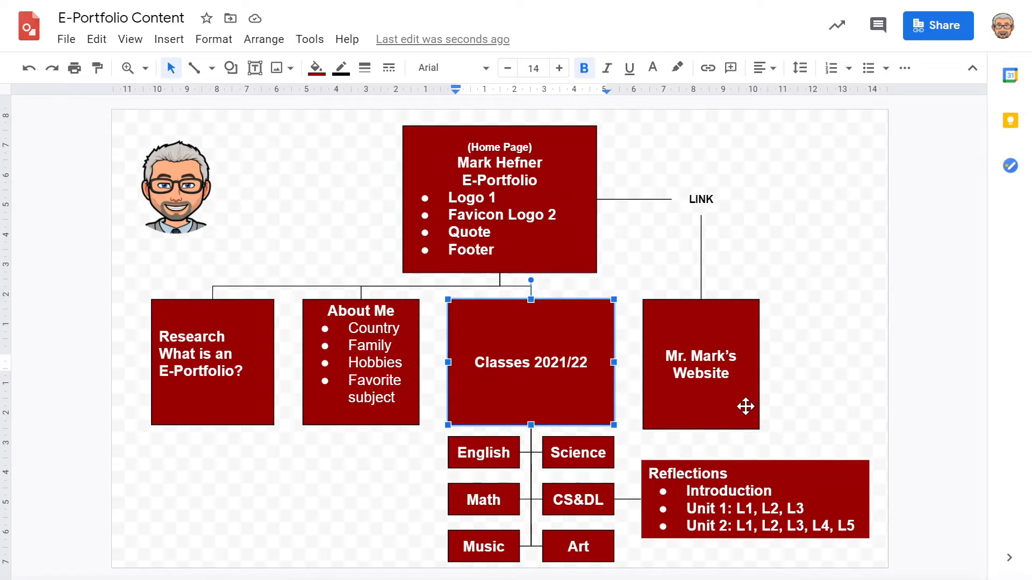
{"action": "mouse_move", "coordinate": [755, 406]}
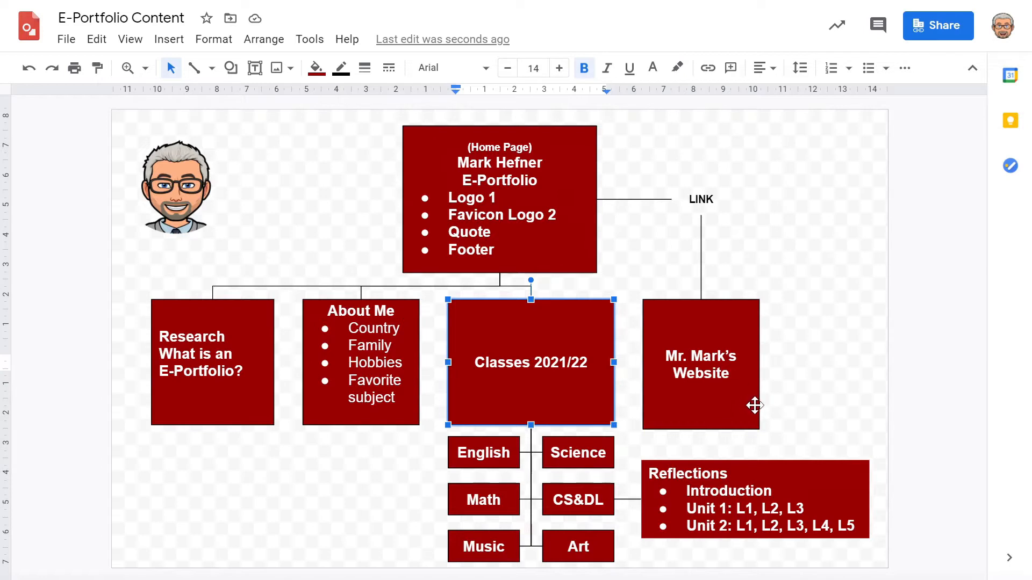
{"action": "mouse_move", "coordinate": [755, 405]}
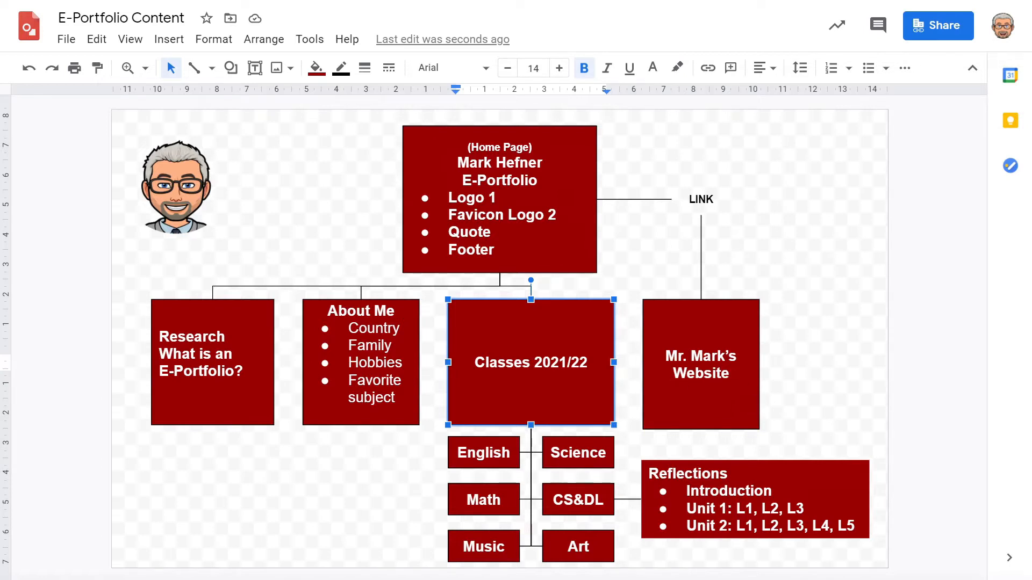
{"action": "mouse_move", "coordinate": [507, 440]}
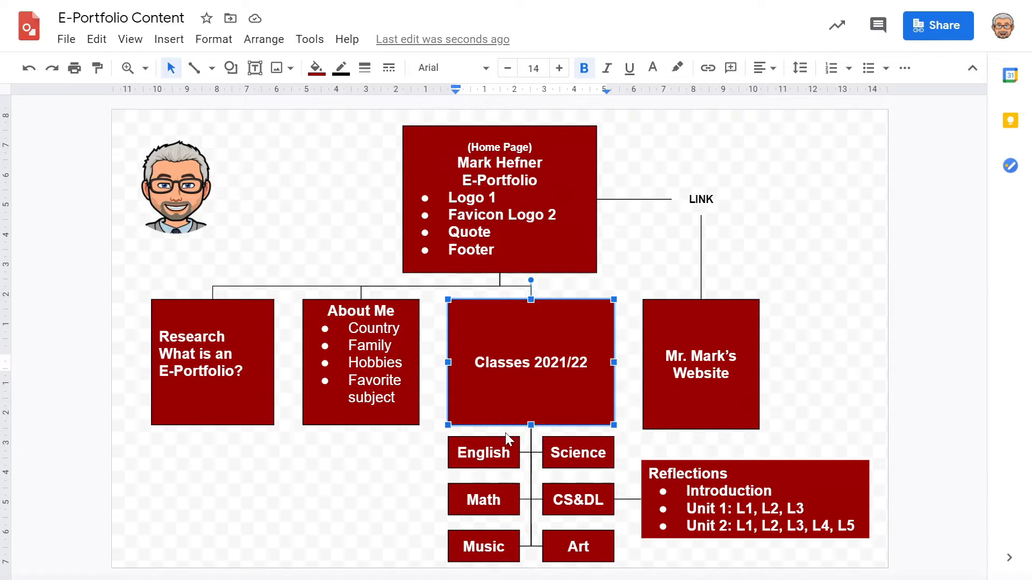
{"action": "mouse_move", "coordinate": [408, 478]}
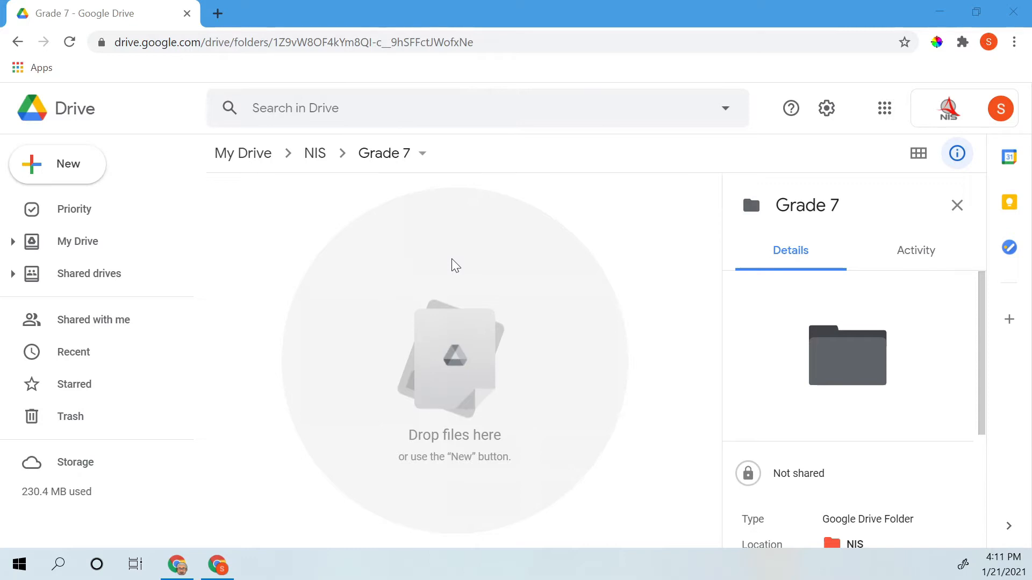
{"action": "mouse_move", "coordinate": [485, 266]}
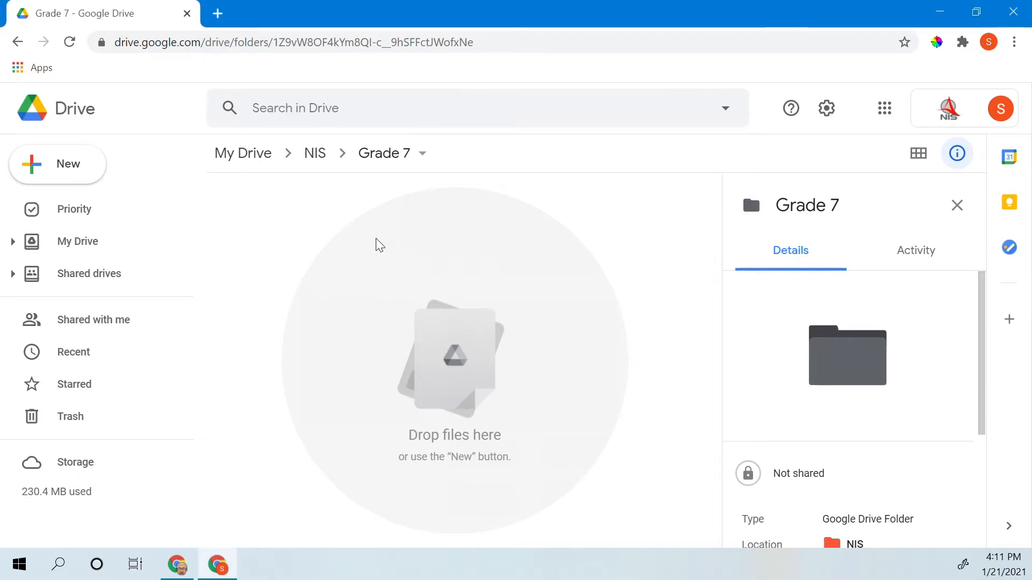
- Create a new Google Site from the Grade 7 Drive folder's More menu
{"action": "right_click", "coordinate": [378, 244]}
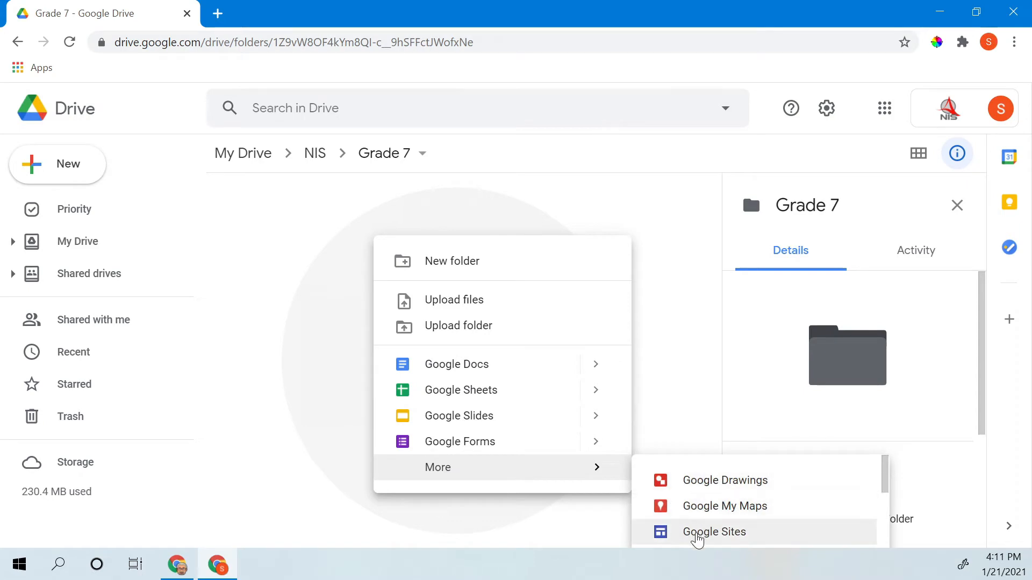
{"action": "left_click", "coordinate": [713, 531]}
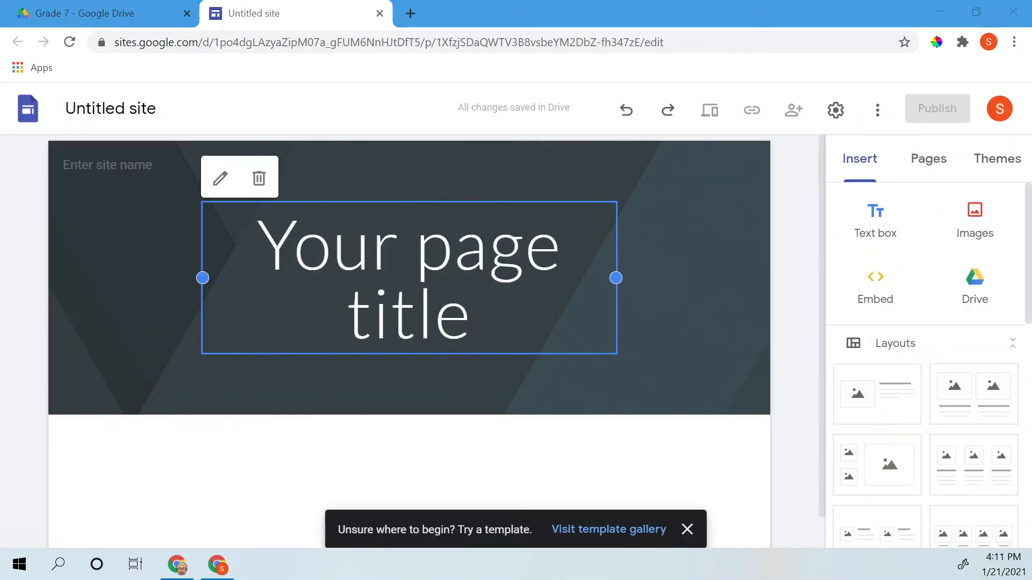
- Name the site 'Mark Hefner E-Portfolio' and return to the Grade 7 Drive tab
{"action": "left_click", "coordinate": [686, 530]}
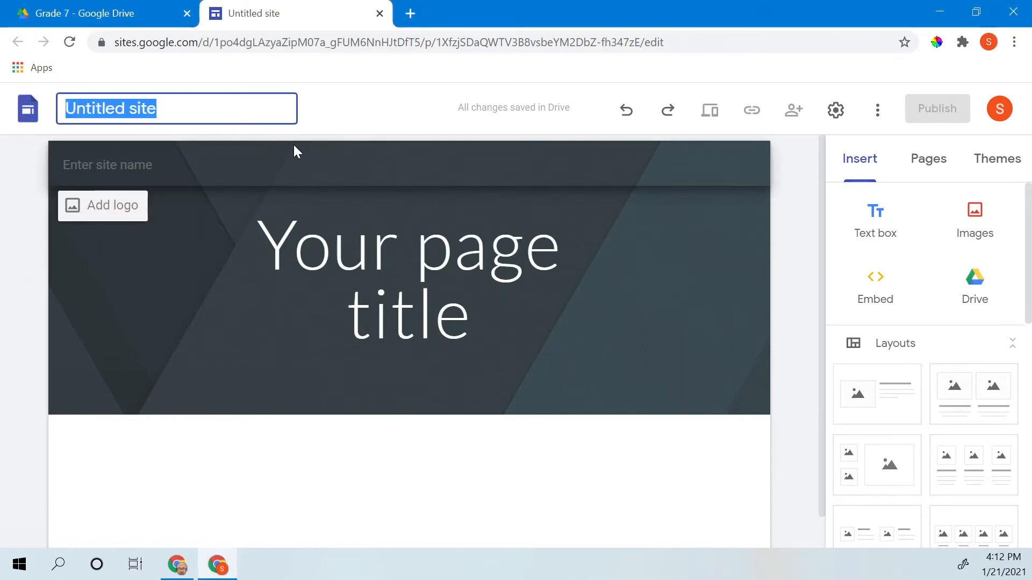
{"action": "type", "text": "M"}
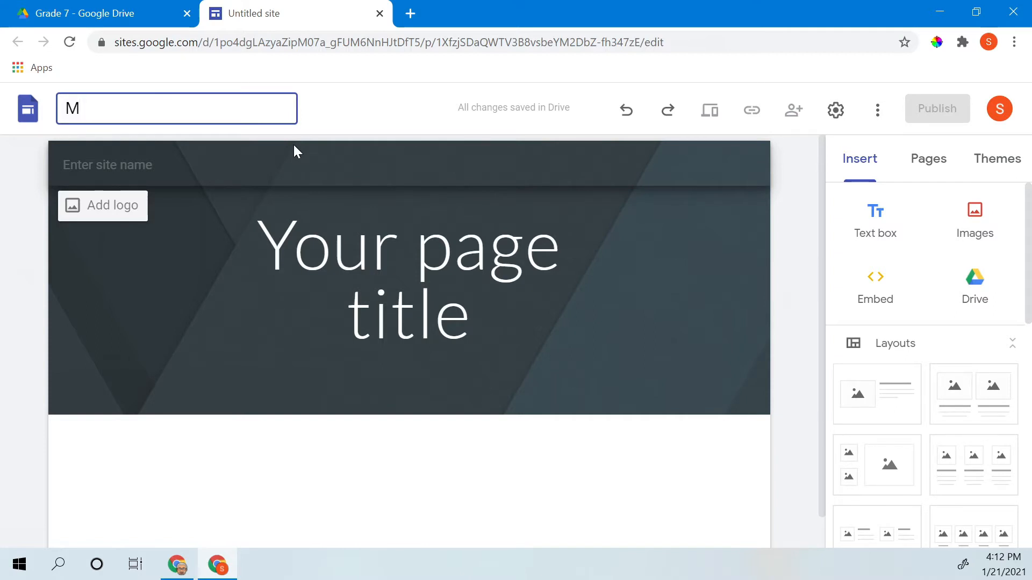
{"action": "type", "text": "ark Hefner E-Portfolio"}
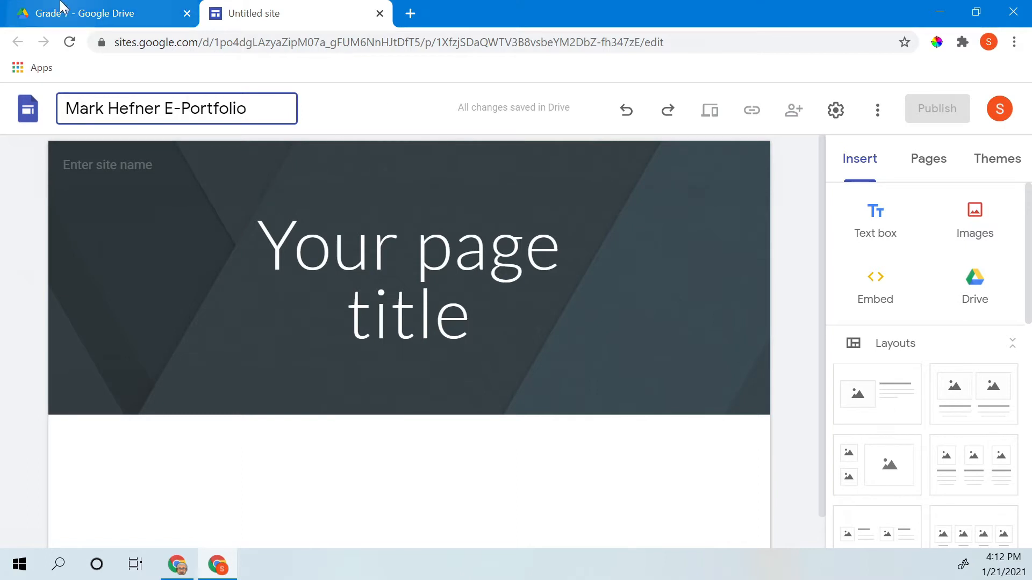
{"action": "left_click", "coordinate": [99, 13]}
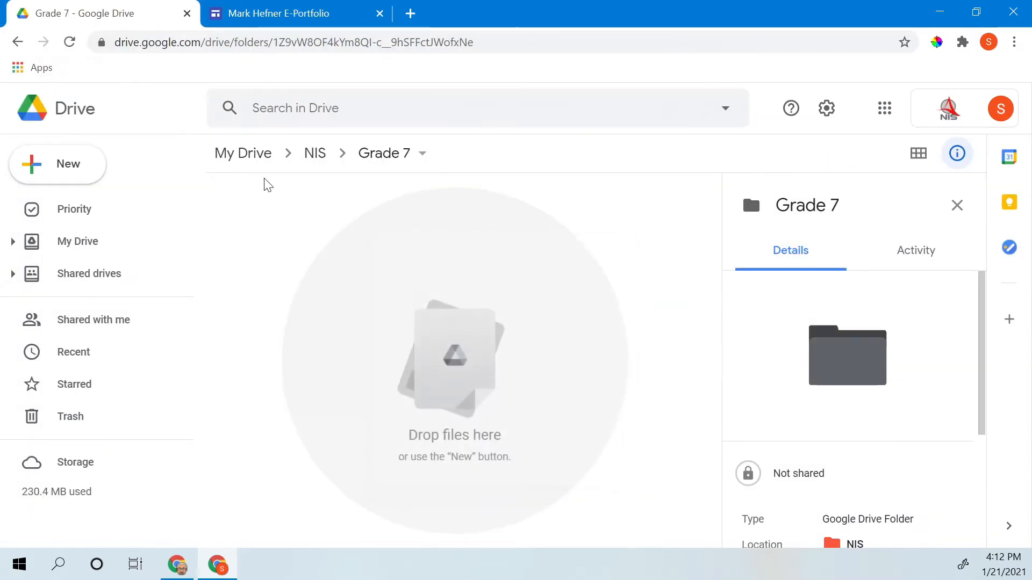
{"action": "mouse_move", "coordinate": [355, 322]}
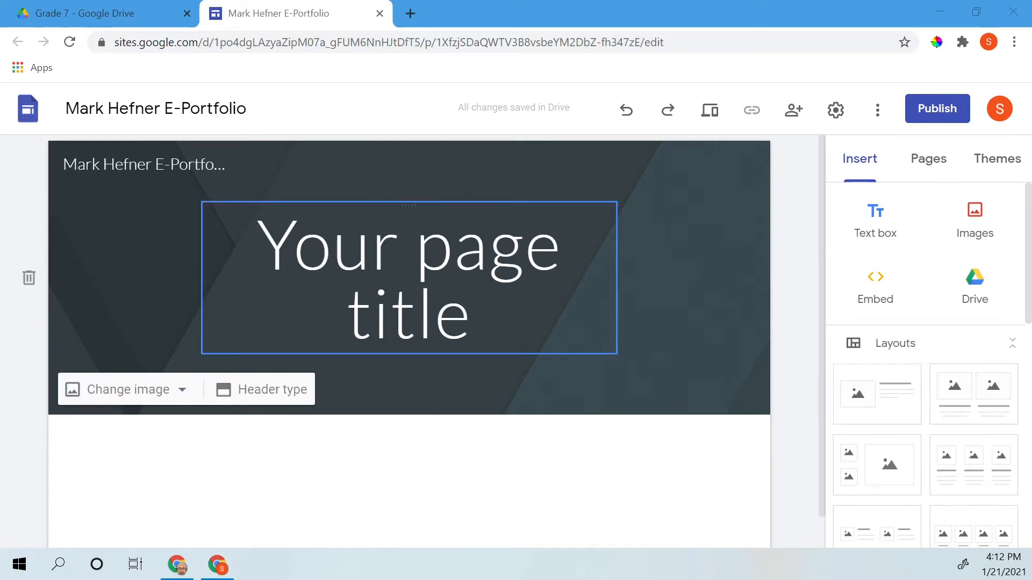
- Title the home page 'Mark Hefner' with a small centred 'E-Portfolio' subtitle
{"action": "type", "text": "Mark Hefne"}
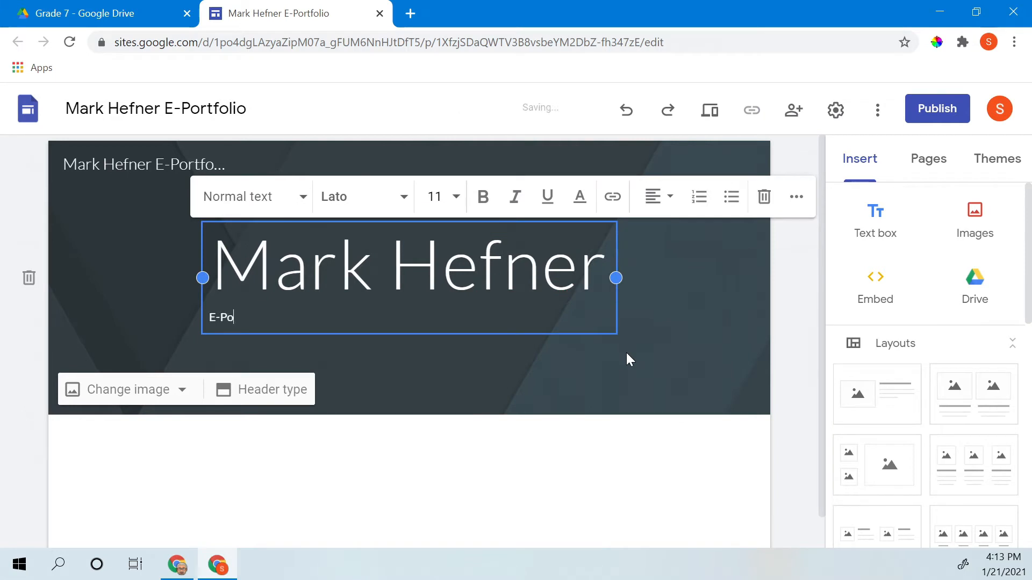
{"action": "type", "text": "rtfolio"}
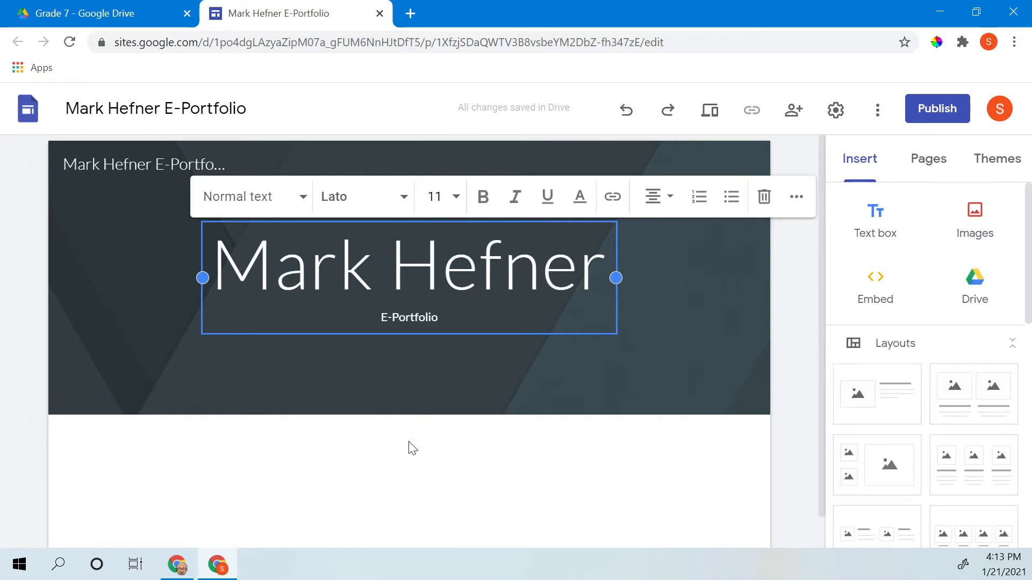
{"action": "scroll", "scroll_direction": "down", "scroll_amount": 3}
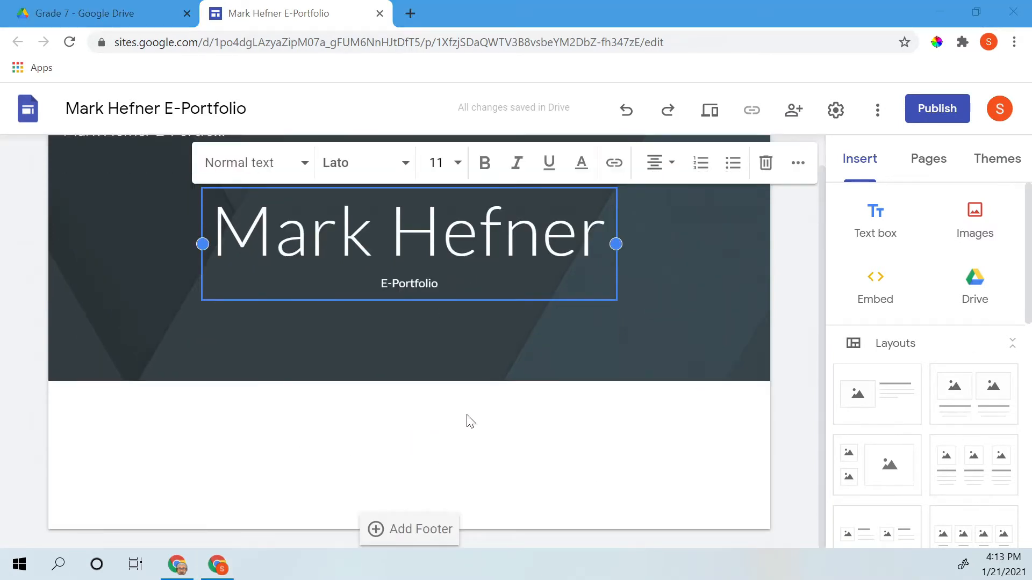
{"action": "mouse_move", "coordinate": [518, 419]}
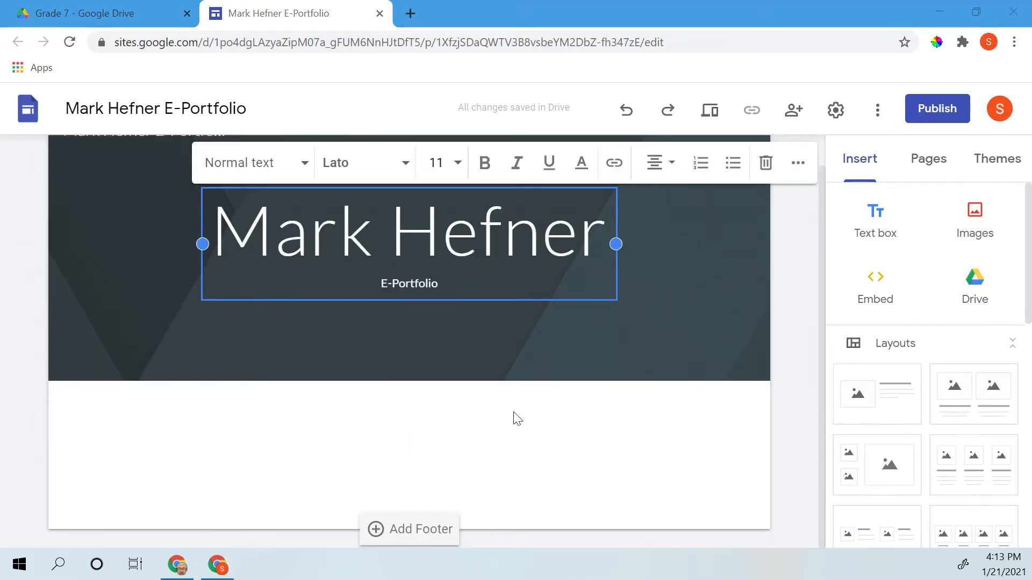
{"action": "mouse_move", "coordinate": [409, 529]}
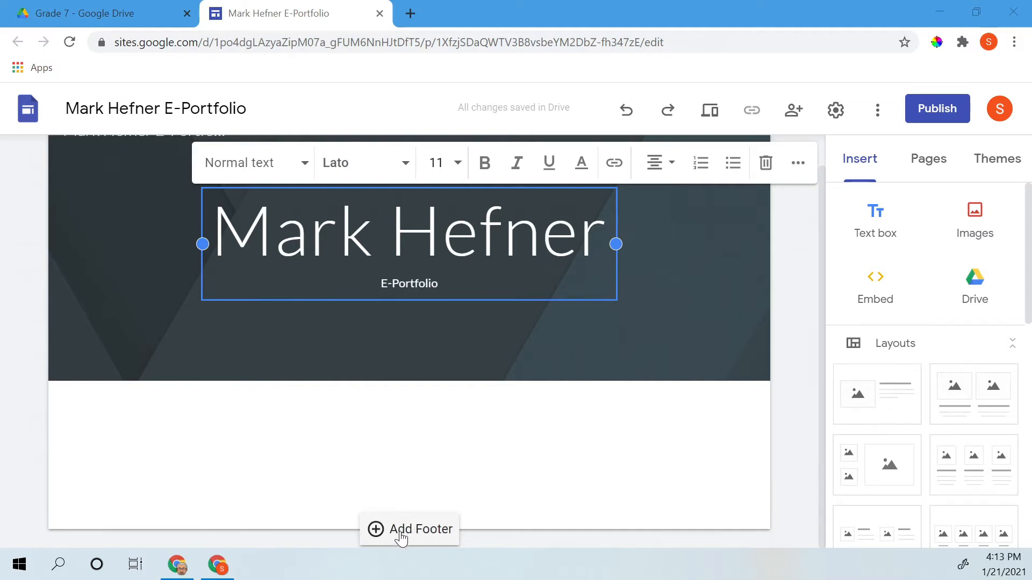
{"action": "left_click", "coordinate": [409, 529]}
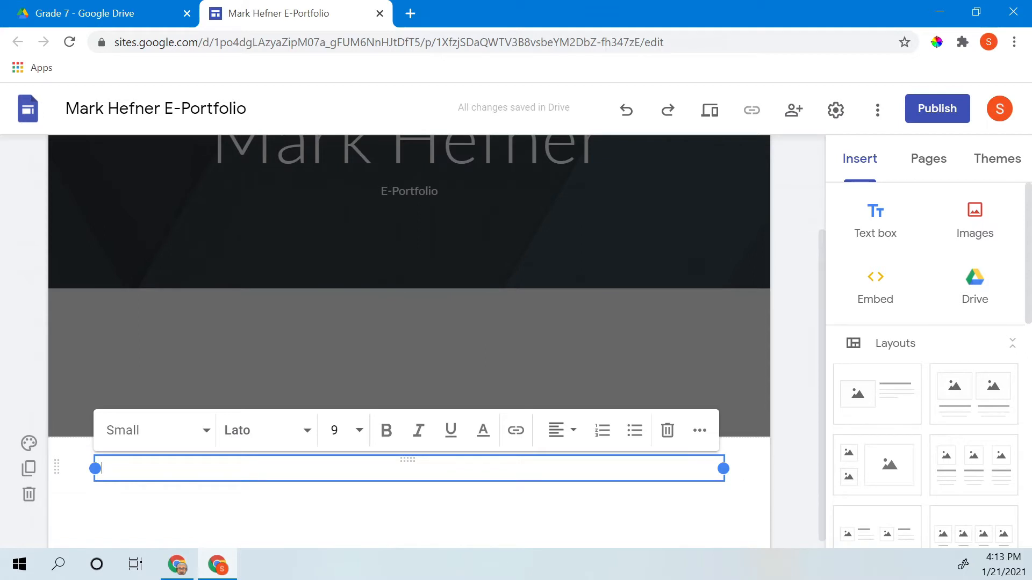
{"action": "left_click", "coordinate": [555, 430]}
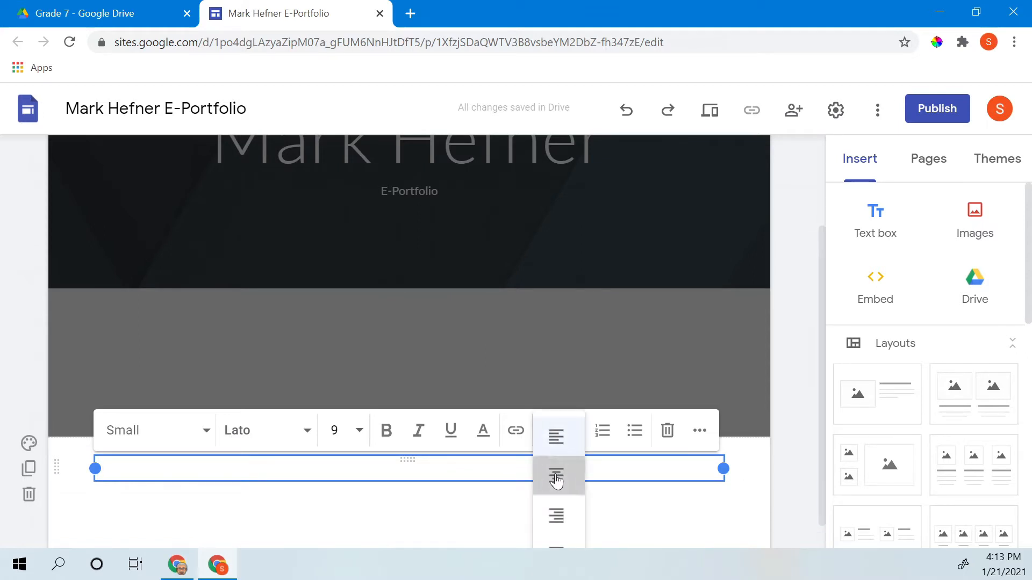
{"action": "left_click", "coordinate": [556, 477]}
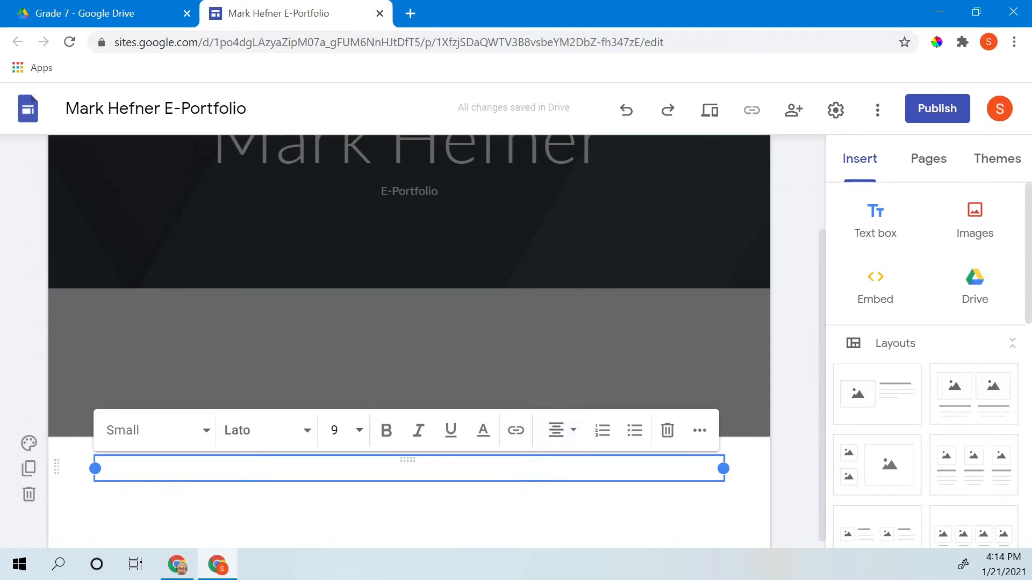
{"action": "type", "text": "Mark He"}
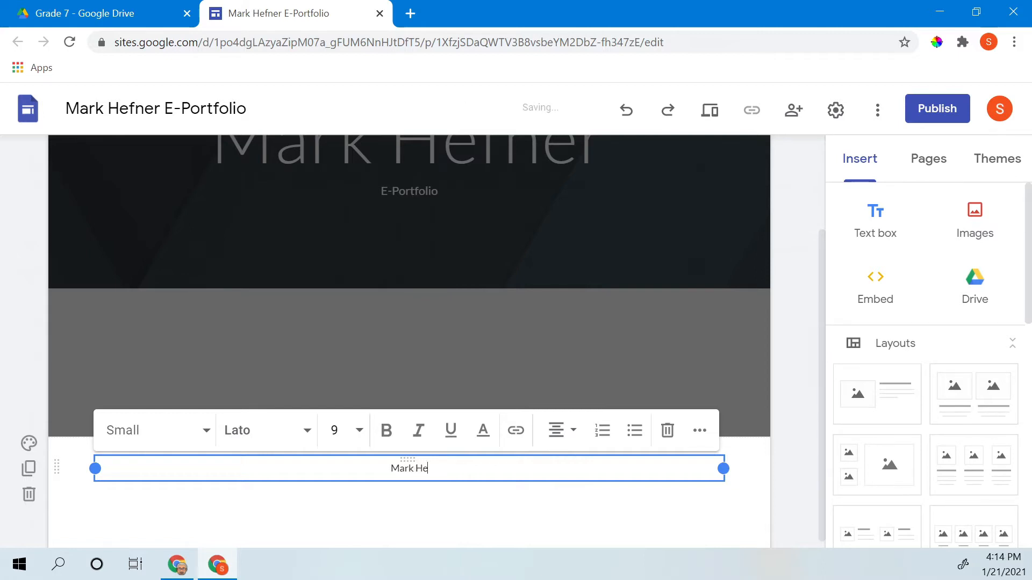
{"action": "type", "text": "fner"}
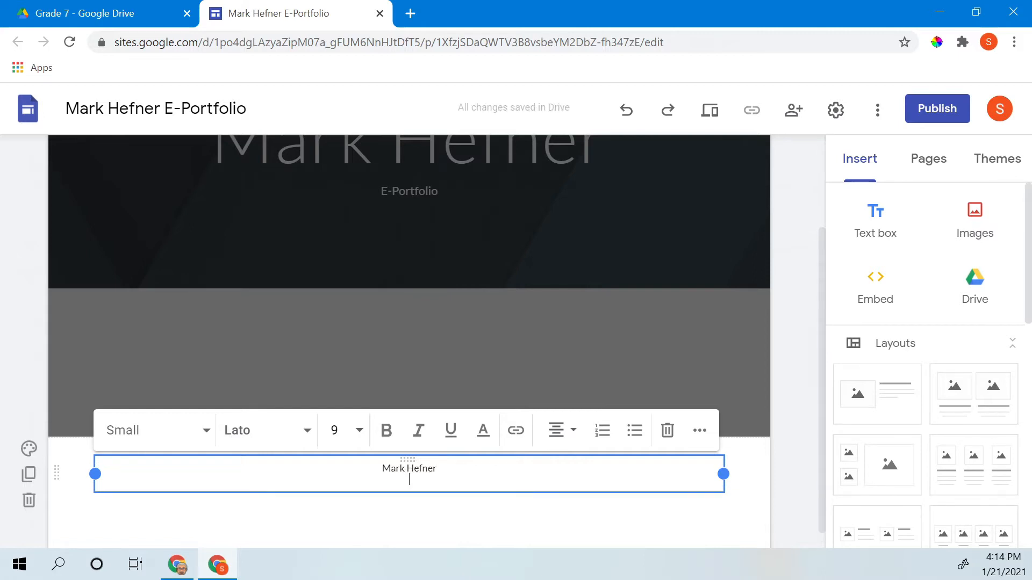
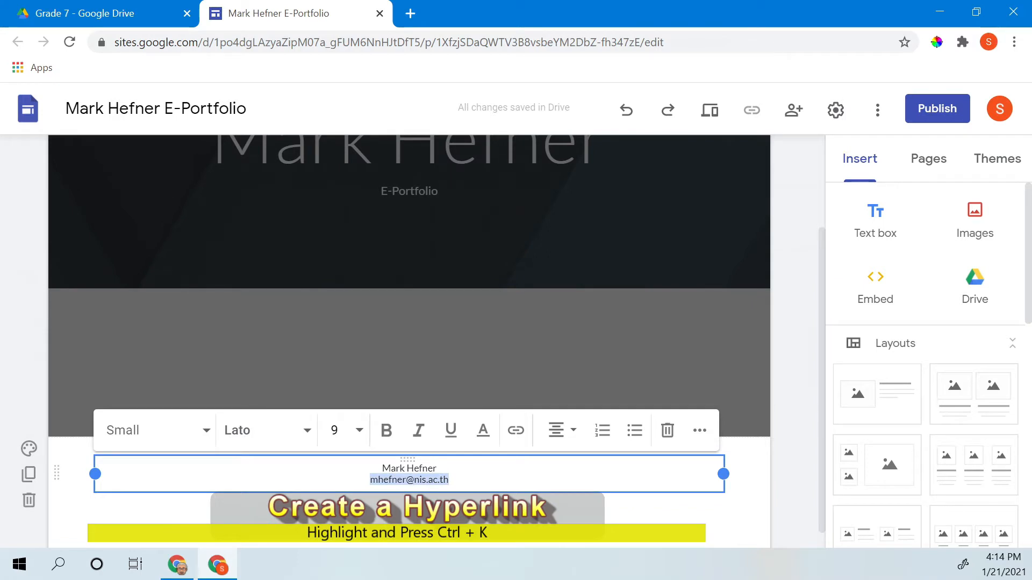
{"action": "left_click", "coordinate": [451, 431]}
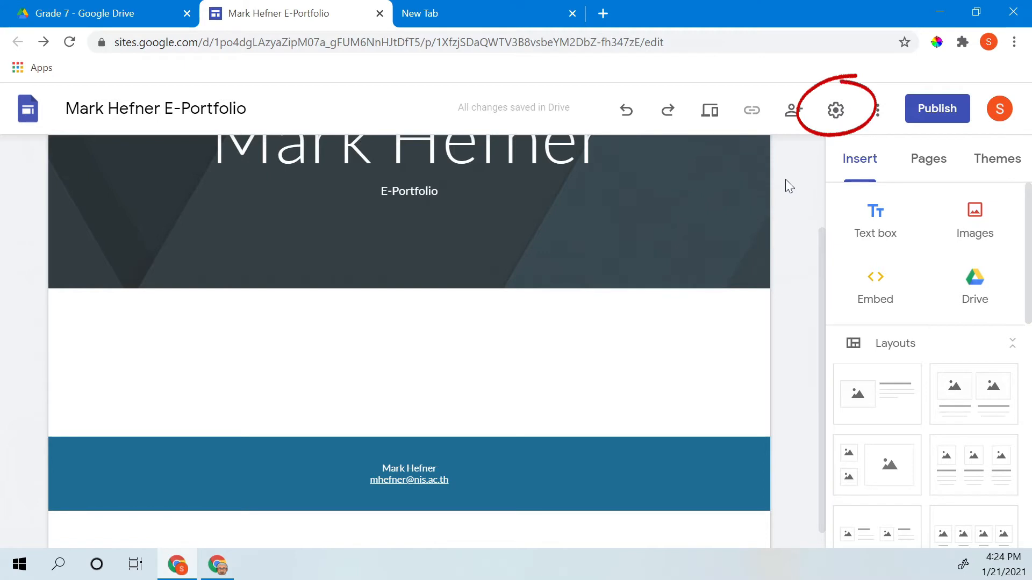
{"action": "mouse_move", "coordinate": [836, 110]}
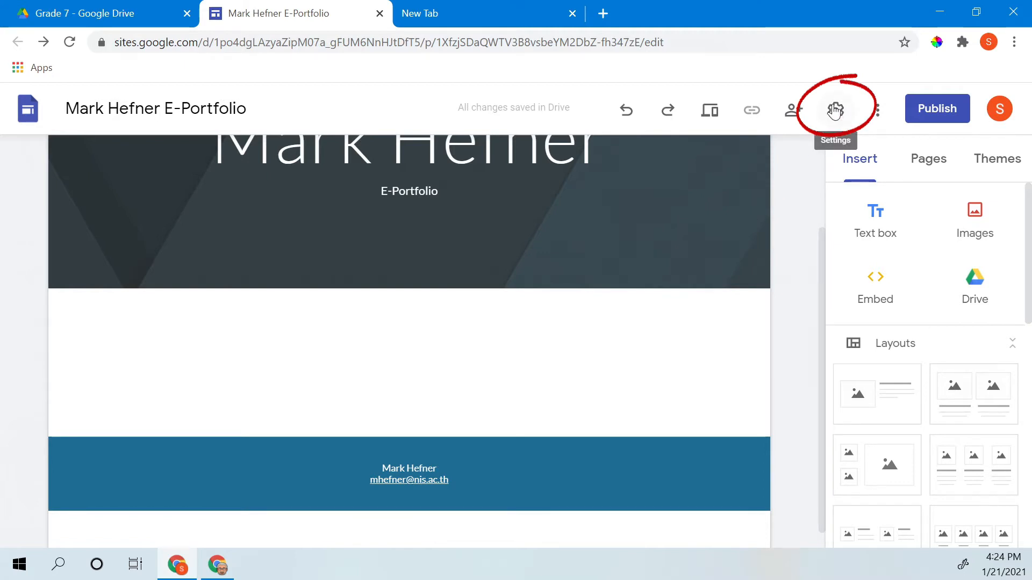
- Open site Settings to the Brand images section for logo and favicon
{"action": "left_click", "coordinate": [835, 109]}
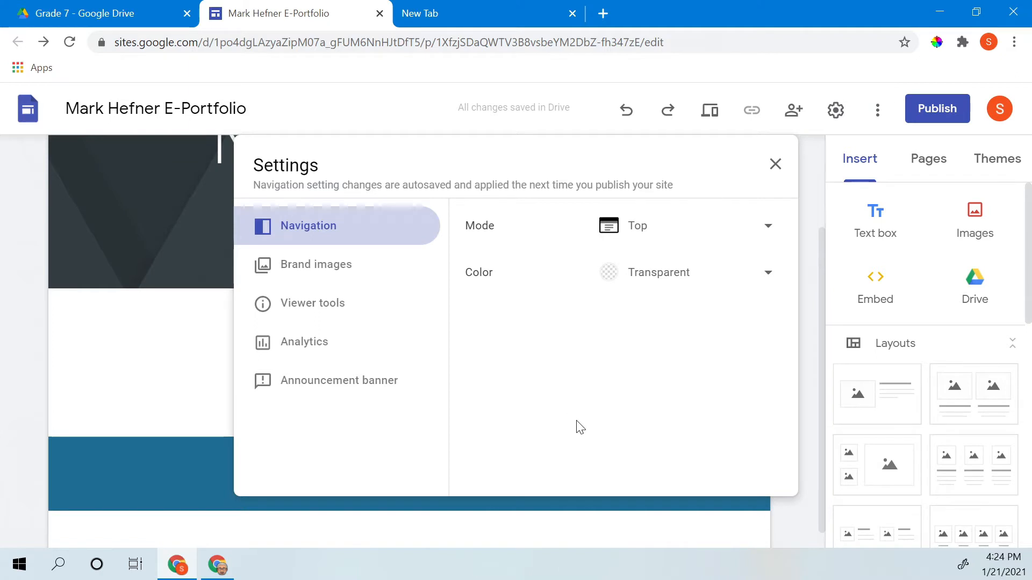
{"action": "mouse_move", "coordinate": [300, 271]}
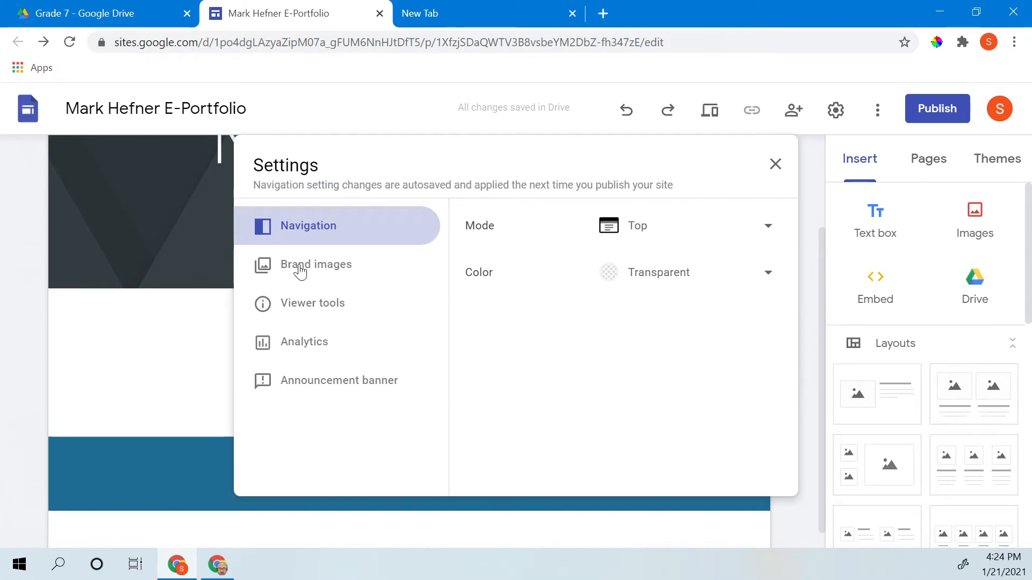
{"action": "left_click", "coordinate": [317, 264]}
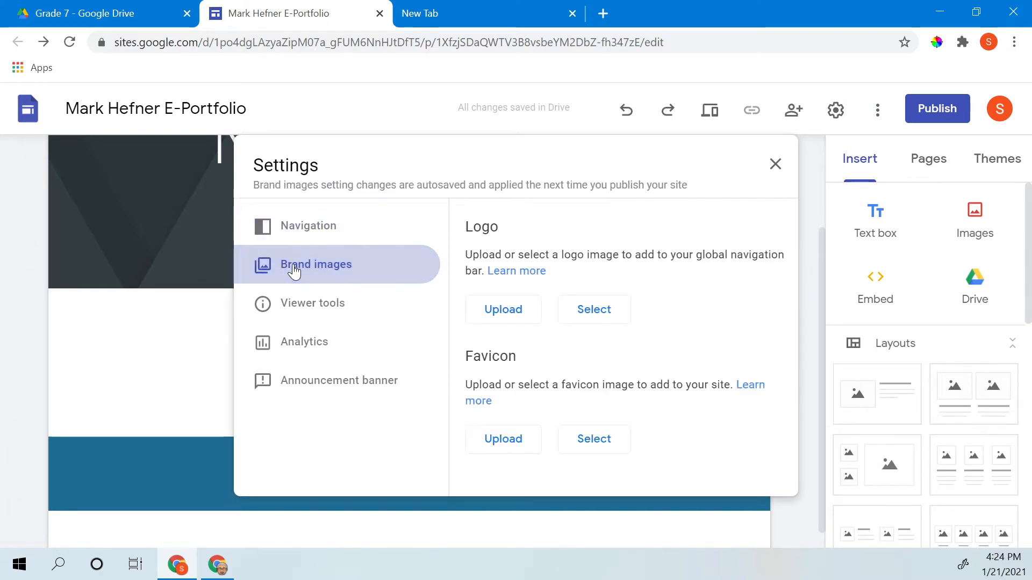
{"action": "mouse_move", "coordinate": [699, 279]}
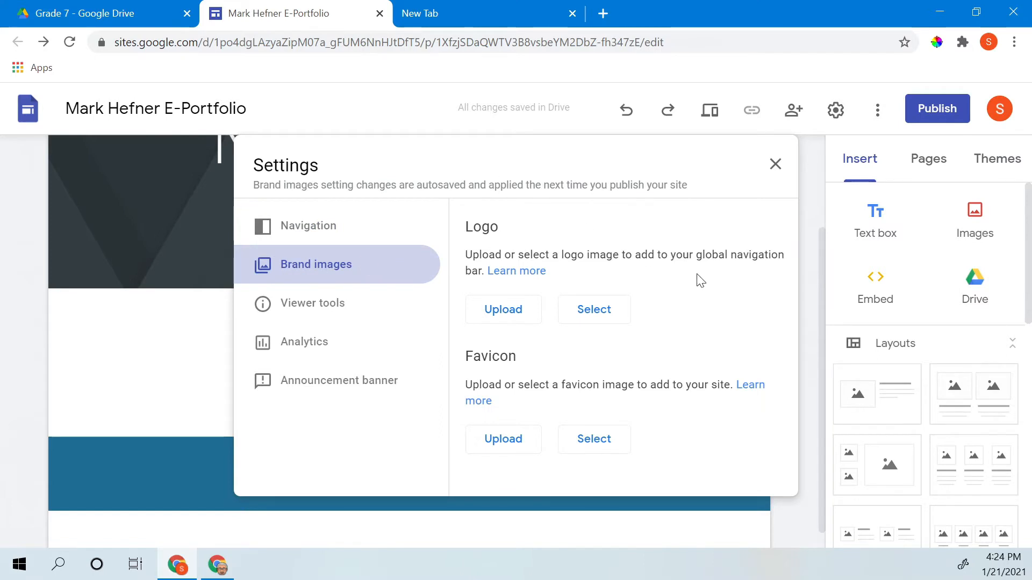
{"action": "mouse_move", "coordinate": [489, 372]}
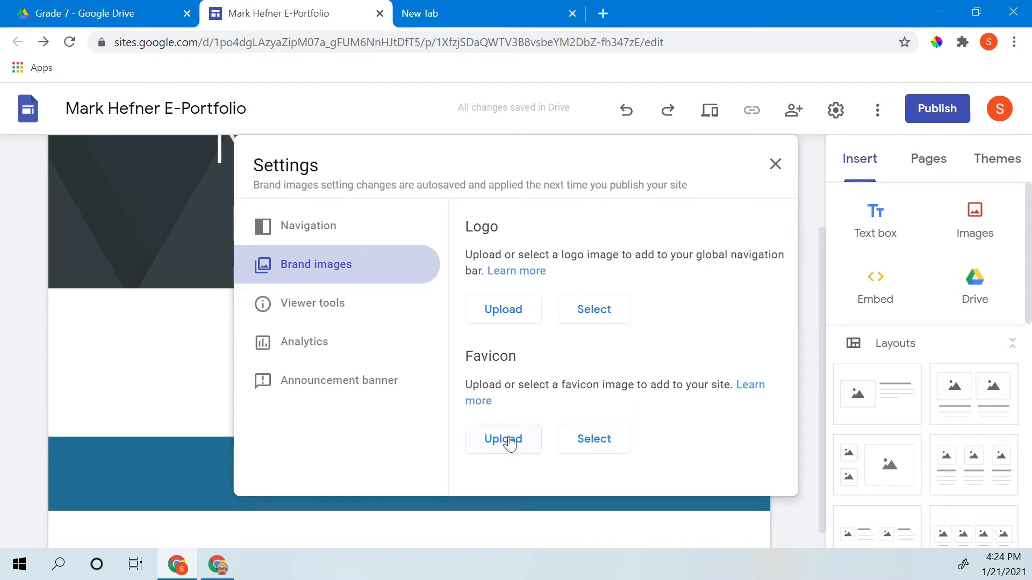
- Upload the cartoon portrait PNG as the site favicon
{"action": "left_click", "coordinate": [503, 439]}
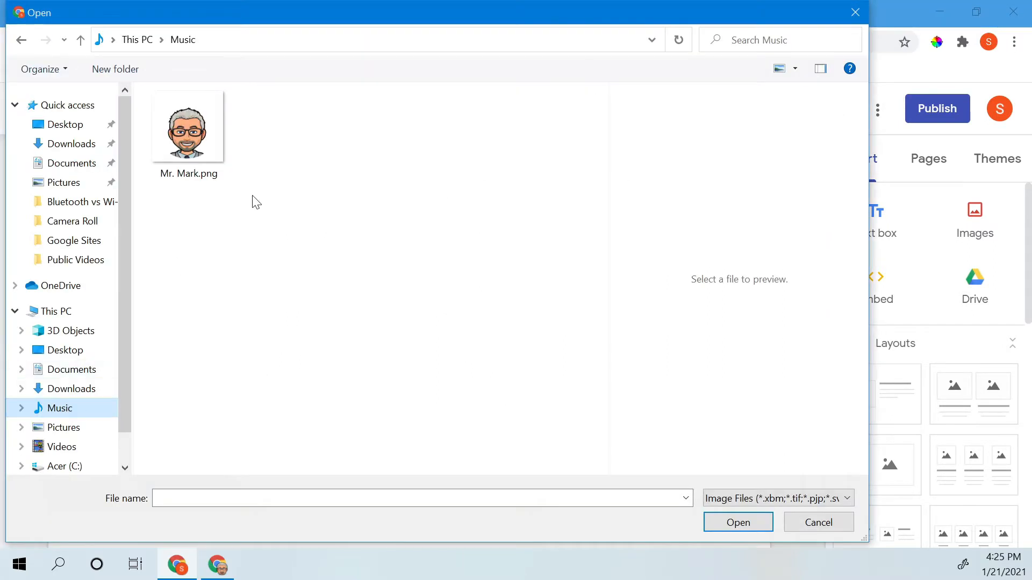
{"action": "left_click", "coordinate": [188, 126]}
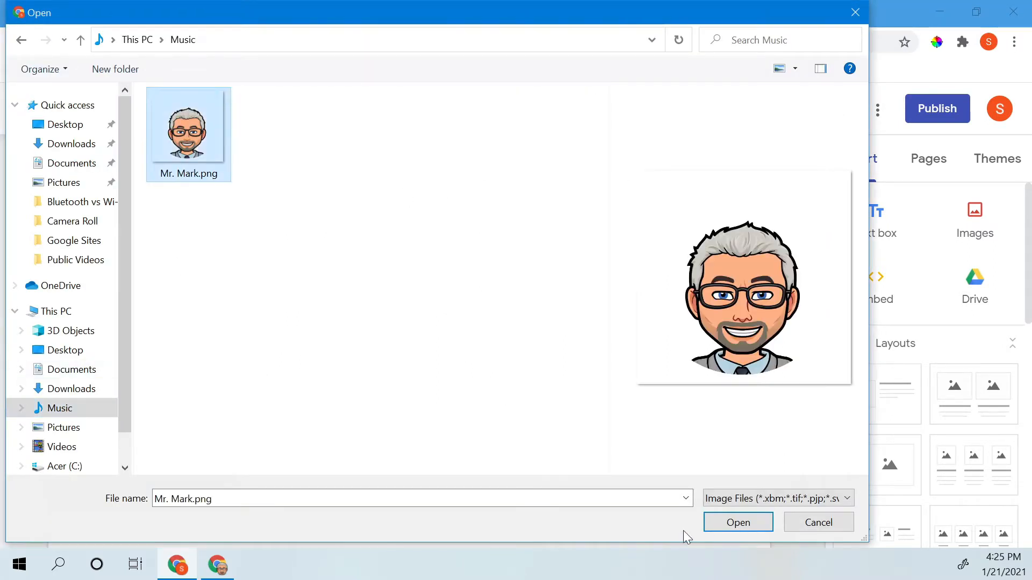
{"action": "left_click", "coordinate": [737, 523]}
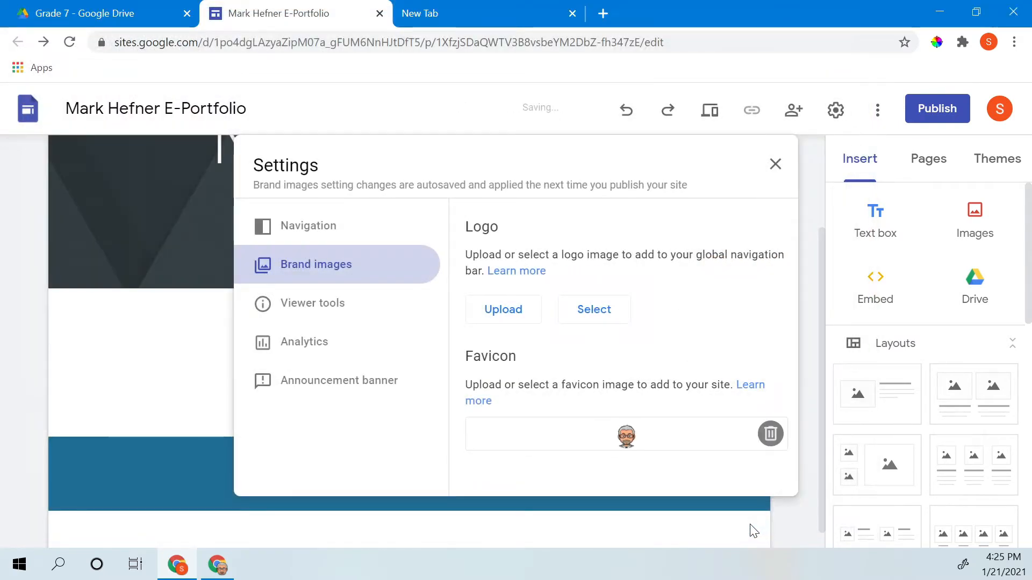
{"action": "mouse_move", "coordinate": [705, 364]}
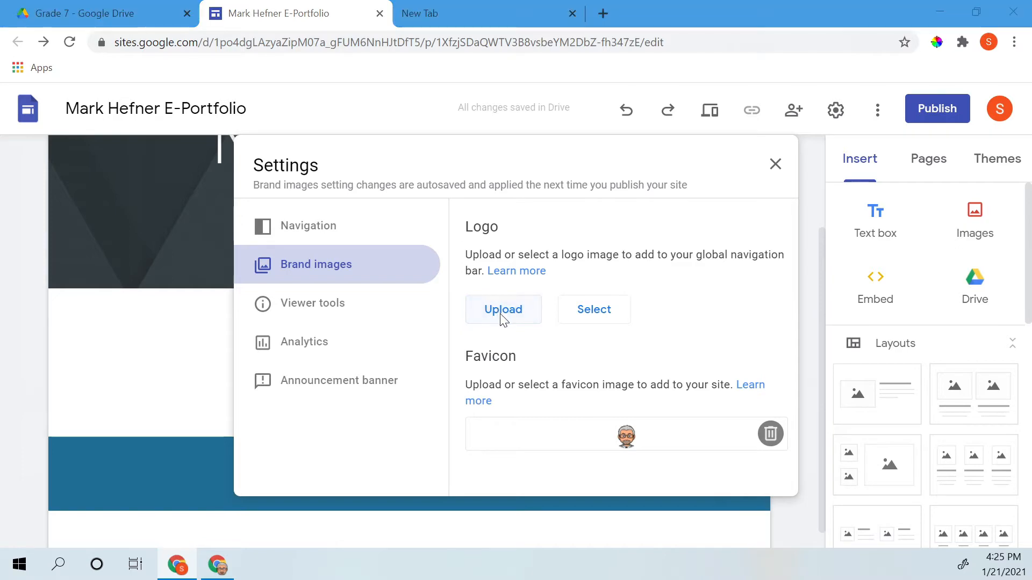
- Upload the same cartoon portrait as the site logo and close Settings
{"action": "left_click", "coordinate": [503, 310]}
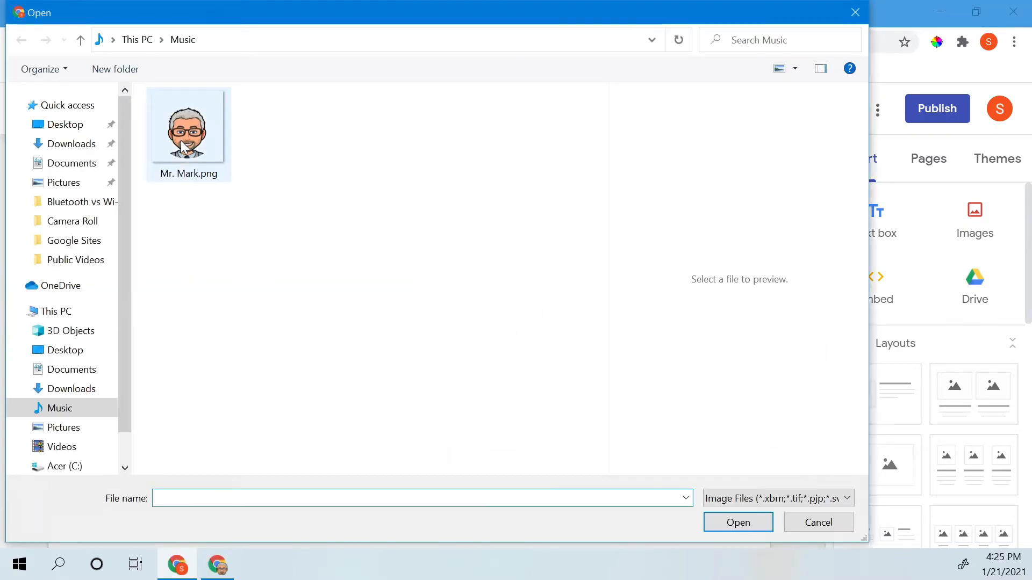
{"action": "left_click", "coordinate": [188, 126]}
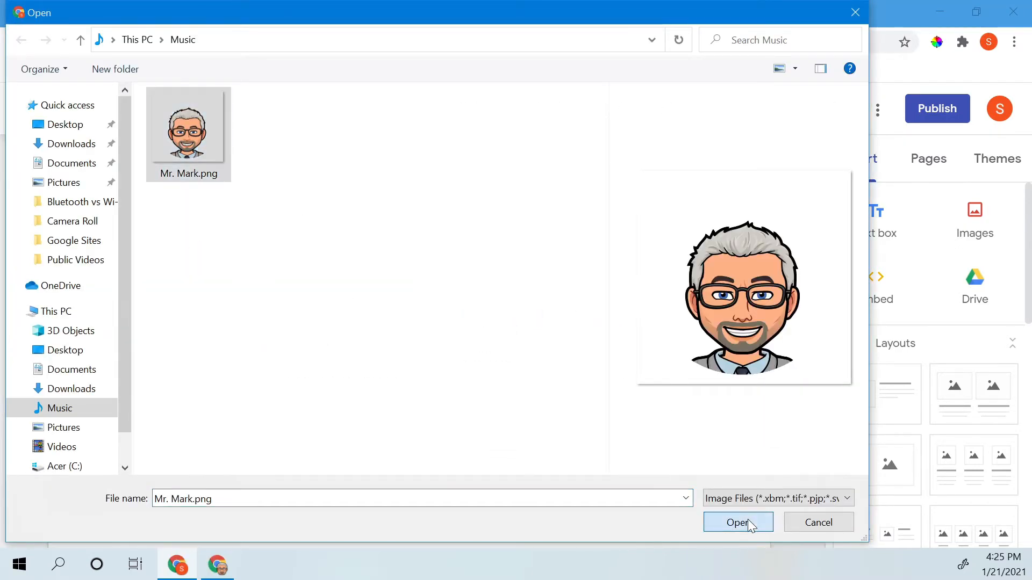
{"action": "left_click", "coordinate": [736, 523]}
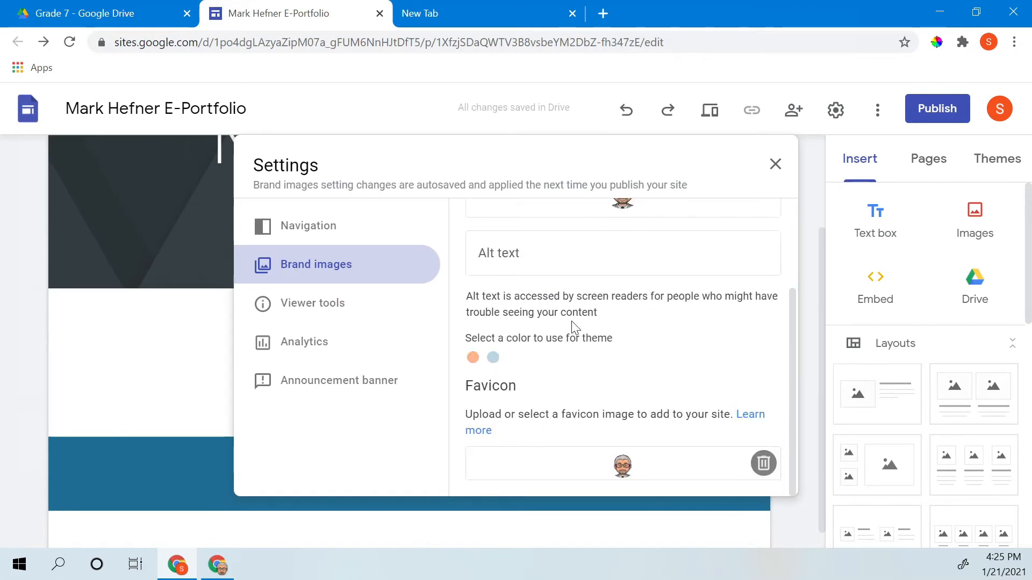
{"action": "left_click", "coordinate": [775, 164]}
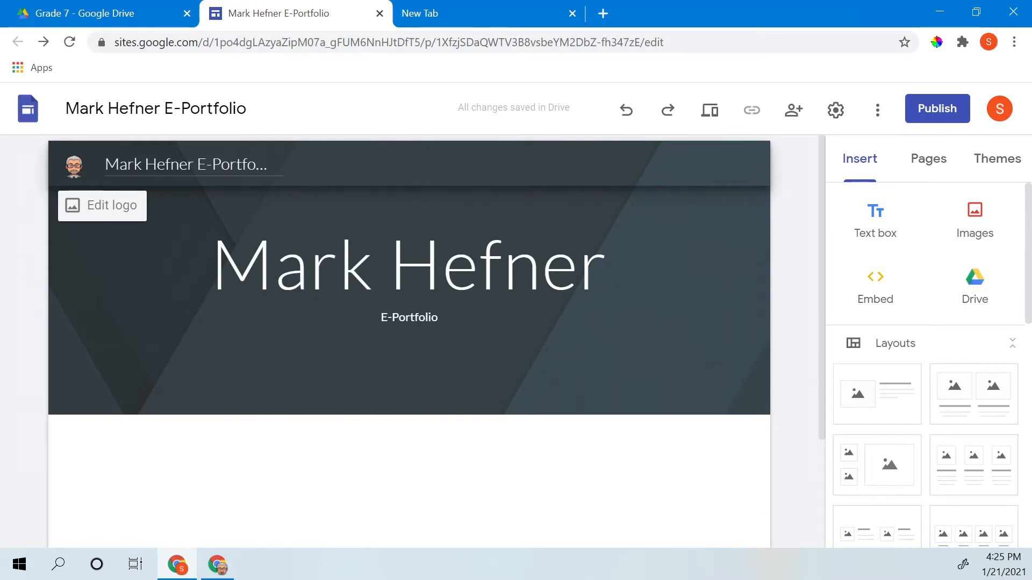
- Search Google for 'quotes' and open the Good Housekeeping short inspirational quotes article
{"action": "left_click", "coordinate": [408, 263]}
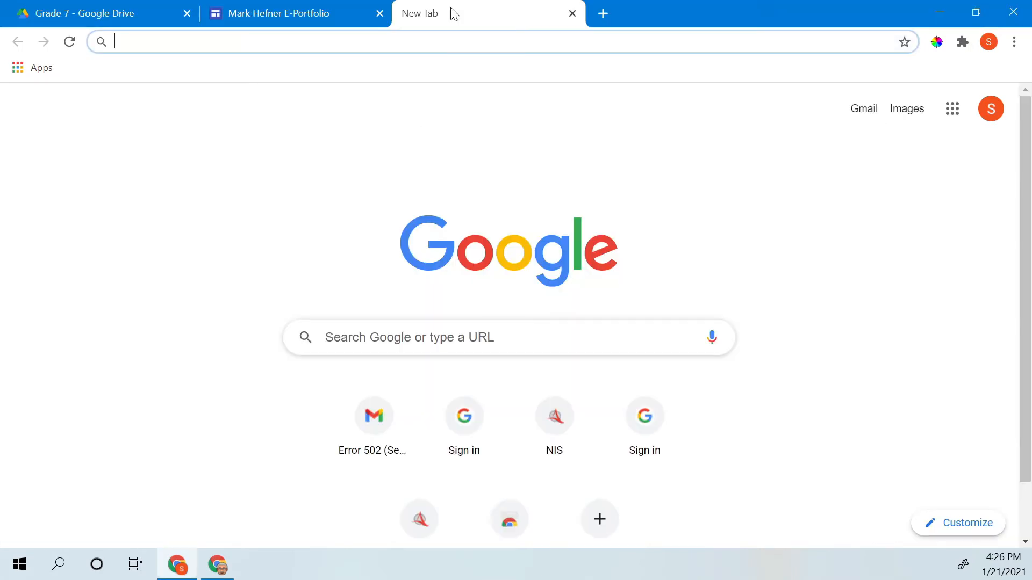
{"action": "left_click", "coordinate": [507, 337]}
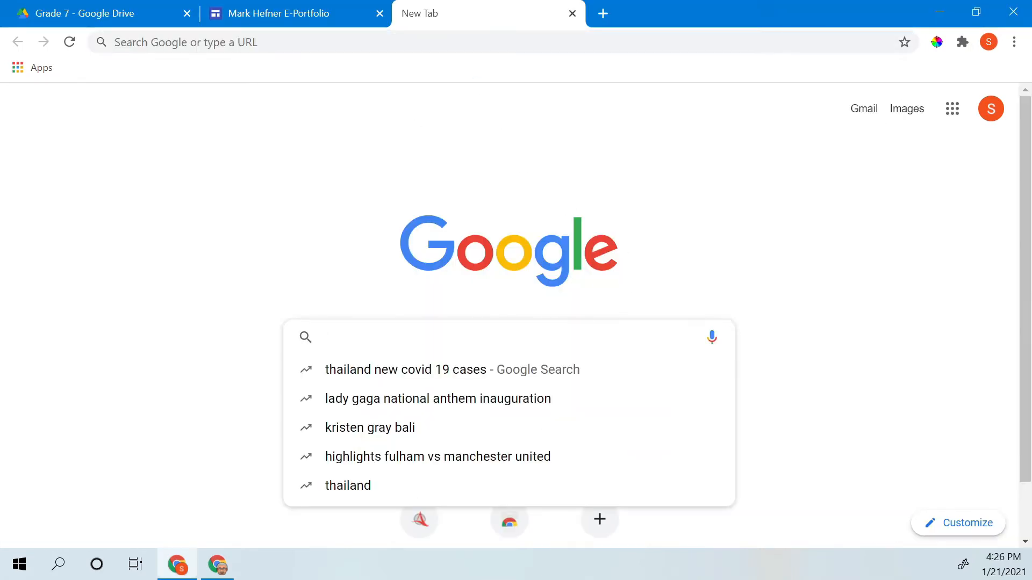
{"action": "type", "text": "qui"}
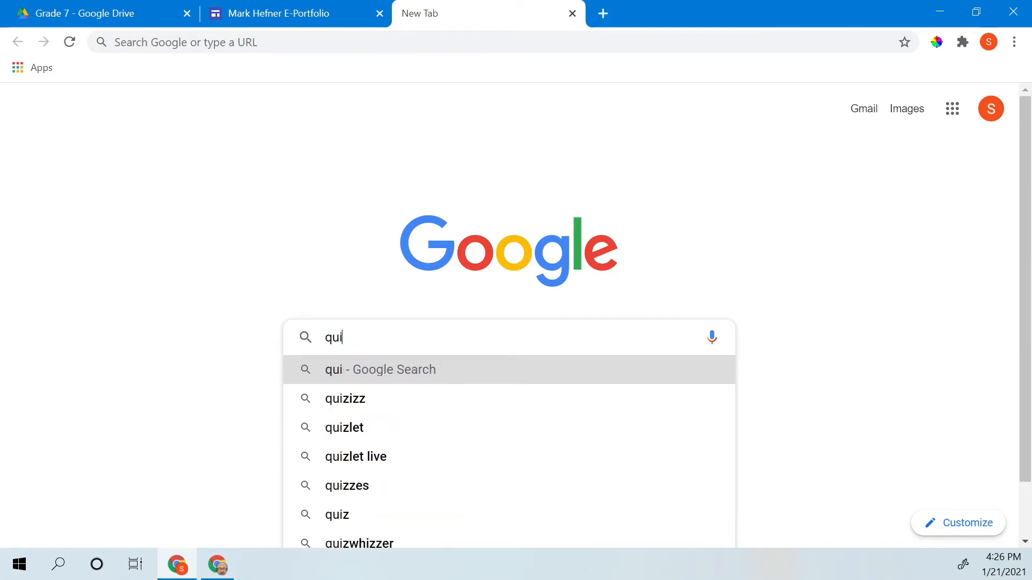
{"action": "type", "text": "quotes"}
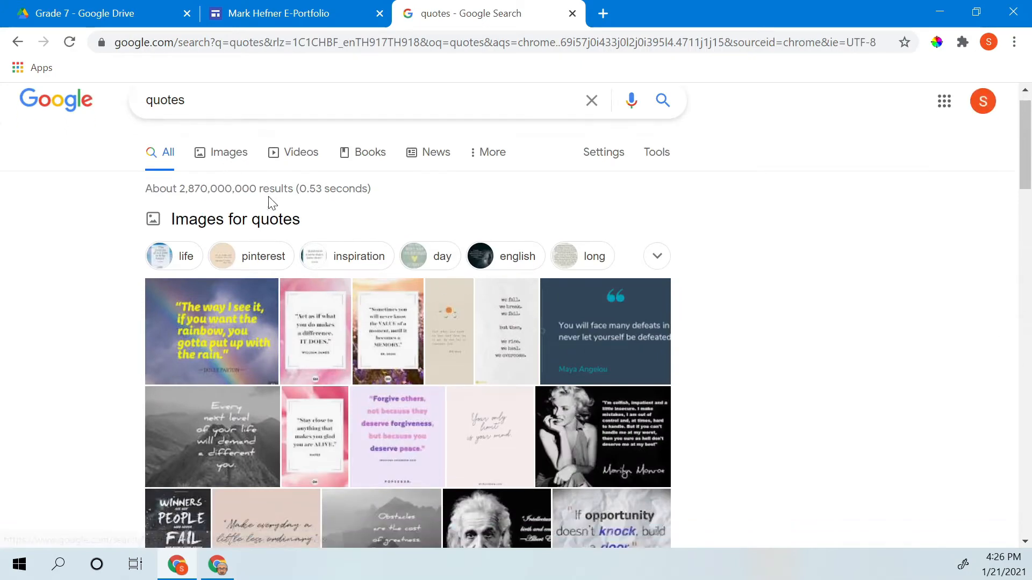
{"action": "scroll", "scroll_direction": "down", "scroll_amount": 3}
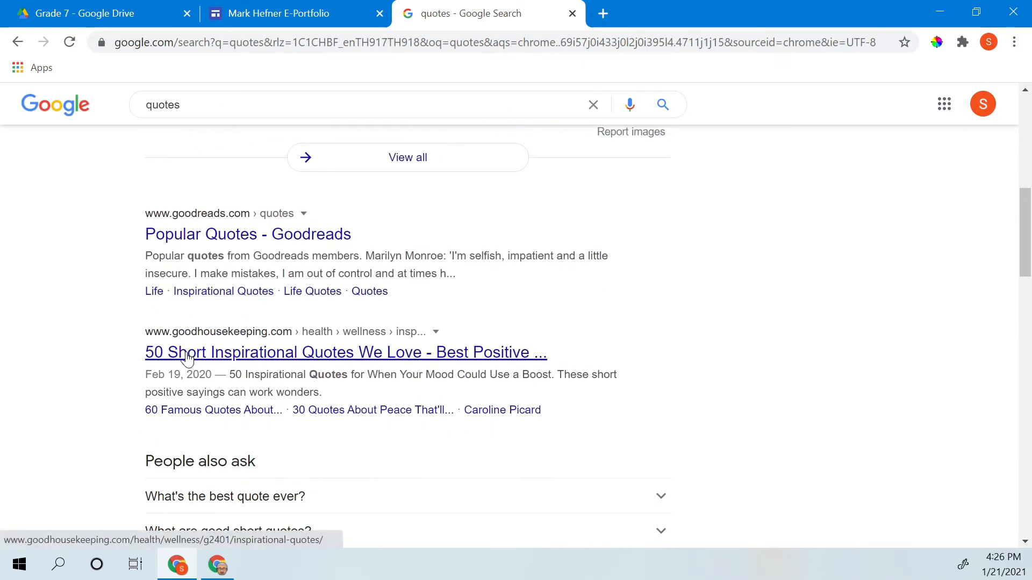
{"action": "left_click", "coordinate": [345, 352]}
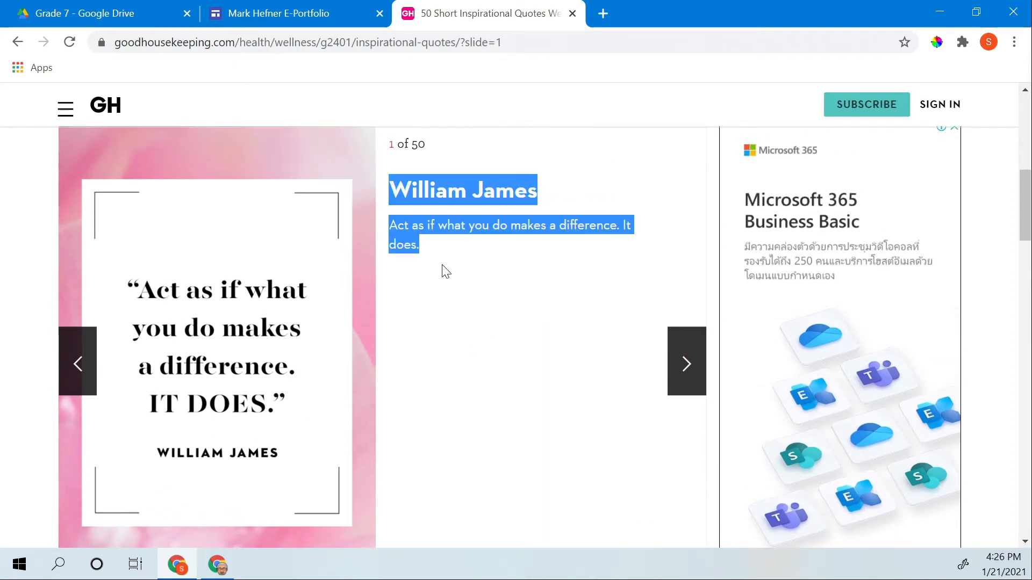
{"action": "left_click", "coordinate": [278, 13]}
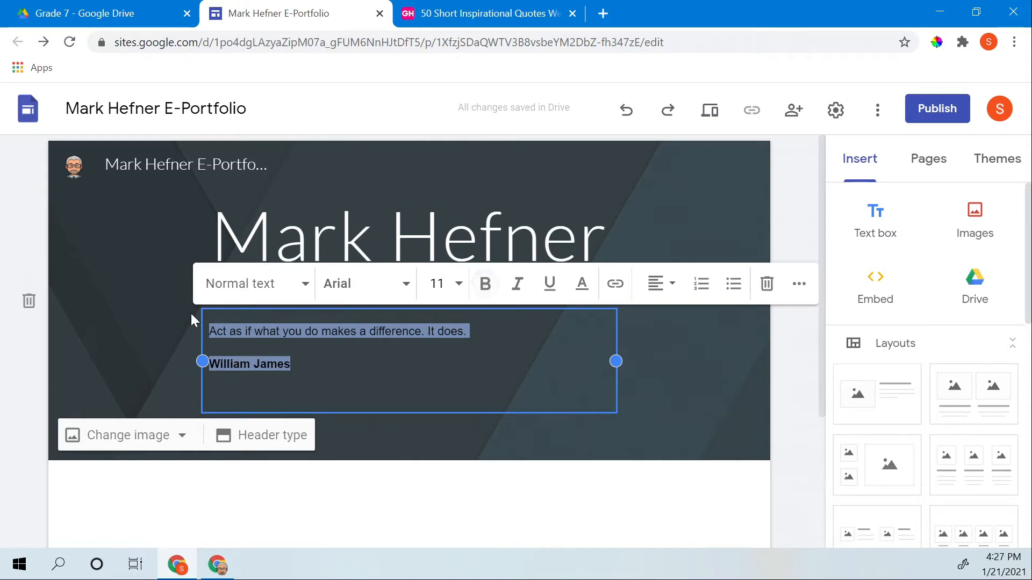
{"action": "mouse_move", "coordinate": [485, 284]}
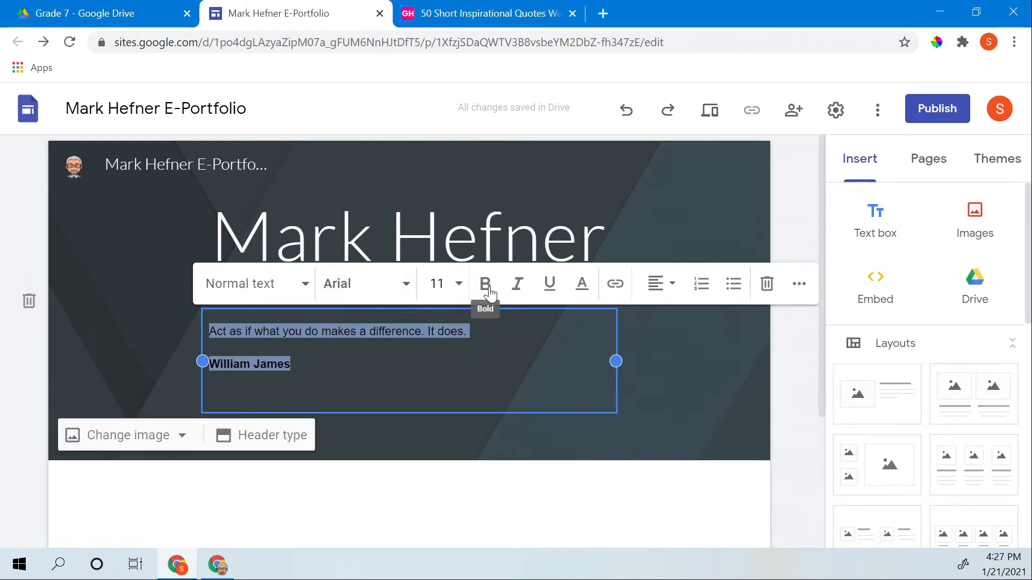
- Unbold the pasted William James quote and author, then italicize and centre them
{"action": "left_click", "coordinate": [580, 284]}
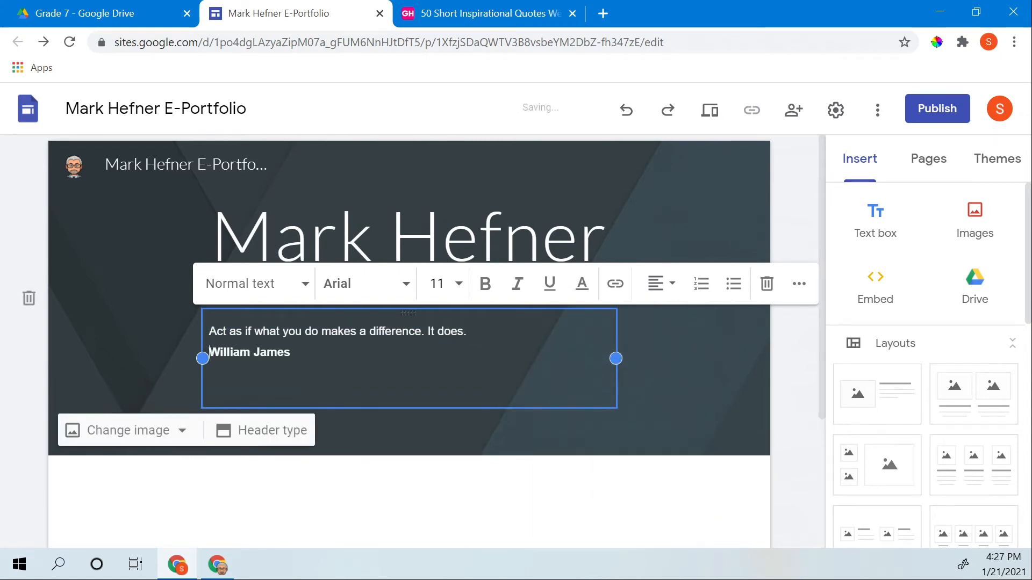
{"action": "left_click", "coordinate": [402, 440]}
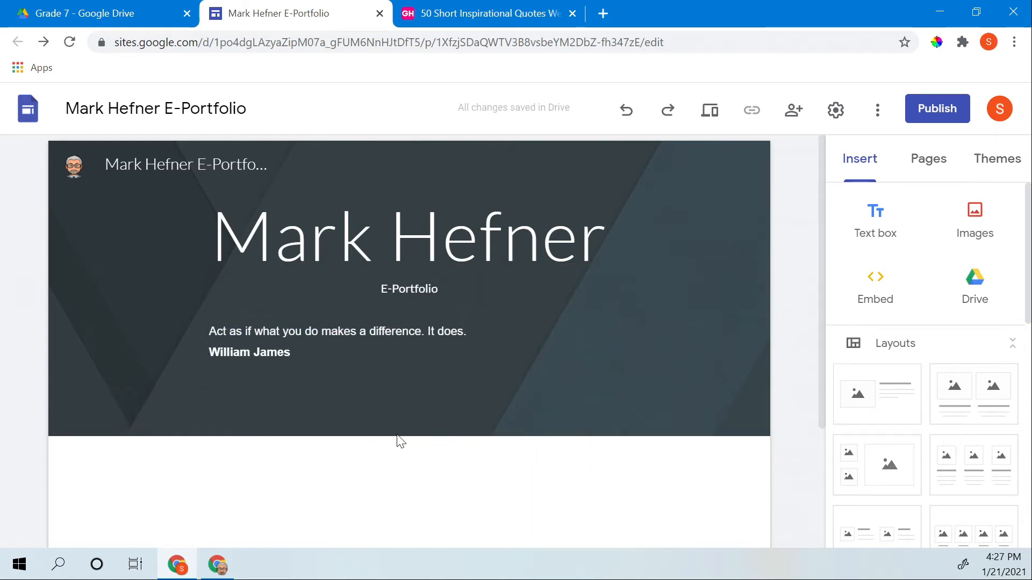
{"action": "left_click", "coordinate": [336, 331]}
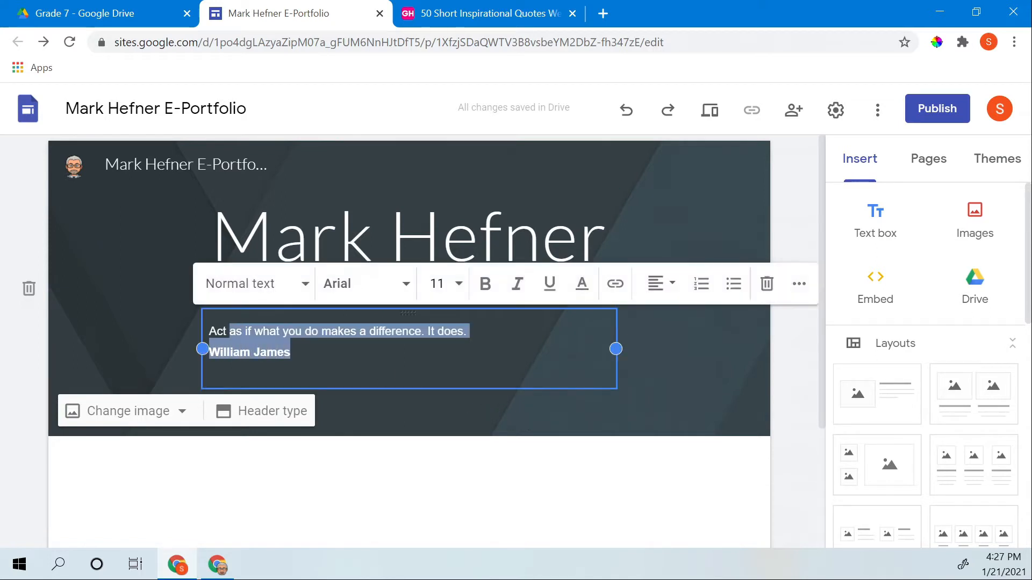
{"action": "left_click", "coordinate": [485, 284]}
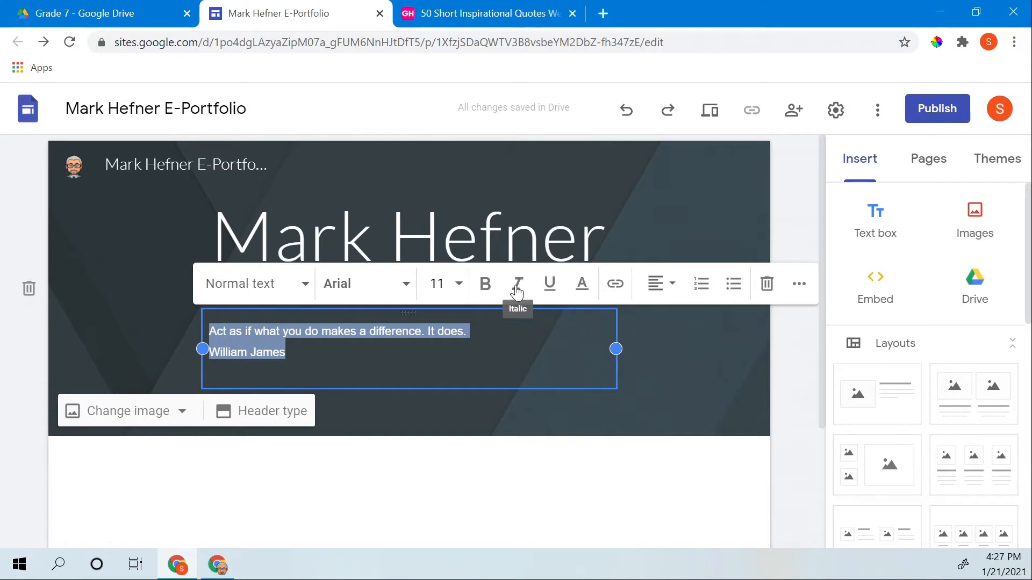
{"action": "left_click", "coordinate": [517, 284]}
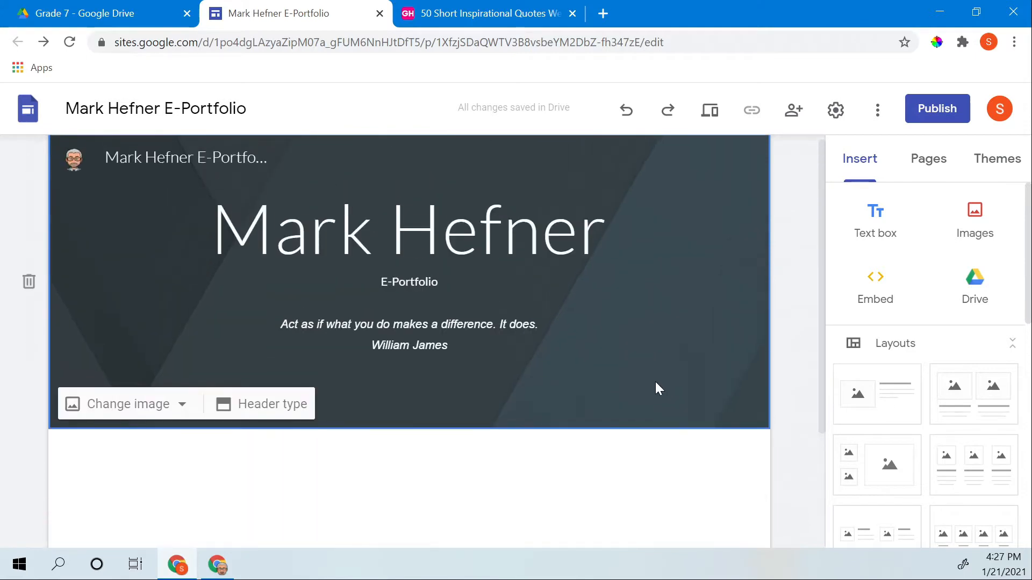
{"action": "mouse_move", "coordinate": [642, 360]}
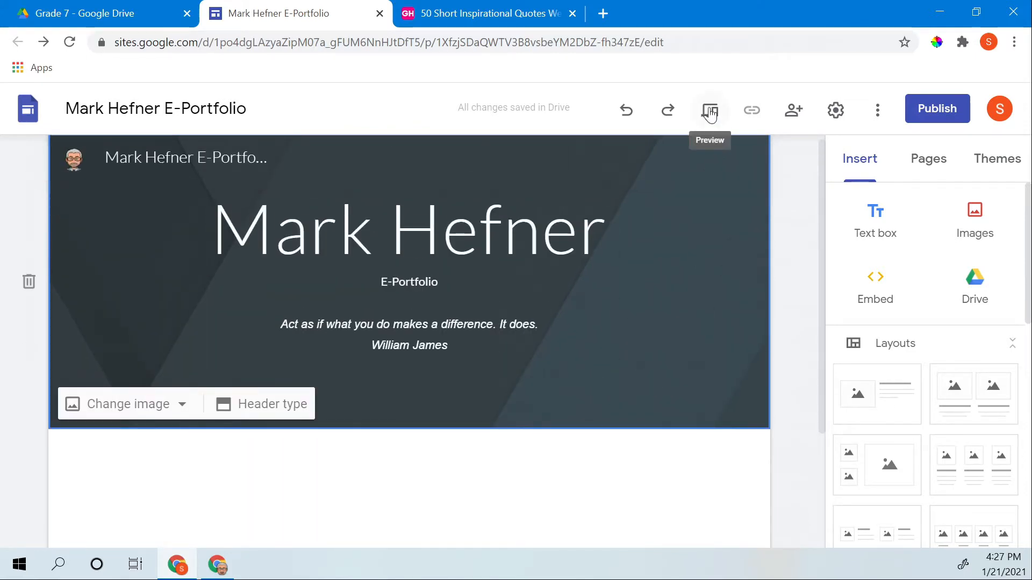
{"action": "left_click", "coordinate": [710, 109]}
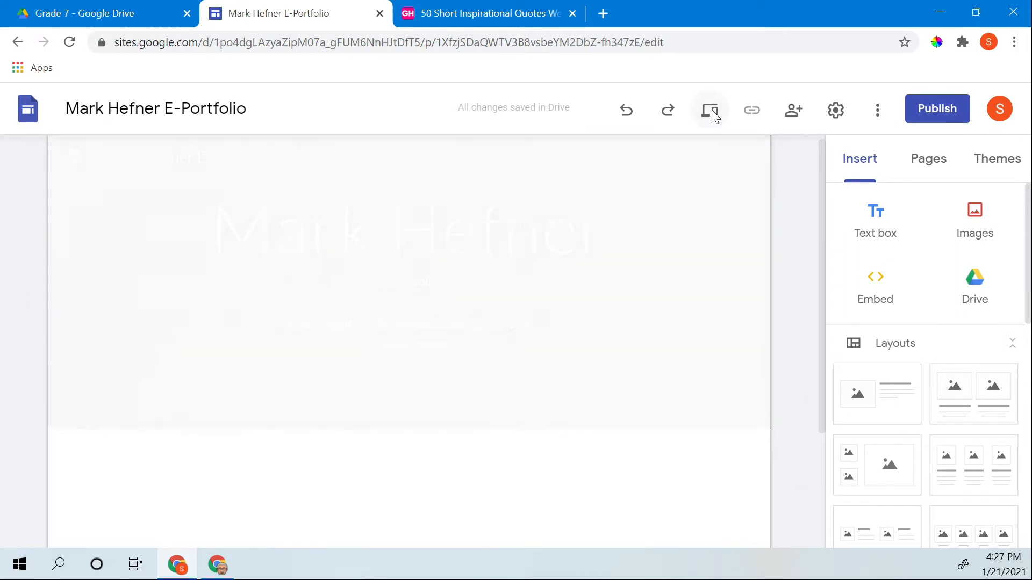
{"action": "left_click", "coordinate": [710, 109]}
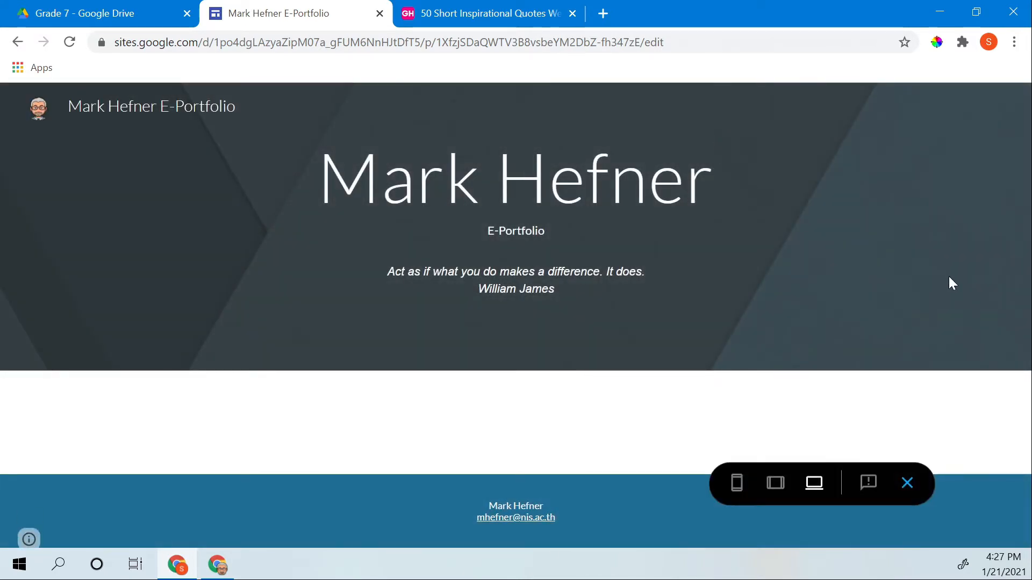
{"action": "mouse_move", "coordinate": [908, 533]}
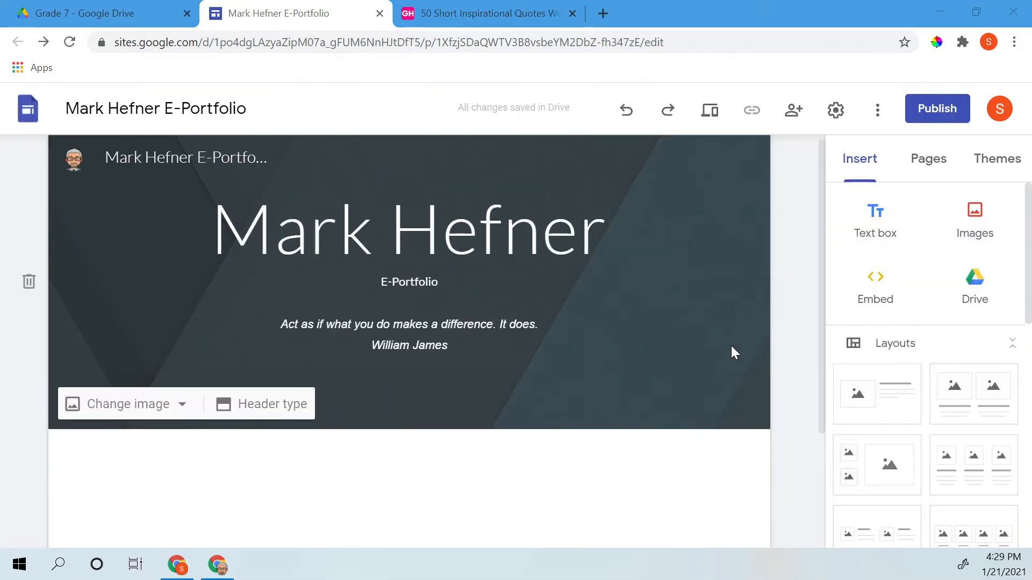
{"action": "mouse_move", "coordinate": [133, 355]}
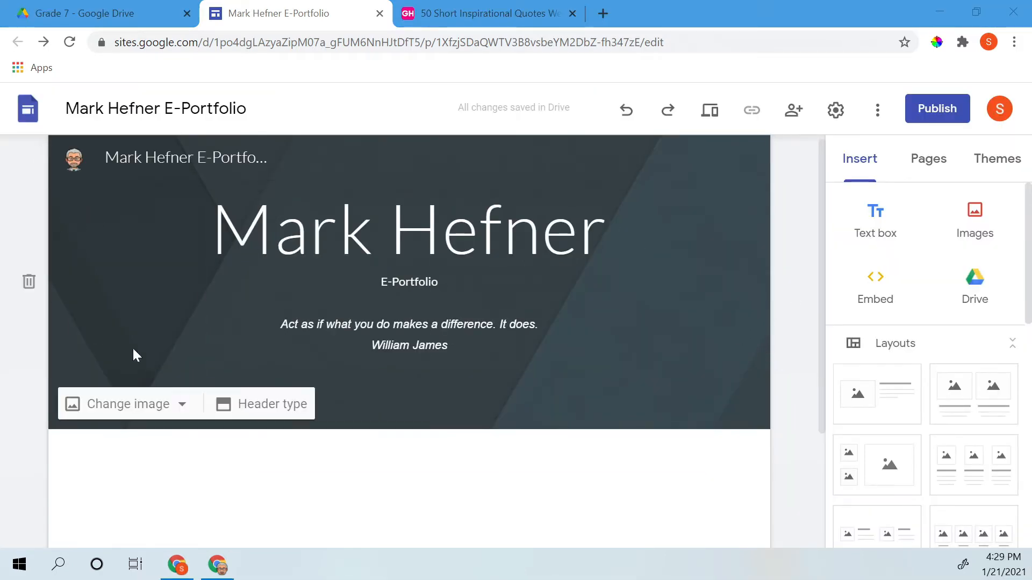
{"action": "mouse_move", "coordinate": [404, 407]}
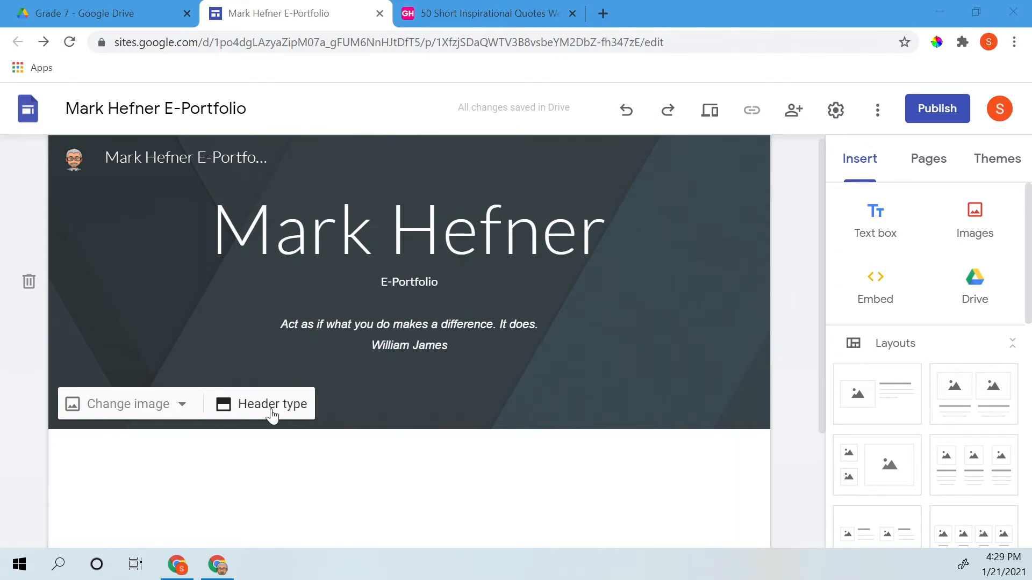
- Preview the Large banner header type, then revert to Banner
{"action": "left_click", "coordinate": [271, 403]}
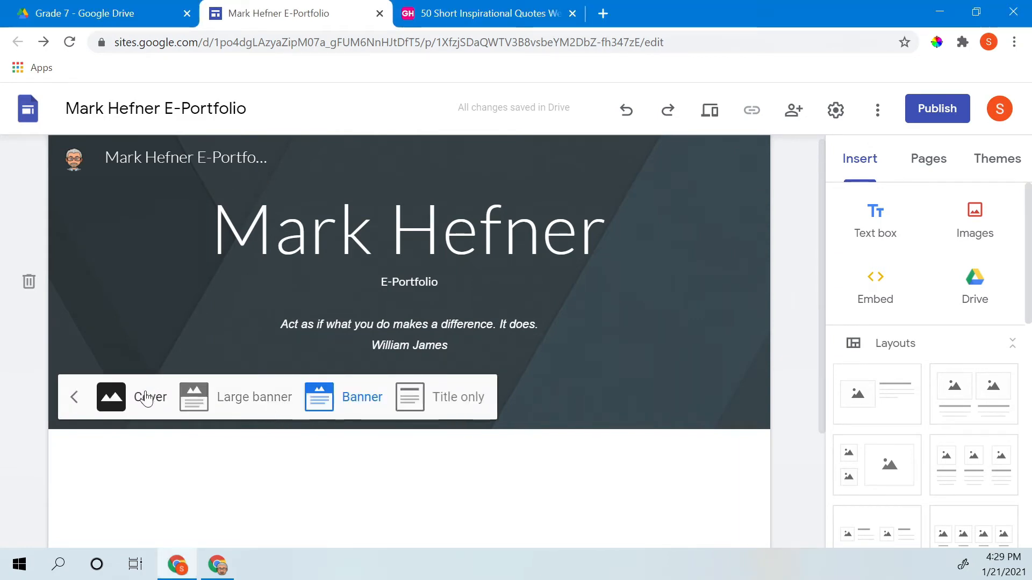
{"action": "left_click", "coordinate": [253, 517]}
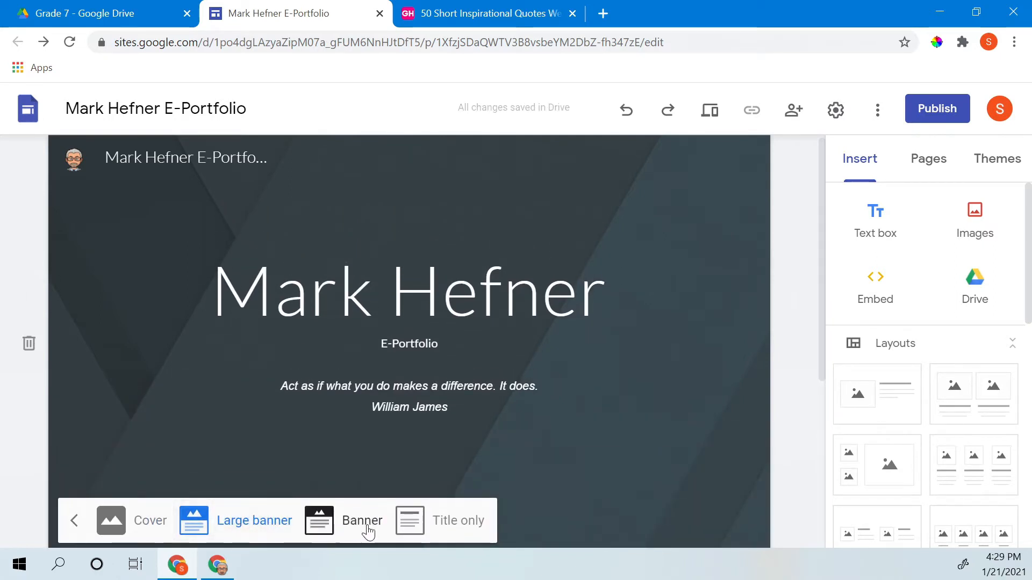
{"action": "left_click", "coordinate": [361, 520]}
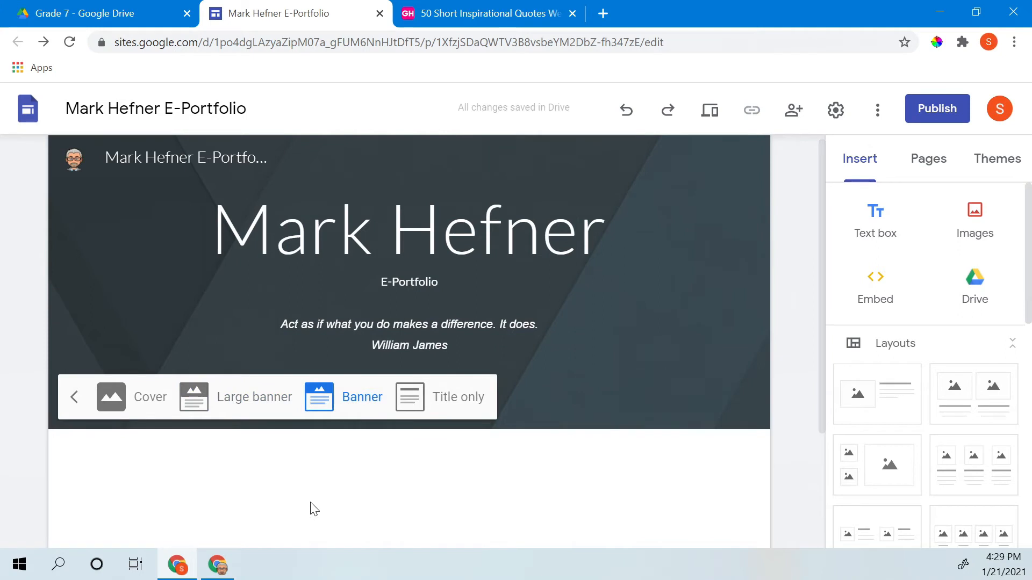
{"action": "mouse_move", "coordinate": [222, 494]}
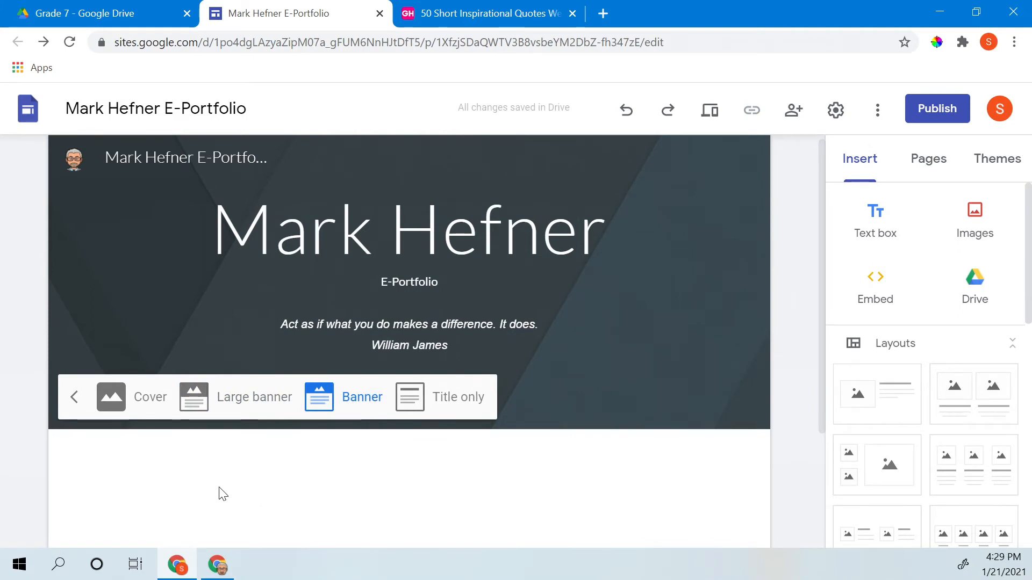
{"action": "mouse_move", "coordinate": [178, 497]}
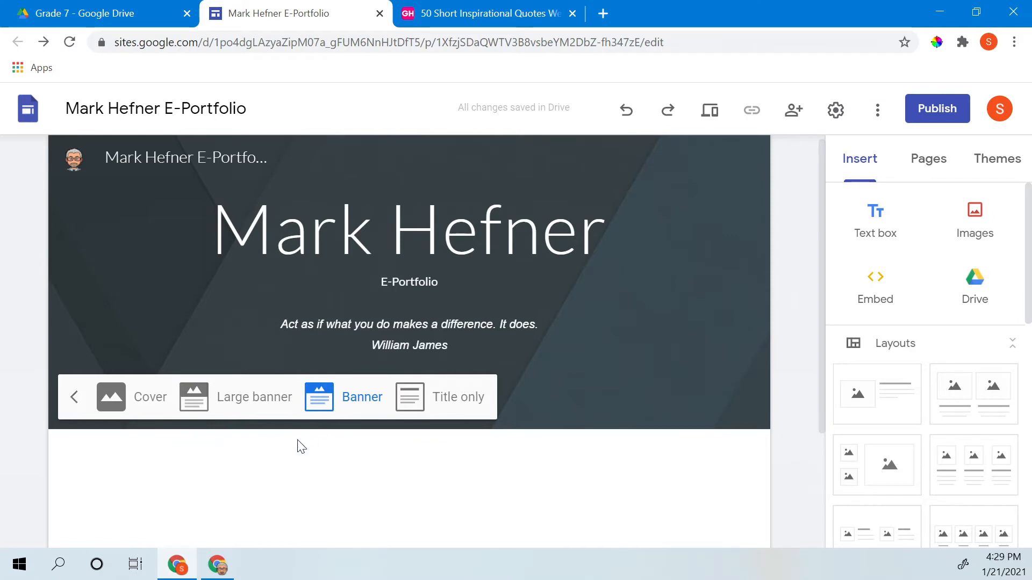
- Set the laptop-and-coffee gallery photo as header background, keeping readability adjustment on
{"action": "left_click", "coordinate": [125, 403]}
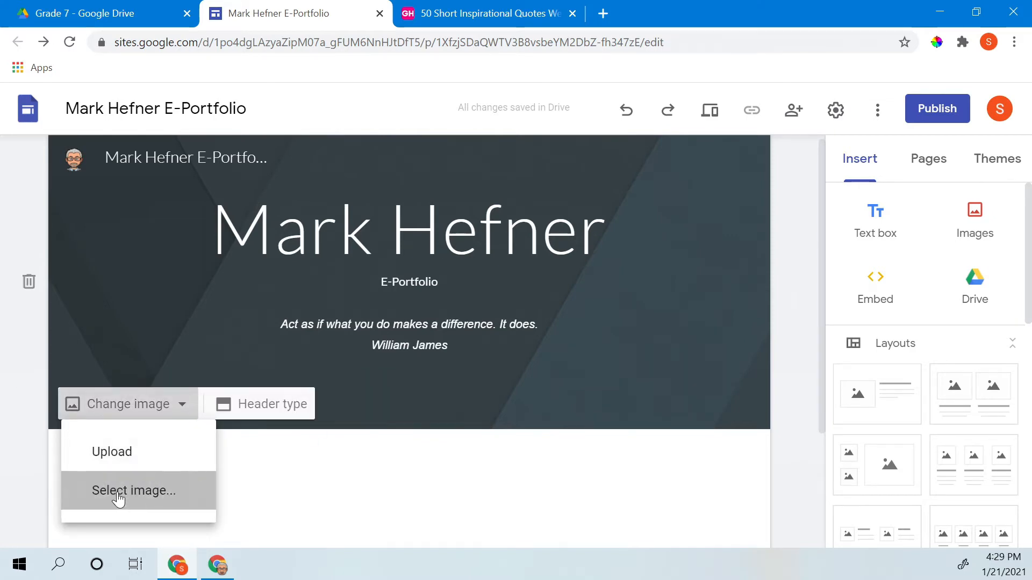
{"action": "left_click", "coordinate": [135, 490]}
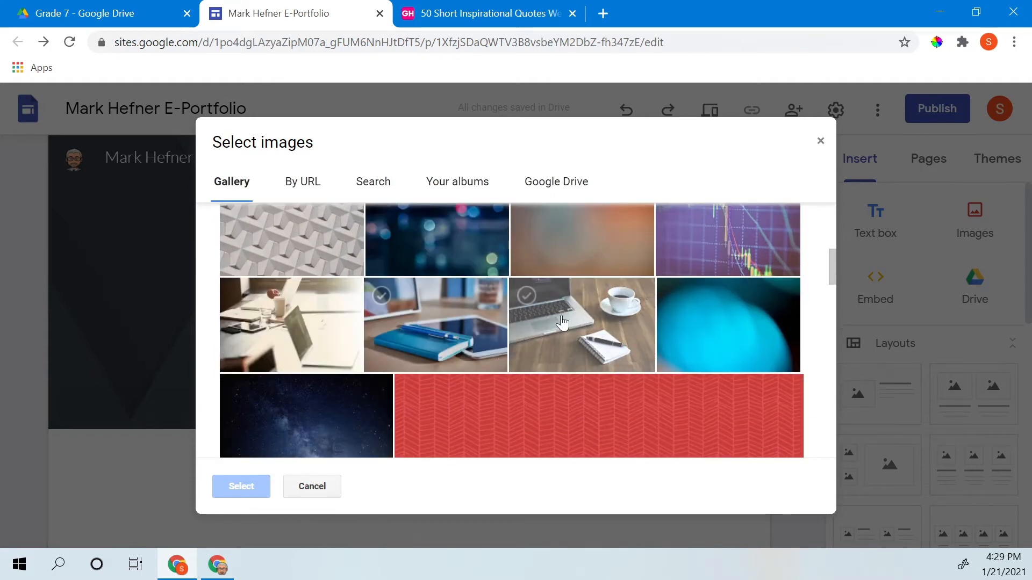
{"action": "left_click", "coordinate": [240, 487]}
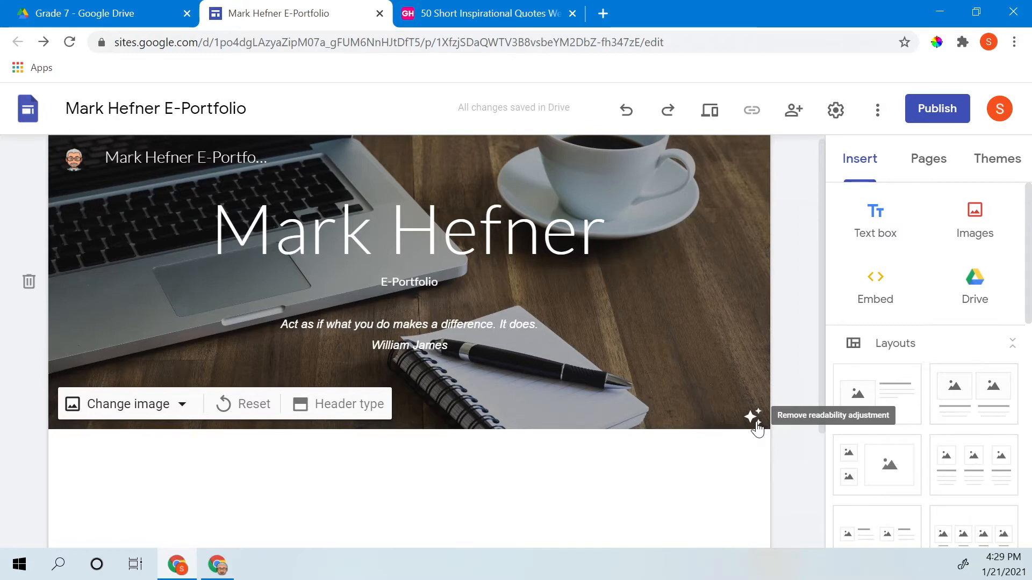
{"action": "mouse_move", "coordinate": [753, 426]}
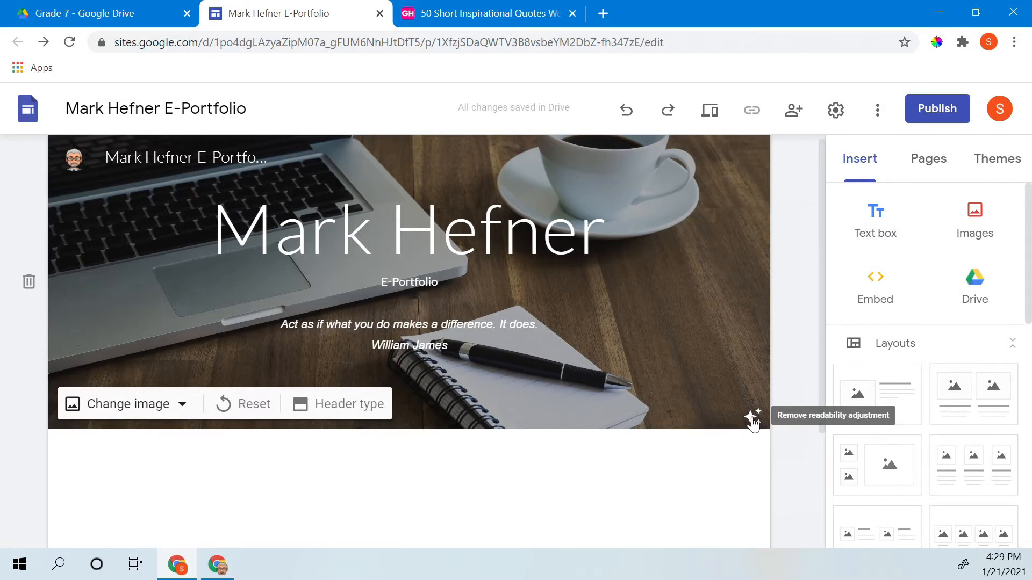
{"action": "mouse_move", "coordinate": [751, 427]}
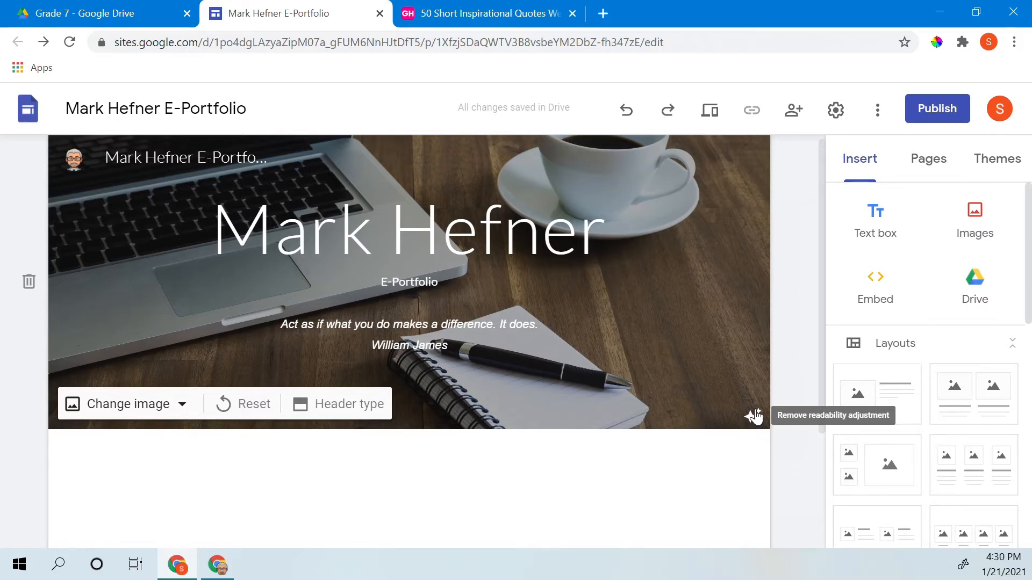
{"action": "left_click", "coordinate": [753, 418]}
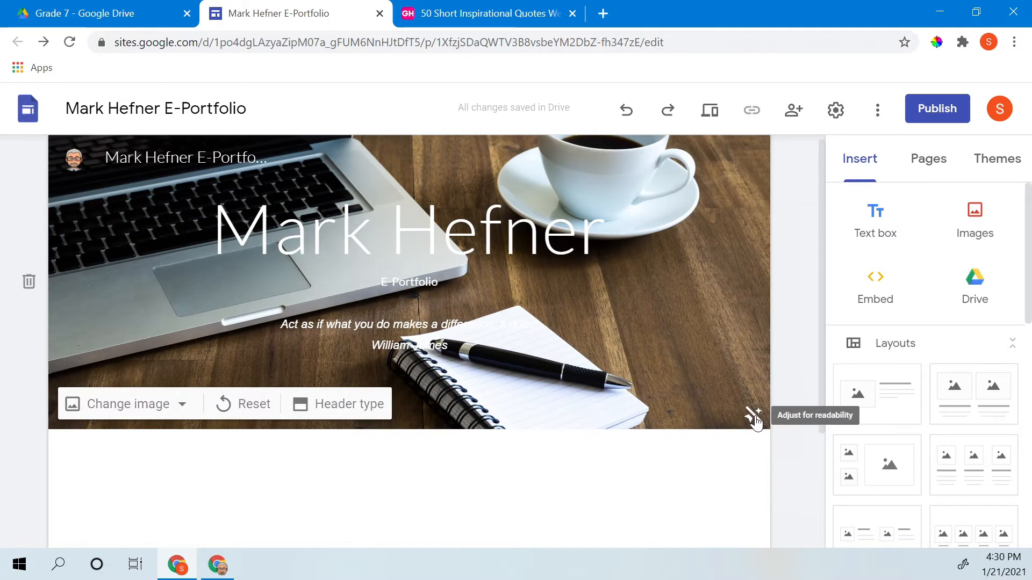
{"action": "mouse_move", "coordinate": [758, 425]}
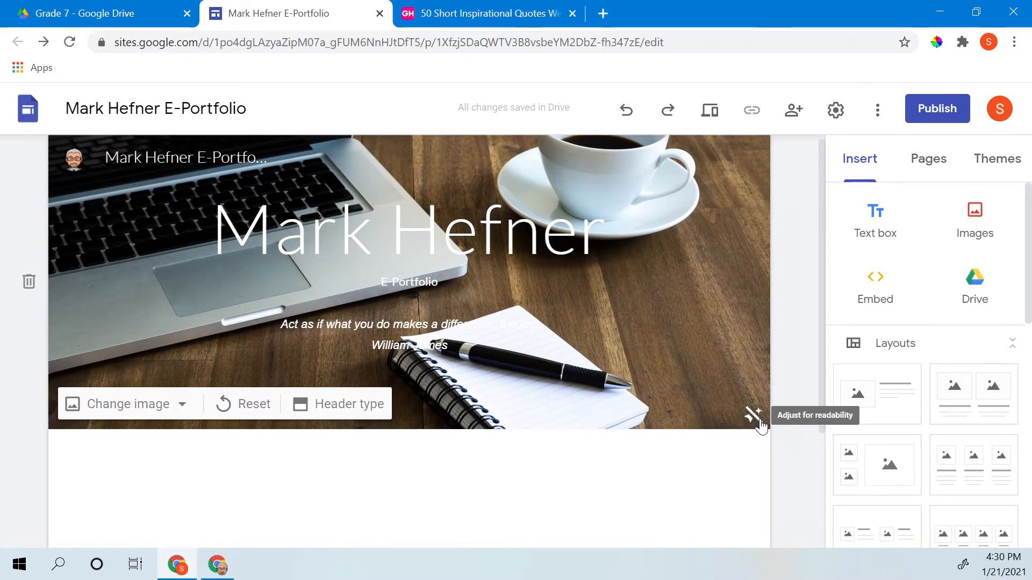
{"action": "left_click", "coordinate": [757, 416]}
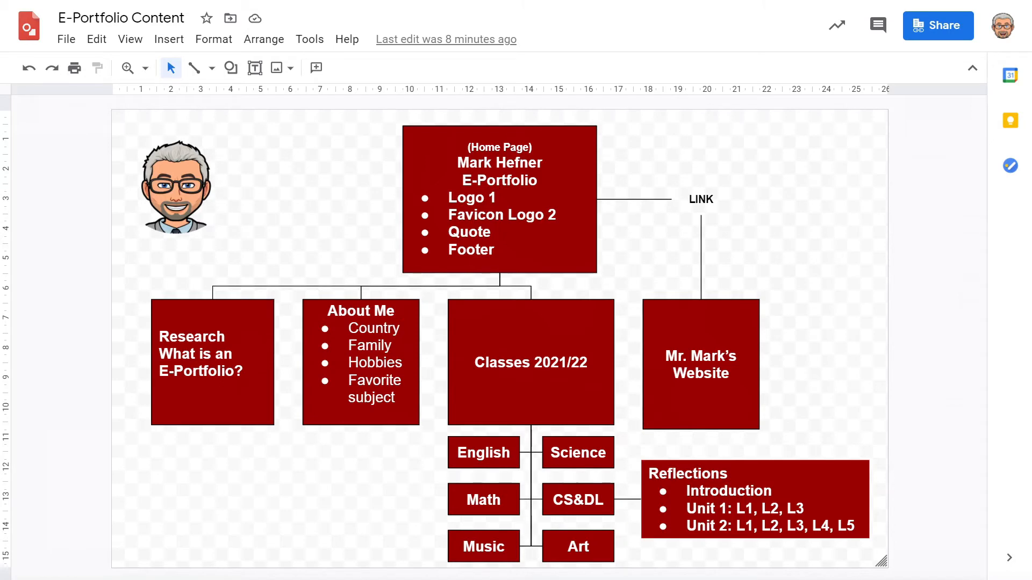
- Switch to the E-Portfolio Content drawing to review the planned site pages
{"action": "left_click", "coordinate": [278, 13]}
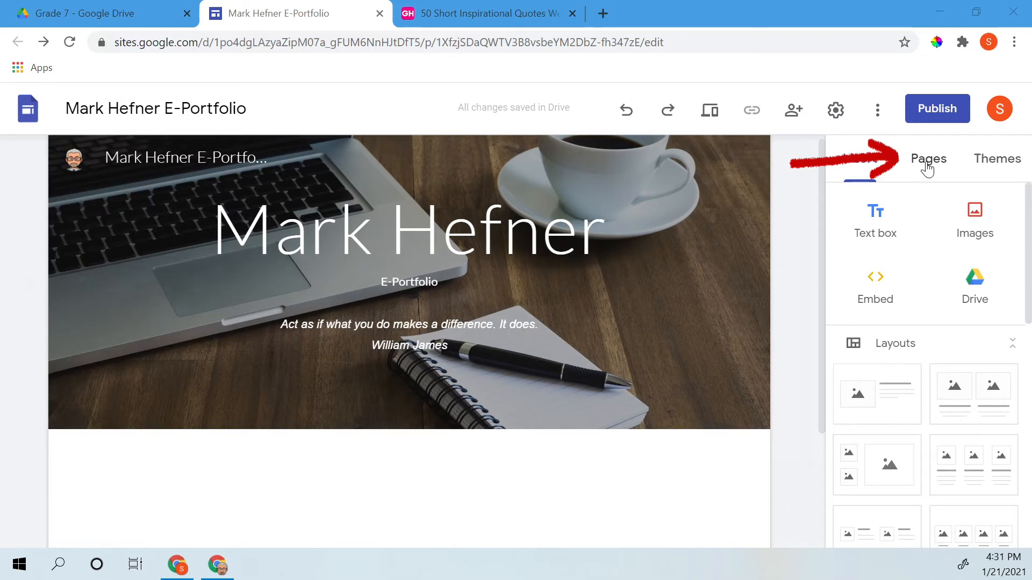
- Create a new site page titled 'Research' from the Pages panel
{"action": "left_click", "coordinate": [928, 158]}
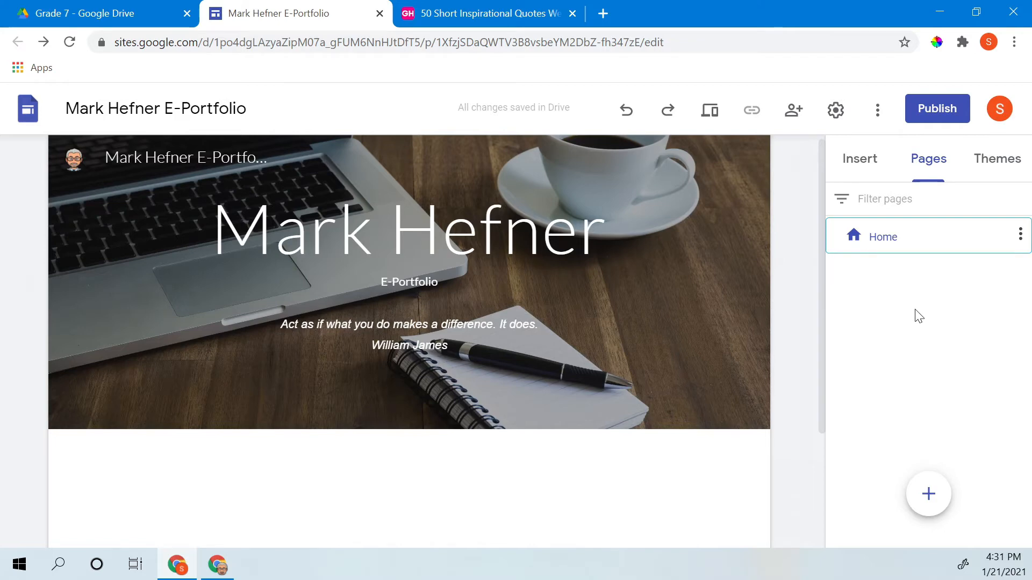
{"action": "mouse_move", "coordinate": [959, 320]}
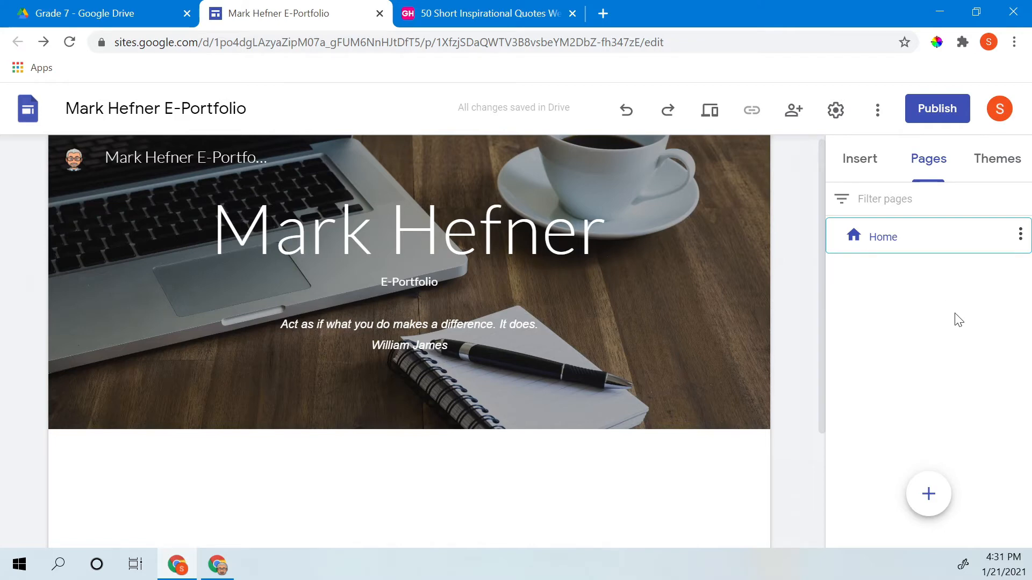
{"action": "mouse_move", "coordinate": [968, 318]}
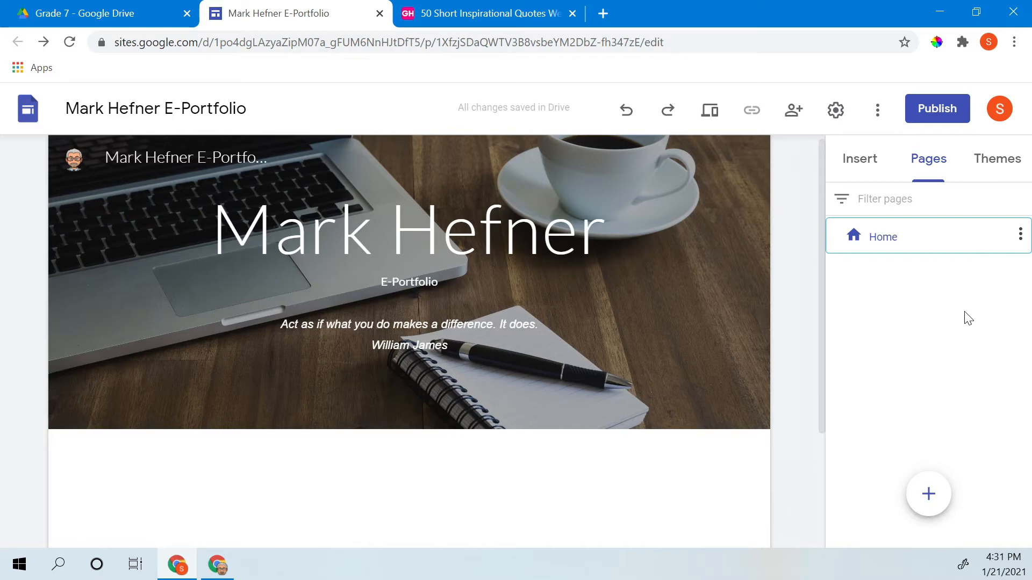
{"action": "mouse_move", "coordinate": [1004, 273]}
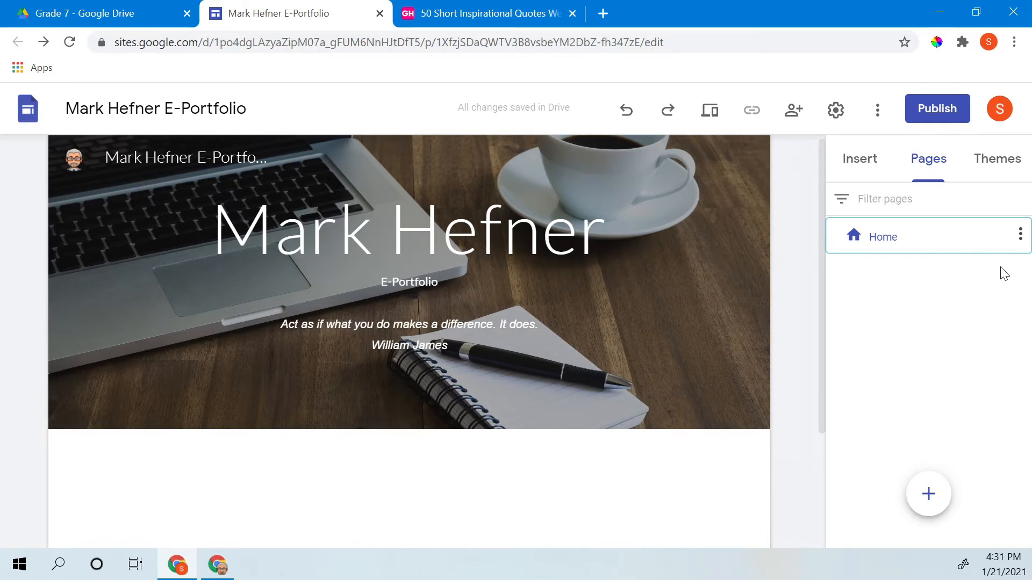
{"action": "mouse_move", "coordinate": [984, 296]}
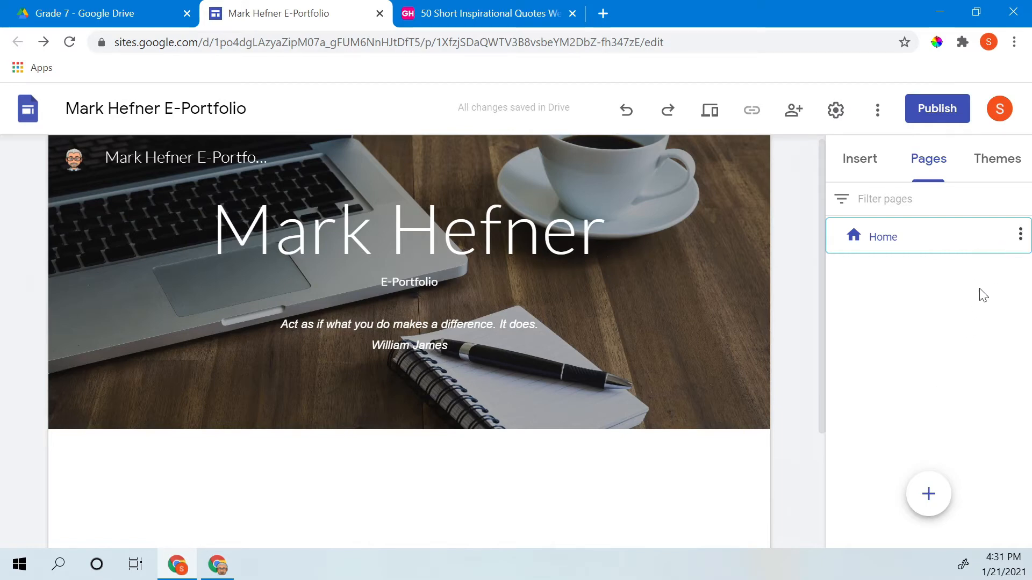
{"action": "left_click", "coordinate": [928, 494]}
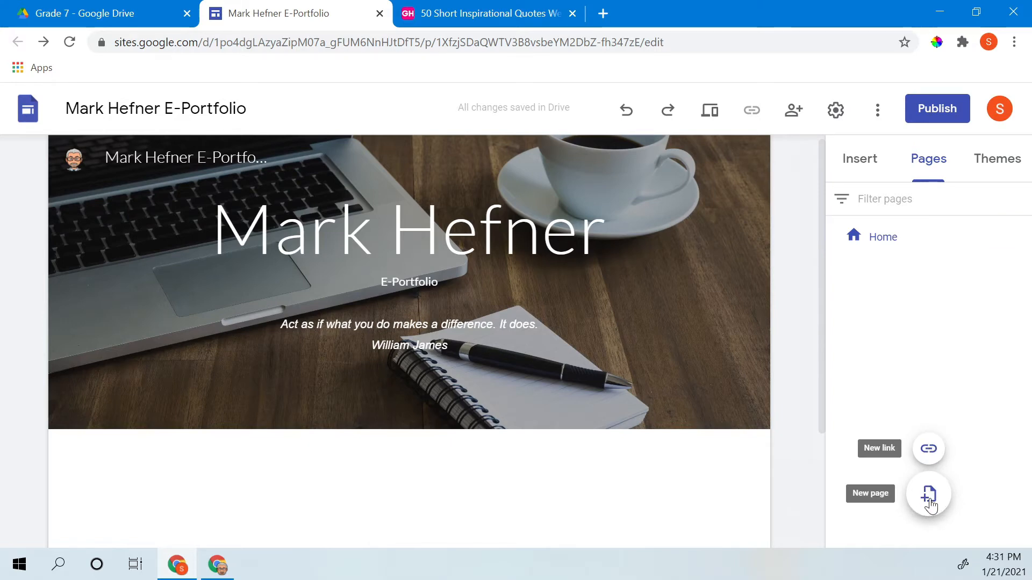
{"action": "left_click", "coordinate": [928, 495]}
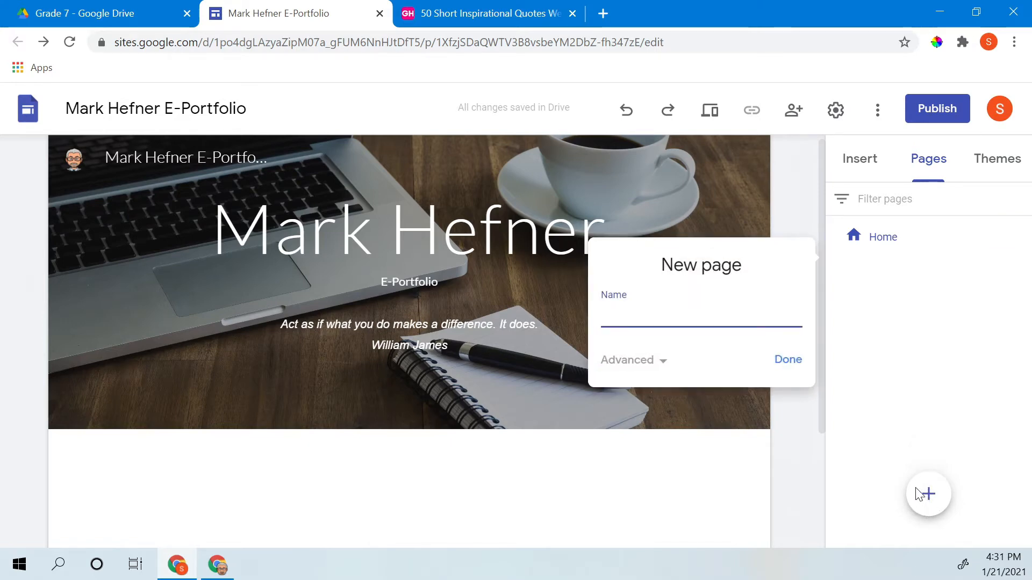
{"action": "type", "text": "Research"}
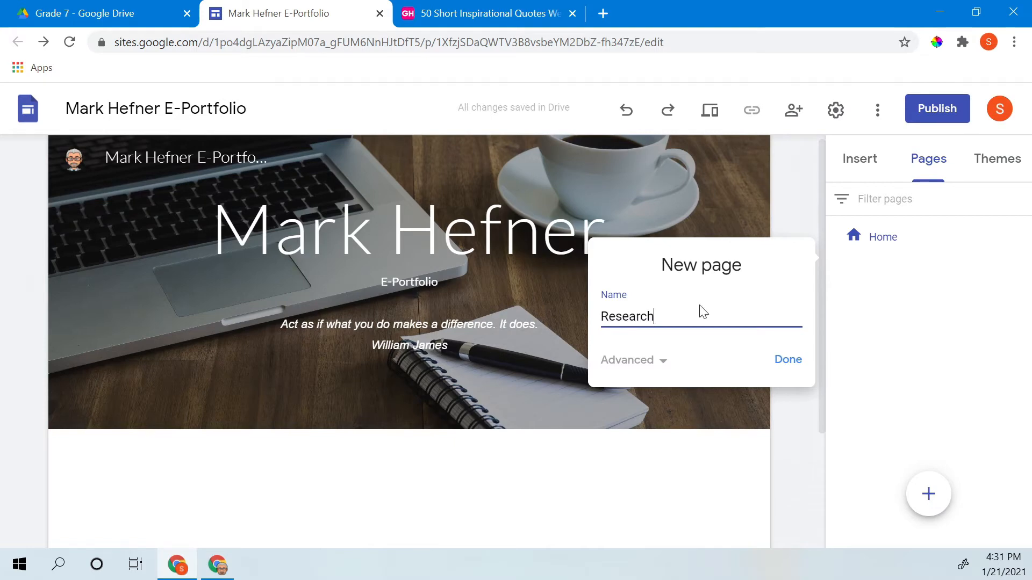
{"action": "left_click", "coordinate": [788, 360]}
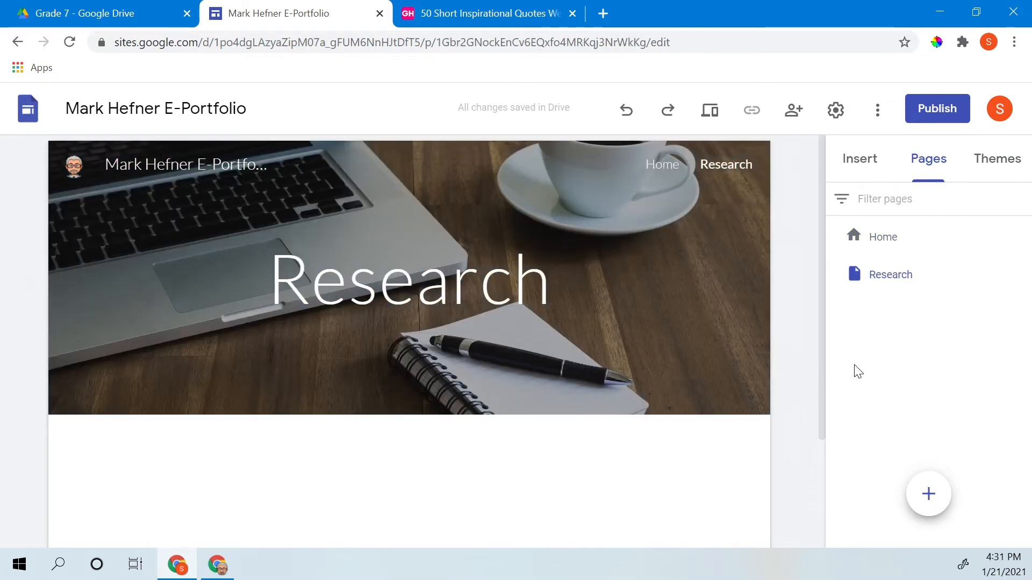
{"action": "mouse_move", "coordinate": [889, 362]}
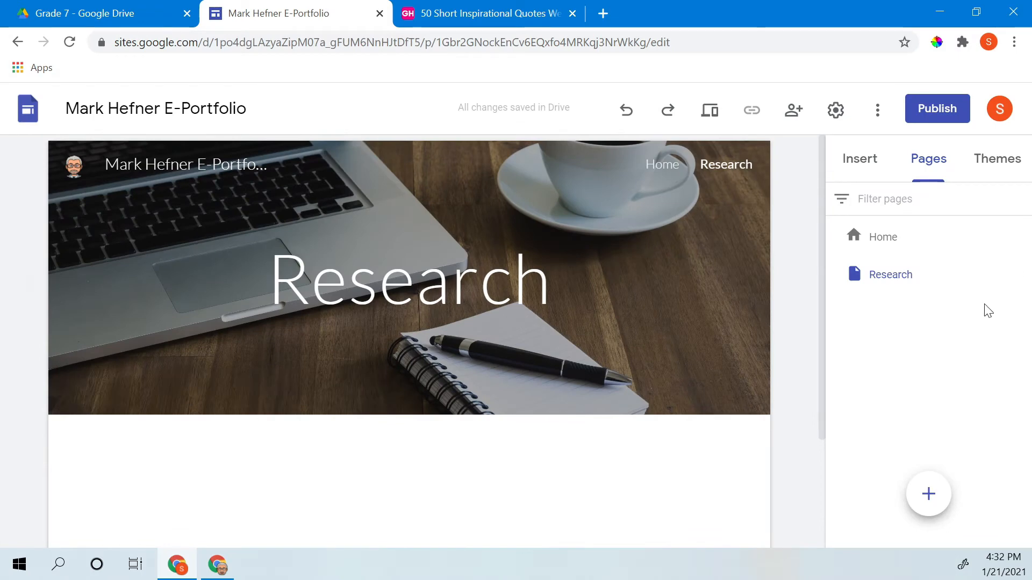
- Create a new page titled 'About Me' and open it for editing
{"action": "left_click", "coordinate": [883, 237]}
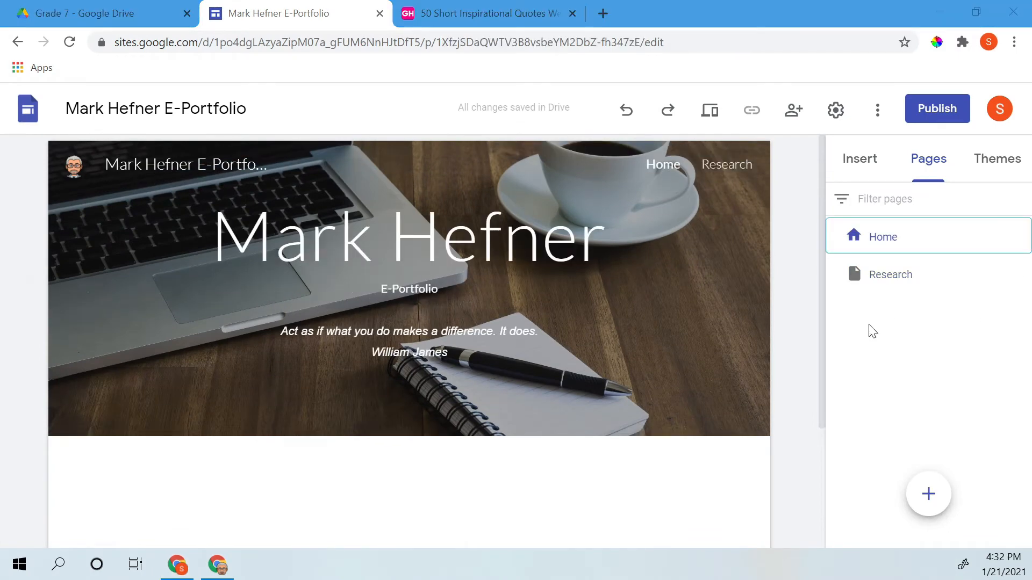
{"action": "left_click", "coordinate": [928, 494]}
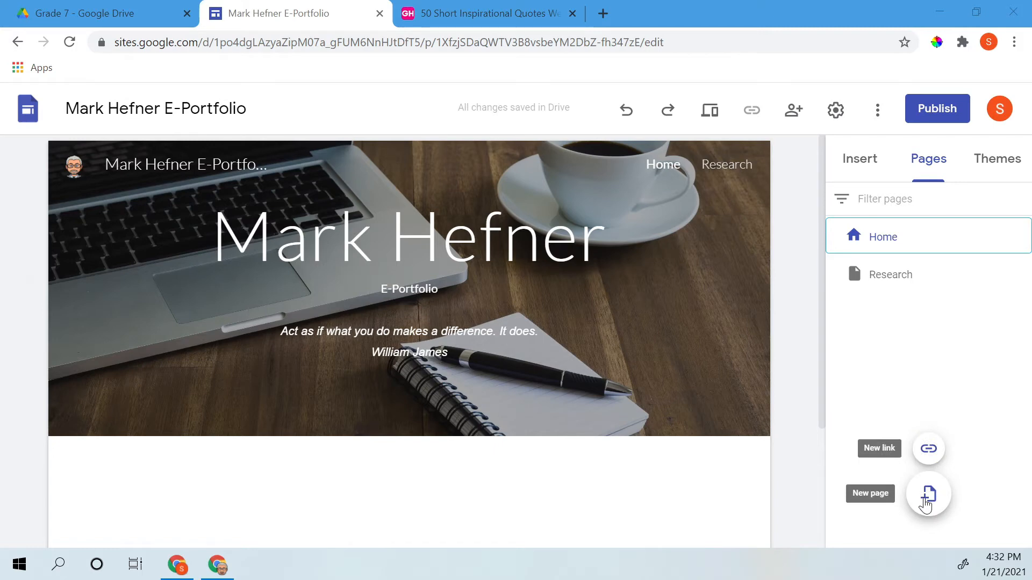
{"action": "left_click", "coordinate": [928, 493]}
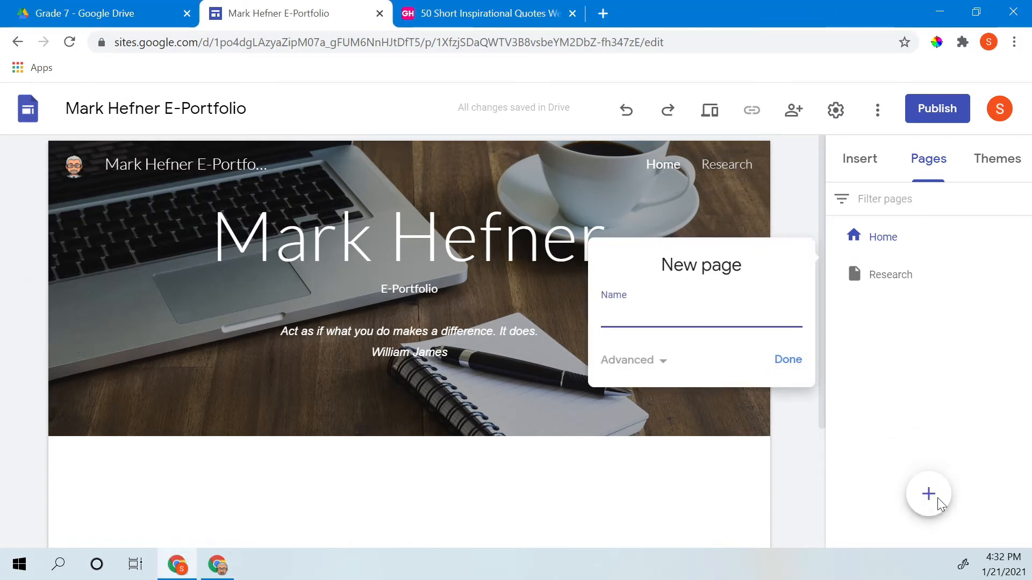
{"action": "type", "text": "About Me"}
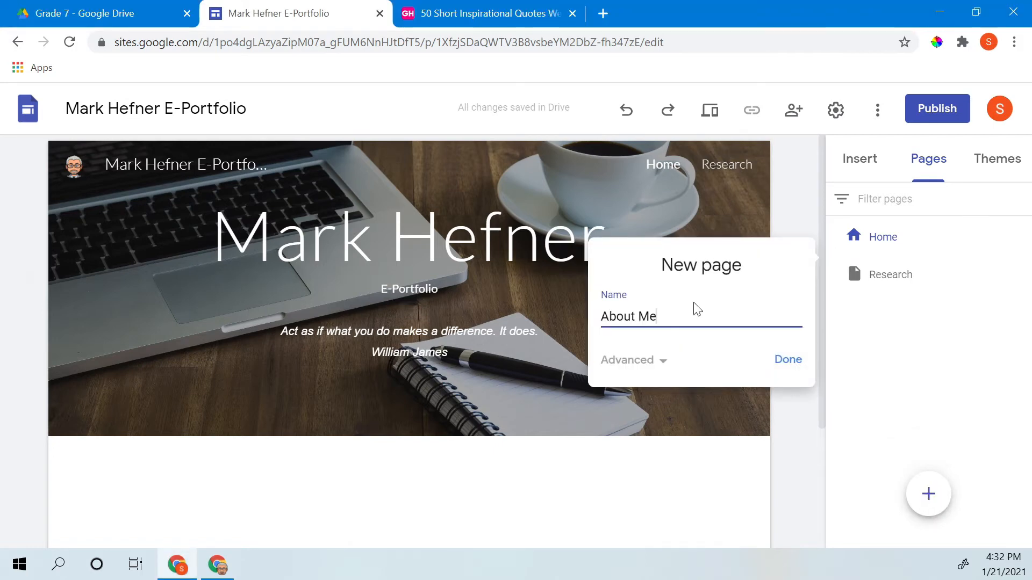
{"action": "left_click", "coordinate": [788, 359]}
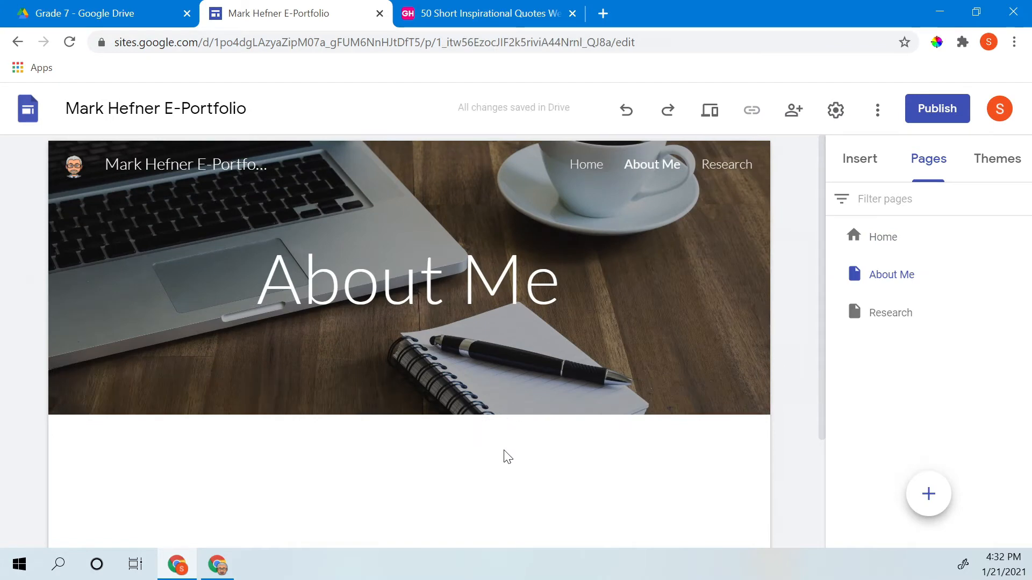
{"action": "mouse_move", "coordinate": [523, 453]}
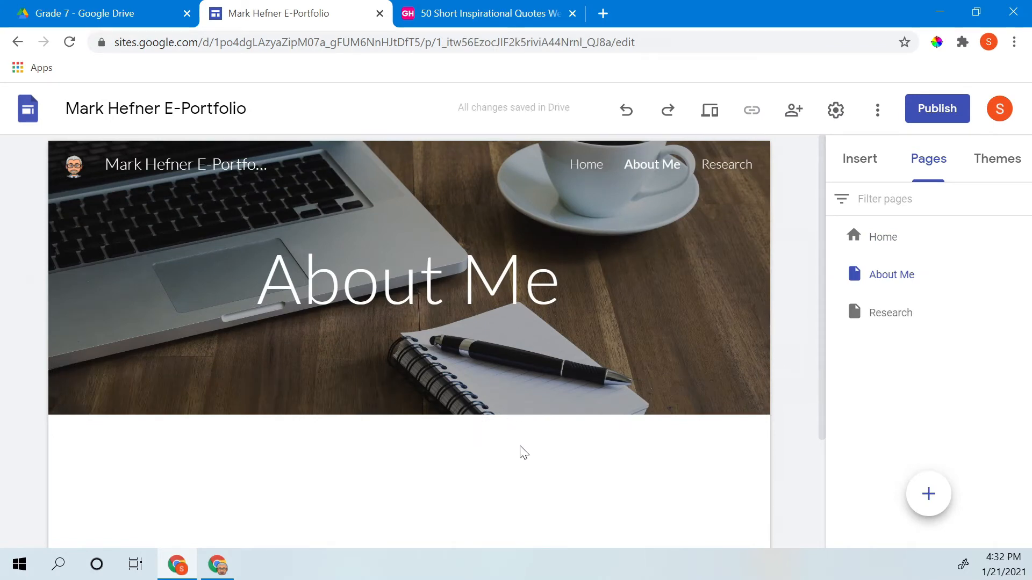
{"action": "mouse_move", "coordinate": [858, 349]}
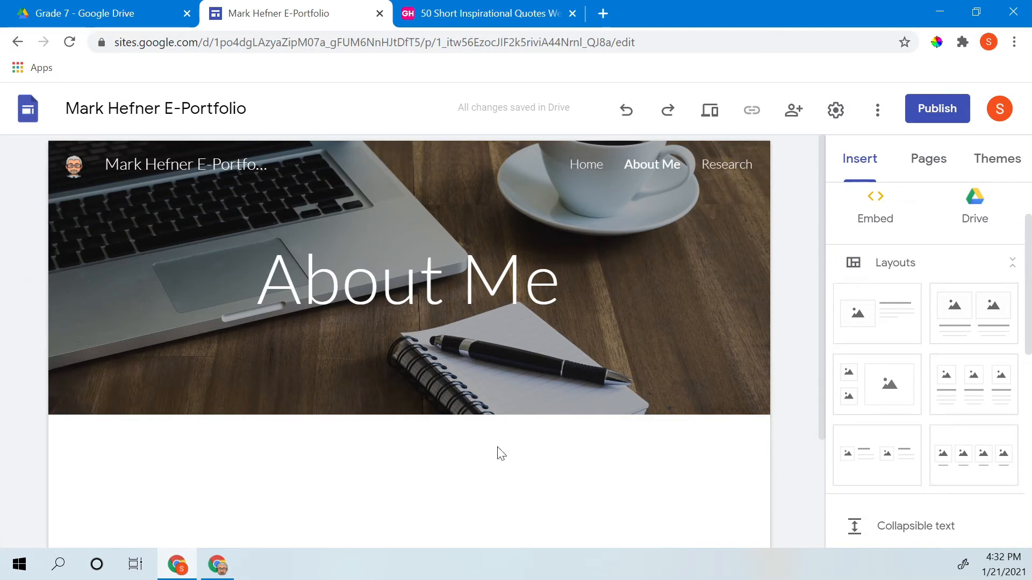
{"action": "mouse_move", "coordinate": [409, 458]}
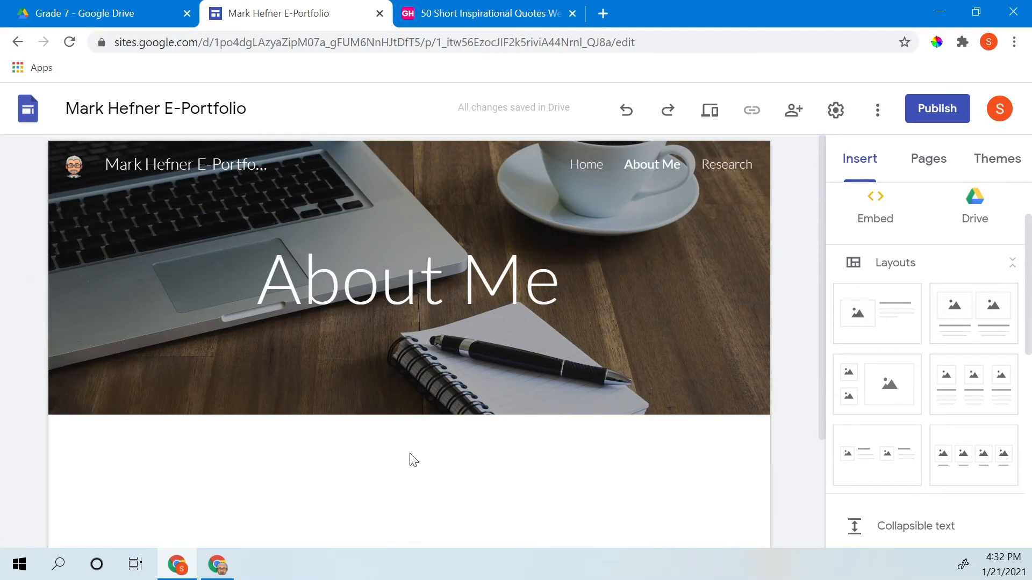
- Insert an image-and-text section with the cartoon avatar, stretched taller
{"action": "left_click", "coordinate": [876, 314]}
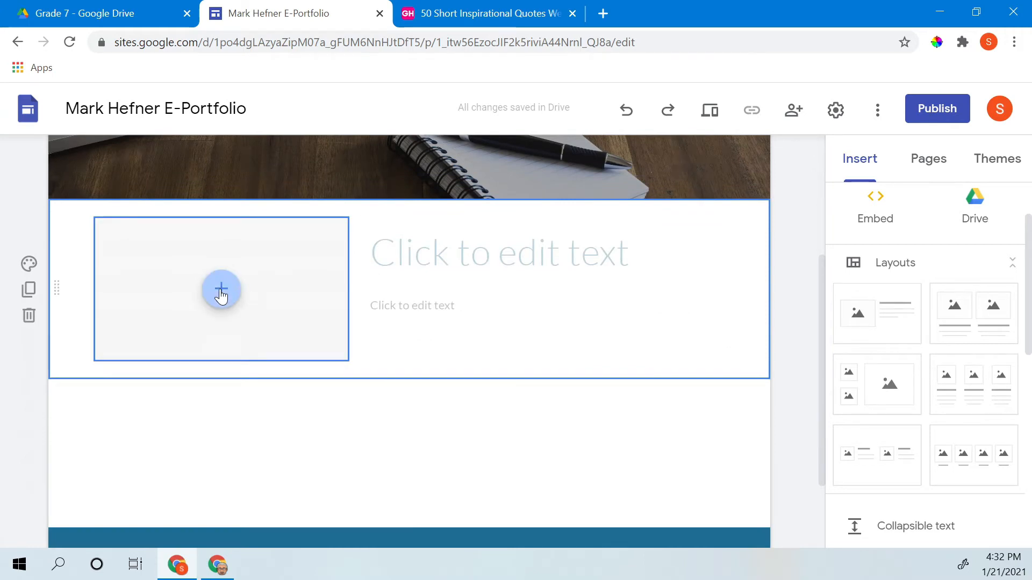
{"action": "left_click", "coordinate": [221, 288]}
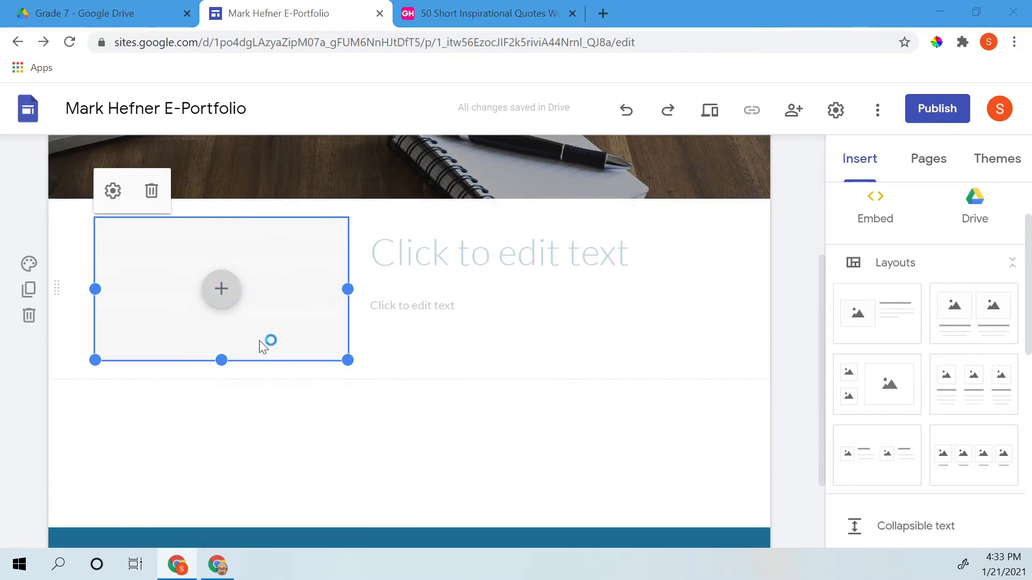
{"action": "left_click", "coordinate": [221, 289]}
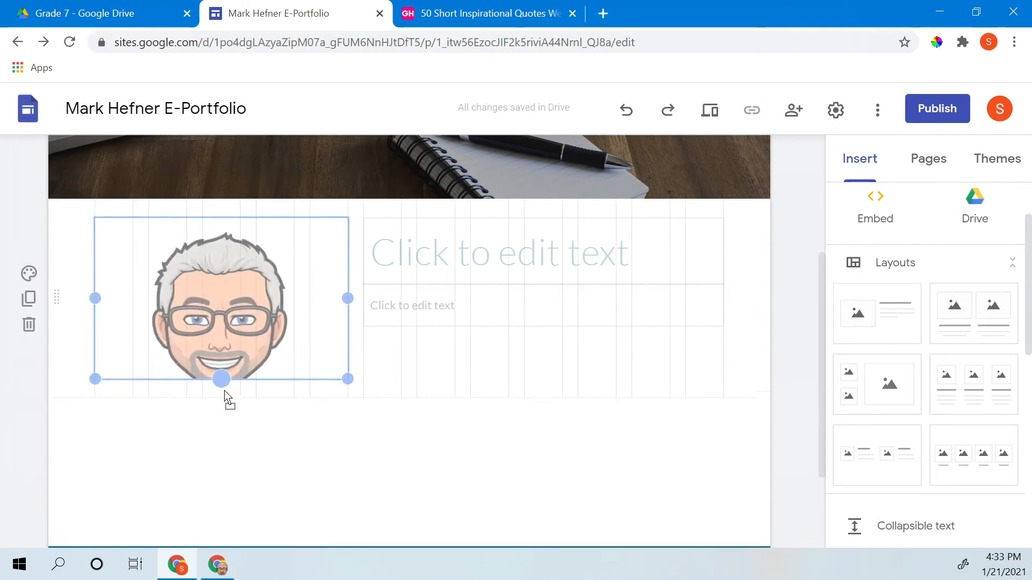
{"action": "left_click_drag", "start_coordinate": [221, 378], "coordinate": [221, 468]}
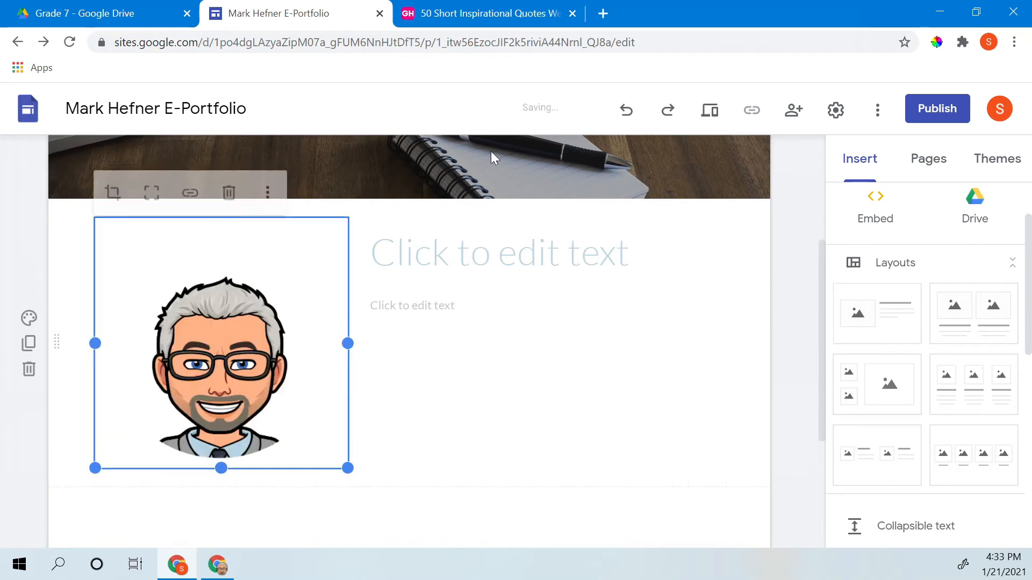
- Type the introduction 'Hi. My name is Mr. Mark.' beside the avatar
{"action": "left_click", "coordinate": [499, 252]}
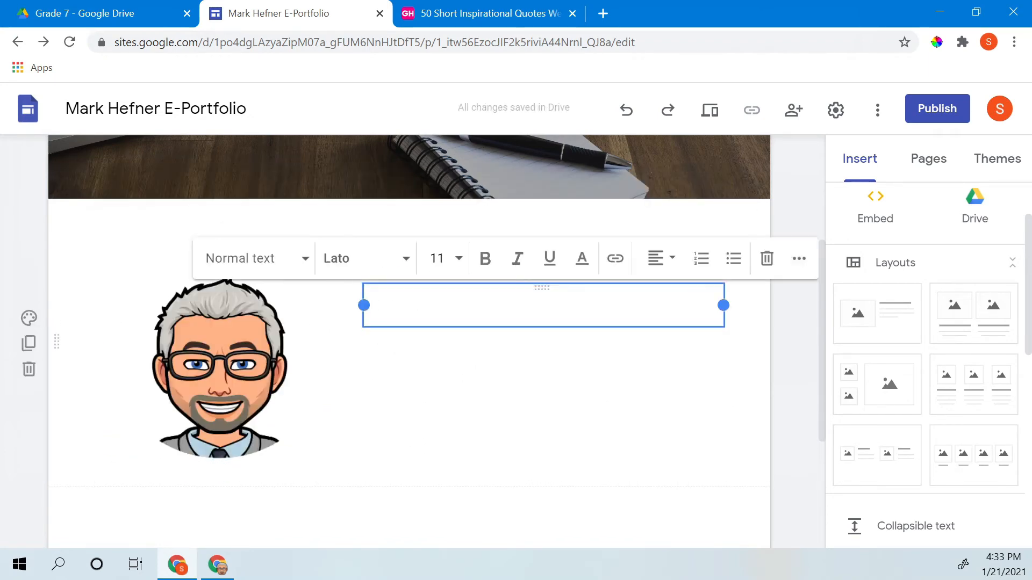
{"action": "type", "text": "Hi. My name is Mr. M"}
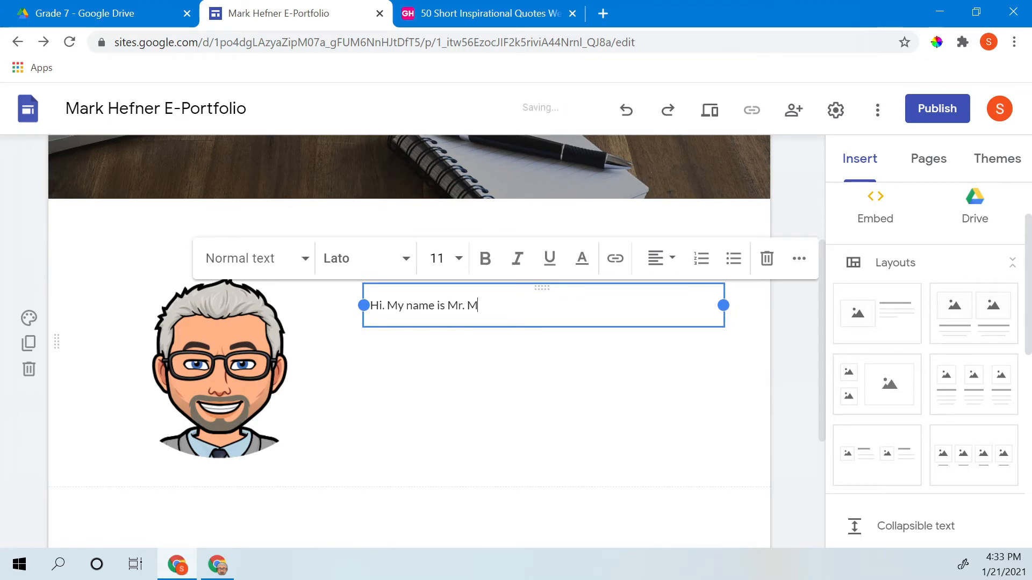
{"action": "type", "text": "ark."}
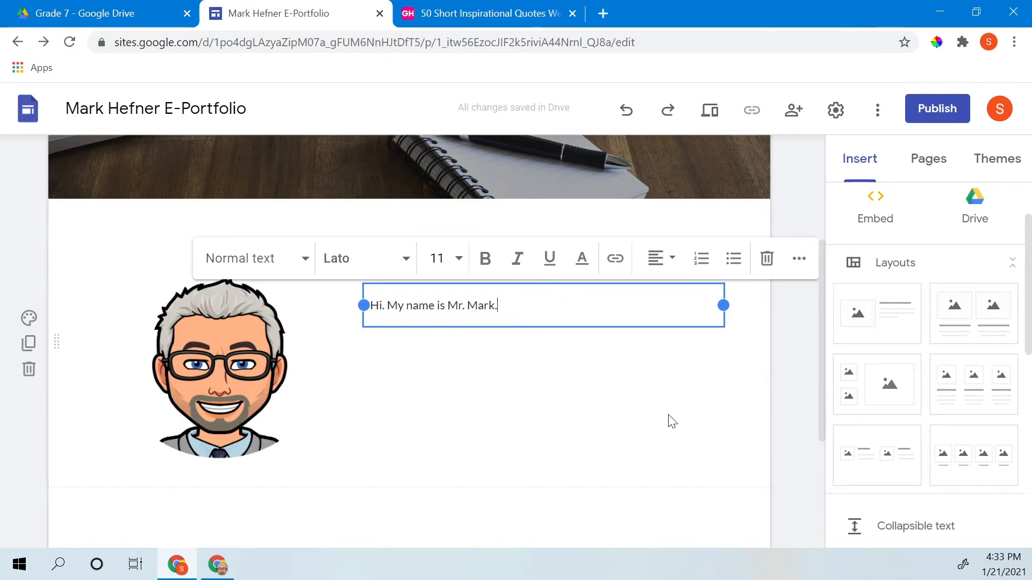
{"action": "mouse_move", "coordinate": [525, 486]}
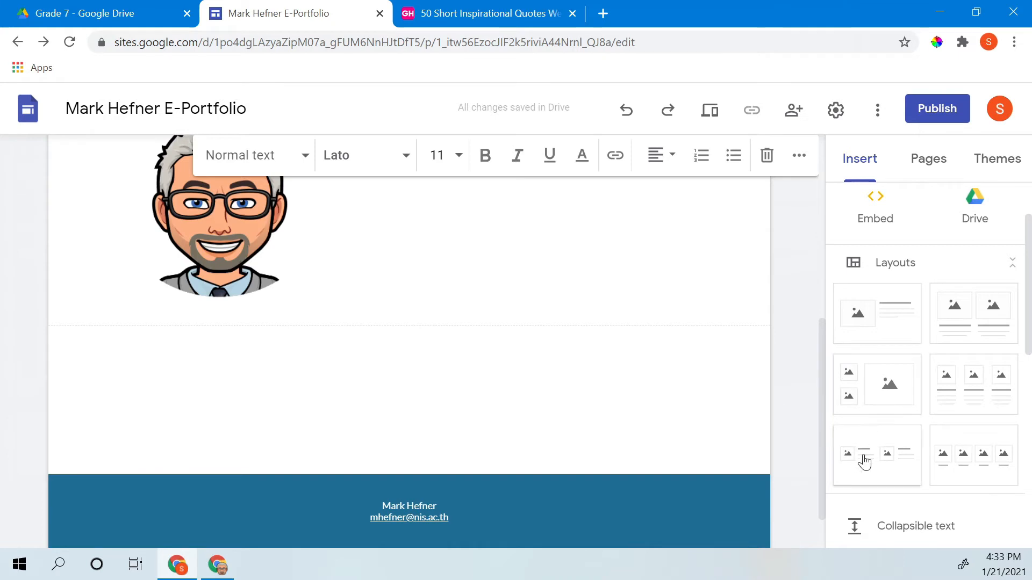
{"action": "mouse_move", "coordinate": [880, 464]}
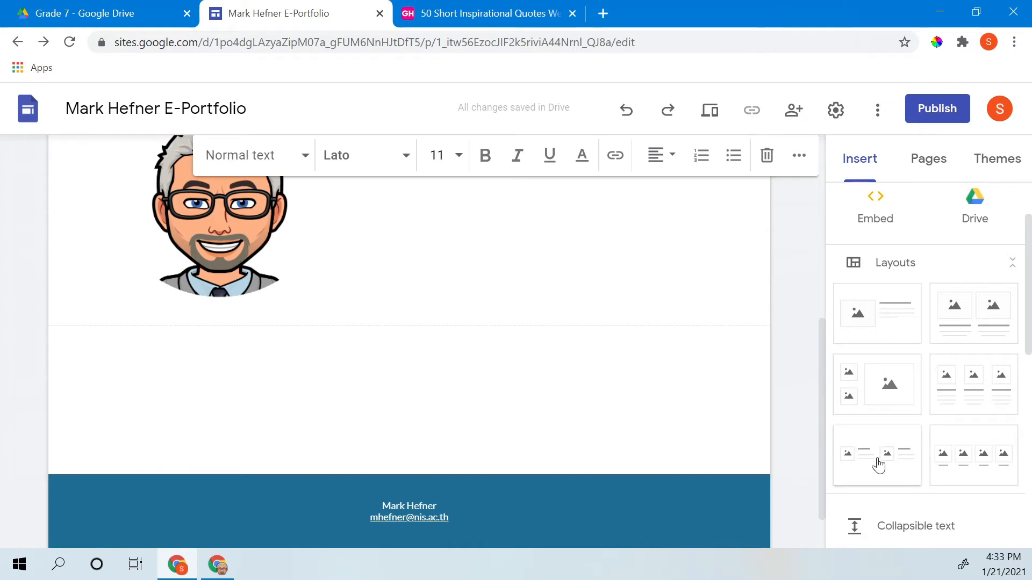
- Insert a two-column section with headings 'Where I Come From' and 'Families'
{"action": "left_click", "coordinate": [876, 454]}
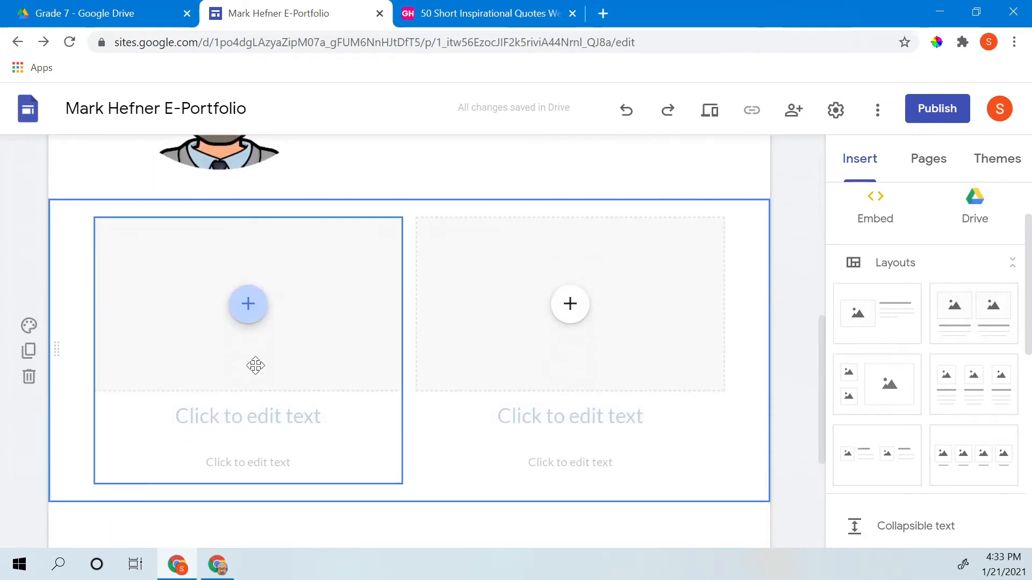
{"action": "type", "text": "Where I Come"}
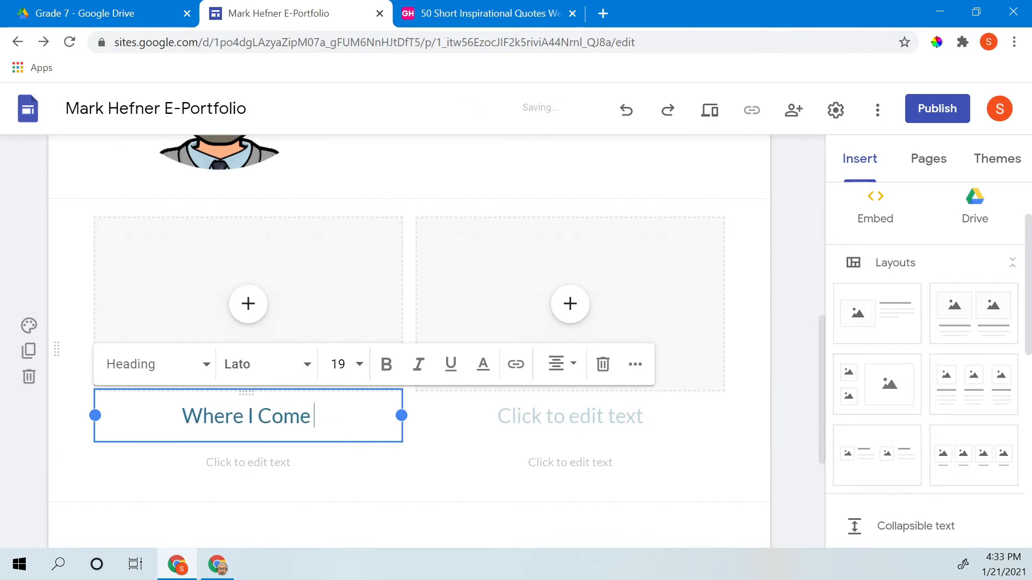
{"action": "type", "text": "From"}
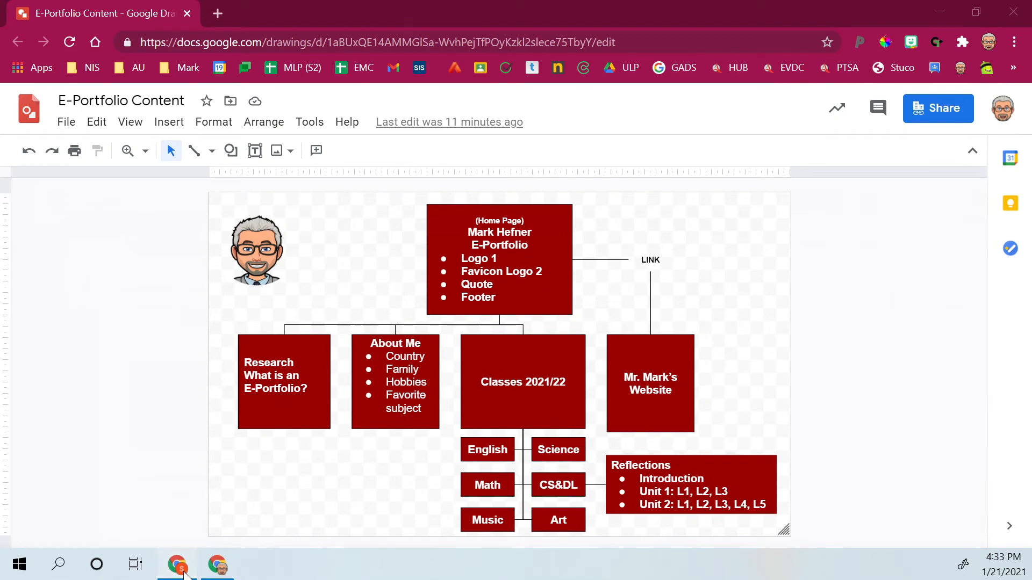
{"action": "left_click", "coordinate": [290, 13]}
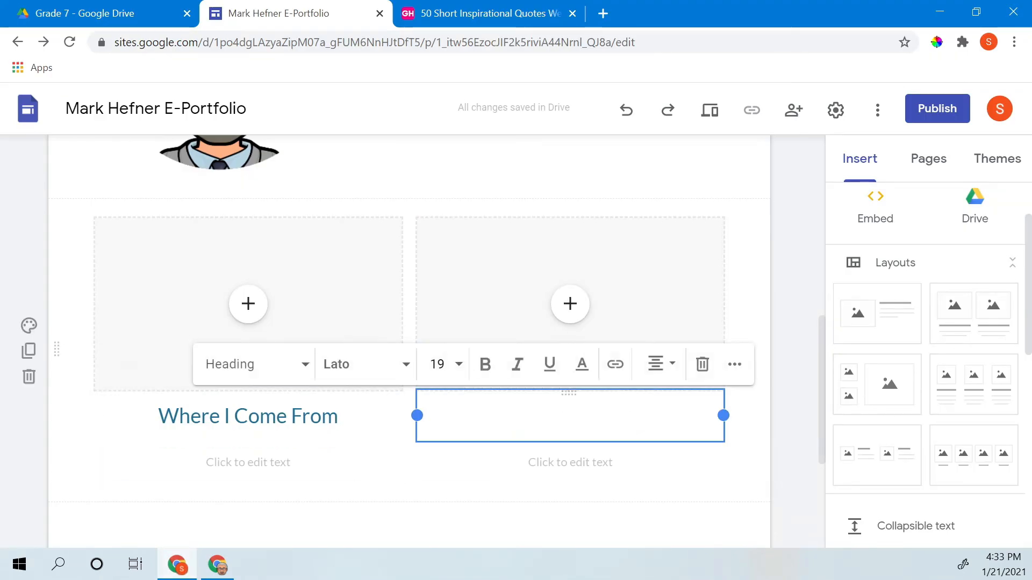
{"action": "type", "text": "Families"}
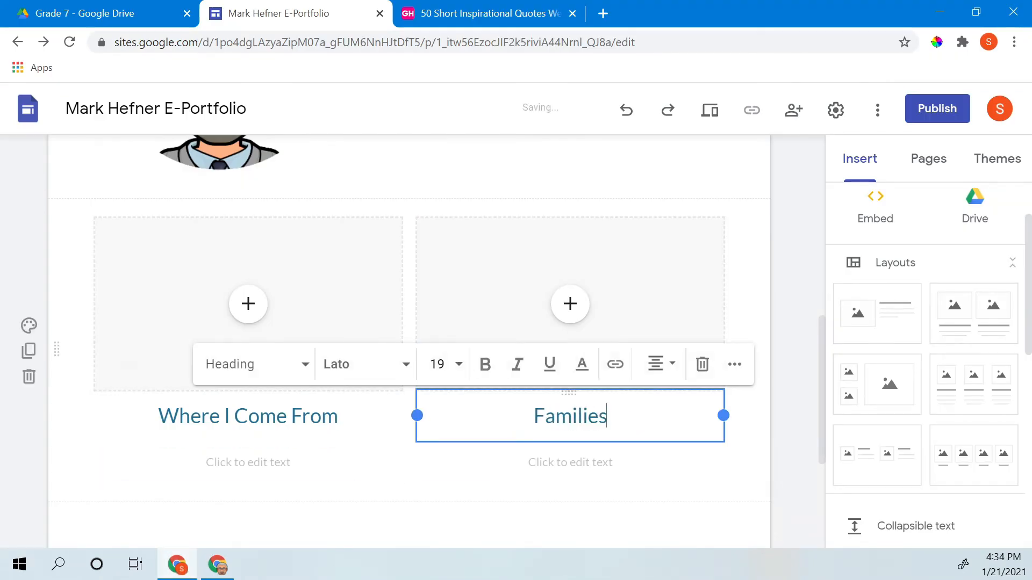
{"action": "scroll", "scroll_direction": "down", "scroll_amount": 3}
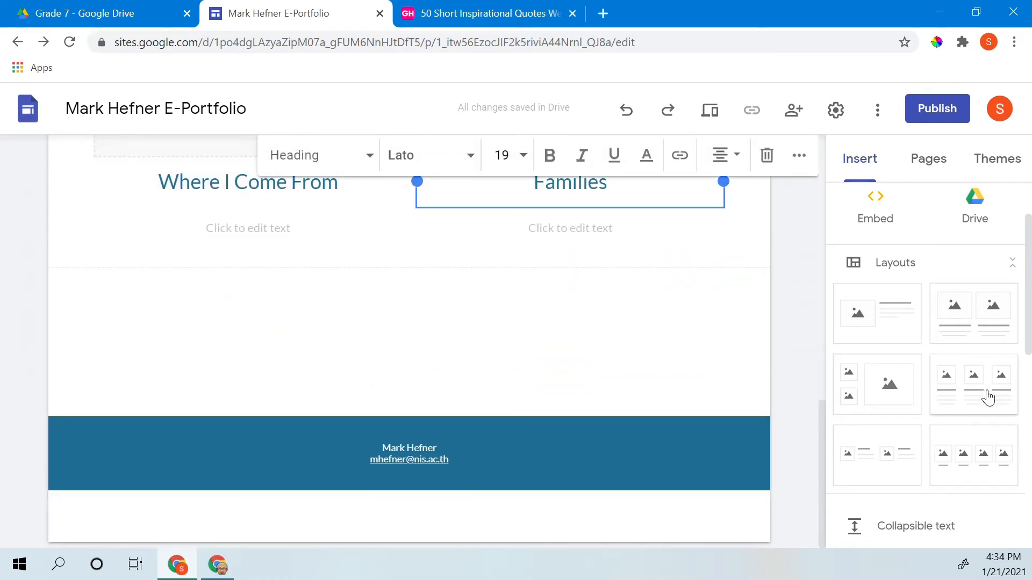
- Insert a three-column section headed Hobbies, Favorite Subject and Favorite Food
{"action": "left_click", "coordinate": [973, 385]}
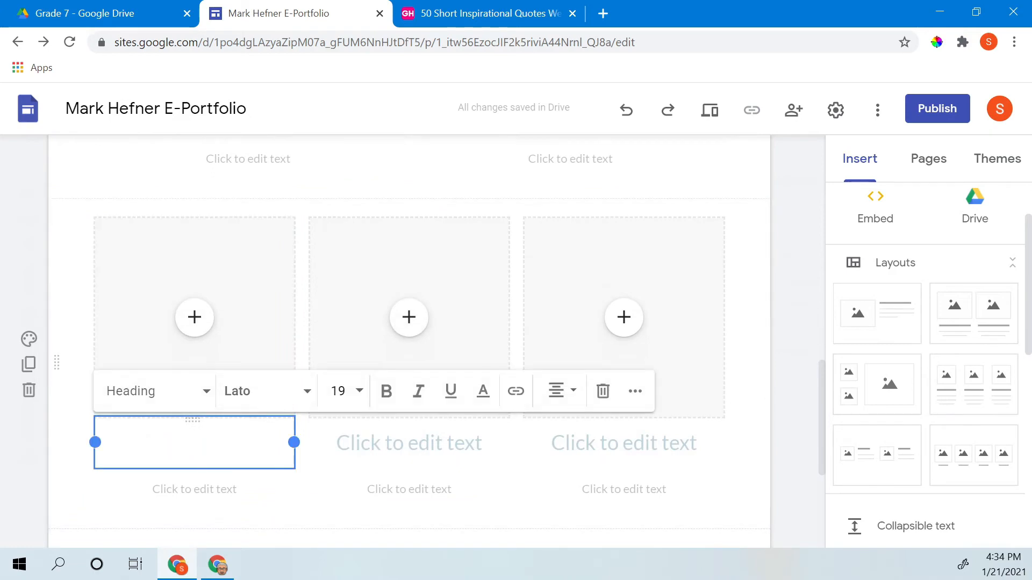
{"action": "type", "text": "Hobbies"}
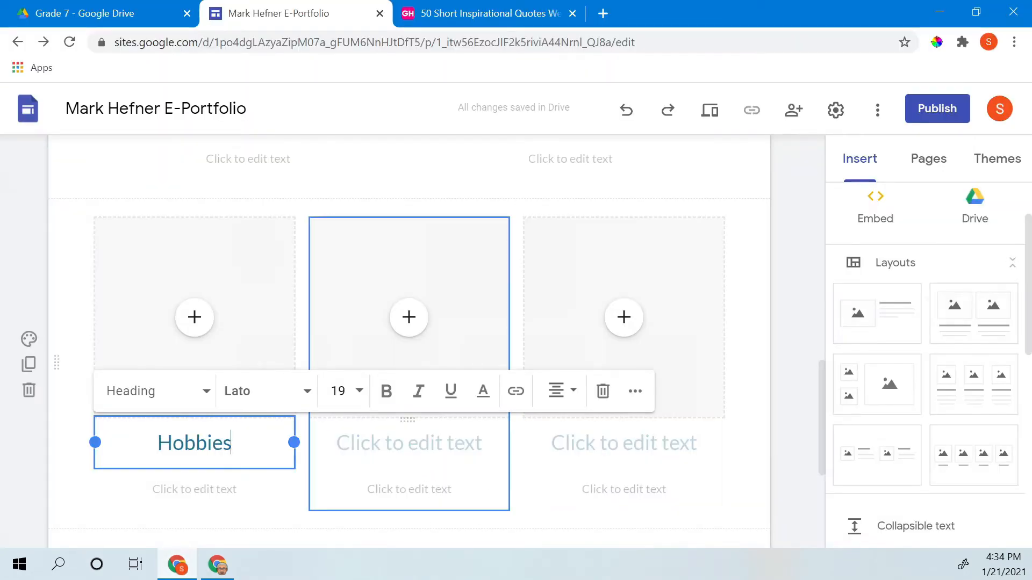
{"action": "type", "text": "Favorite Subject"}
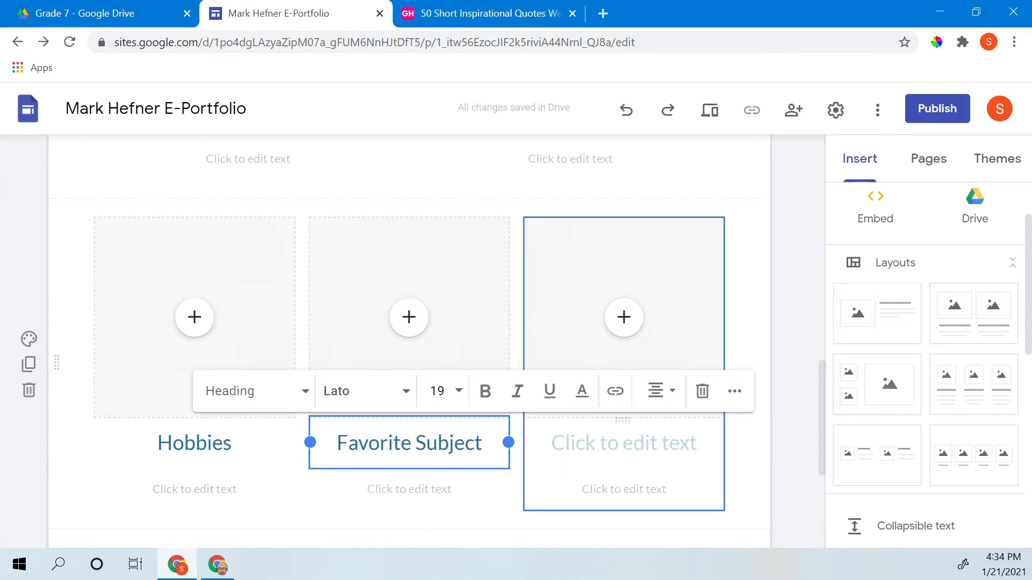
{"action": "type", "text": "Favorite Food"}
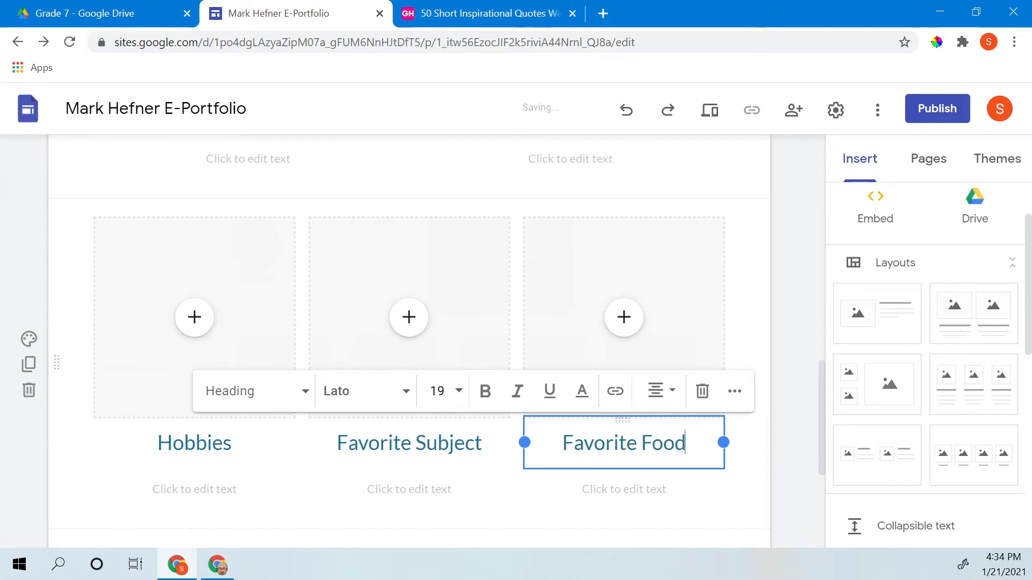
{"action": "scroll", "scroll_direction": "down", "scroll_amount": 3}
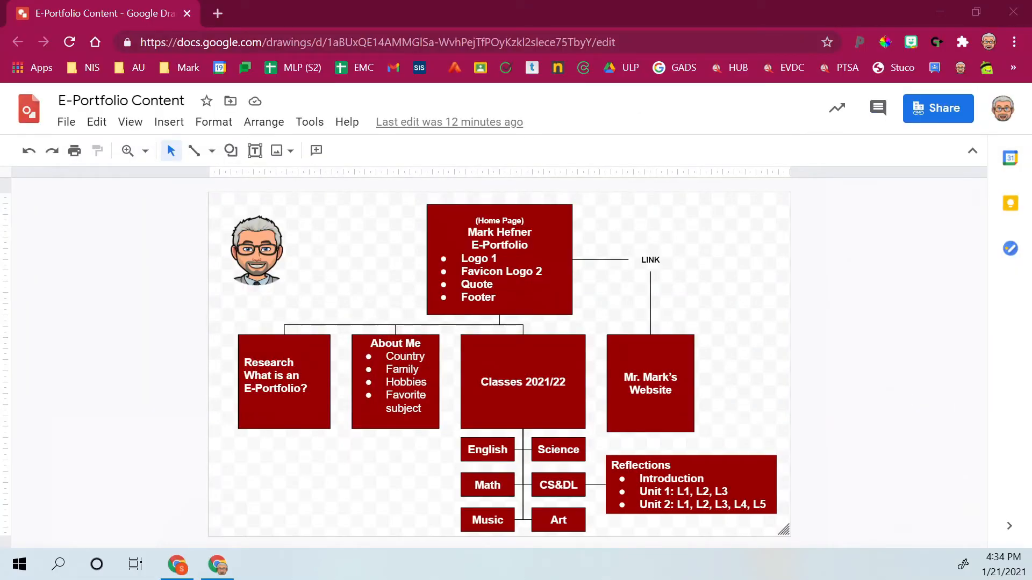
{"action": "mouse_move", "coordinate": [371, 496]}
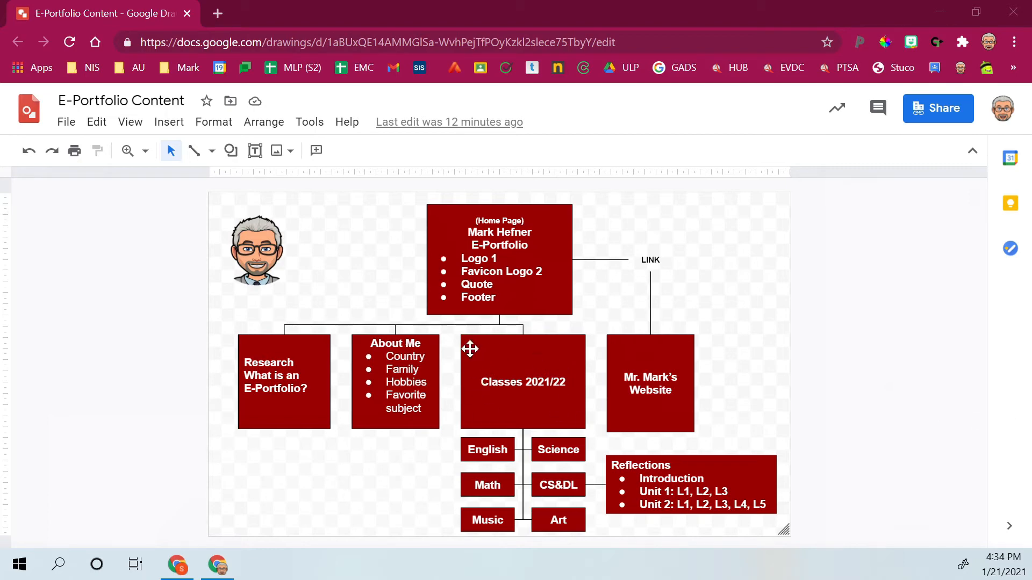
{"action": "mouse_move", "coordinate": [578, 547]}
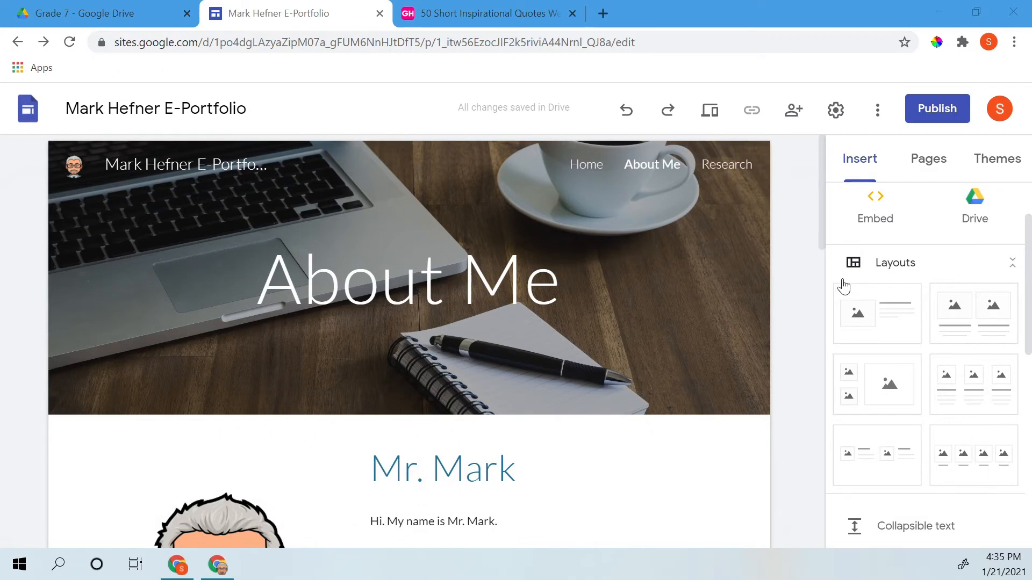
{"action": "mouse_move", "coordinate": [866, 166]}
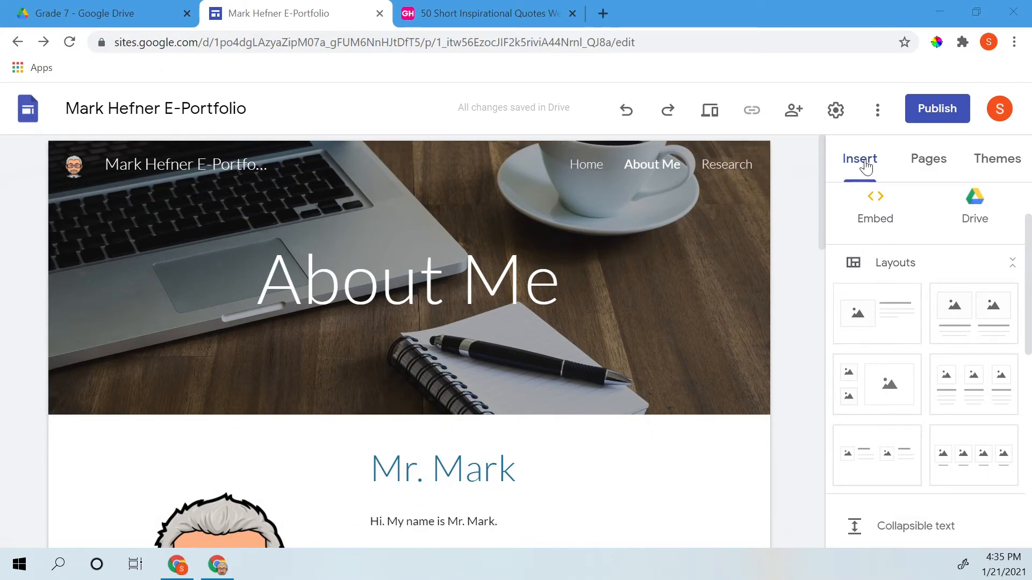
{"action": "mouse_move", "coordinate": [928, 165]}
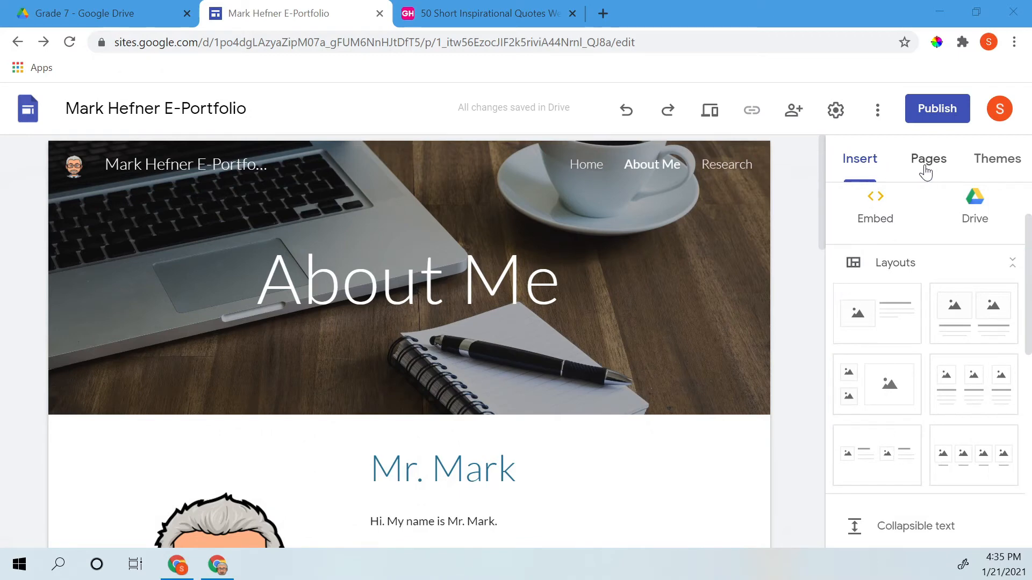
- Create a new site page titled 'Classes 2021/22' from the Pages panel
{"action": "left_click", "coordinate": [928, 158]}
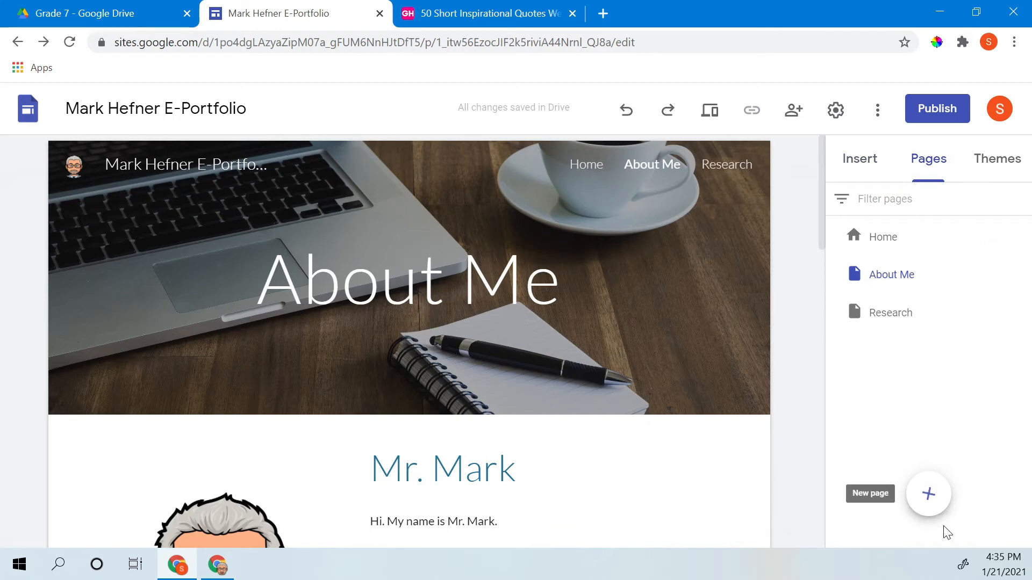
{"action": "left_click", "coordinate": [928, 493]}
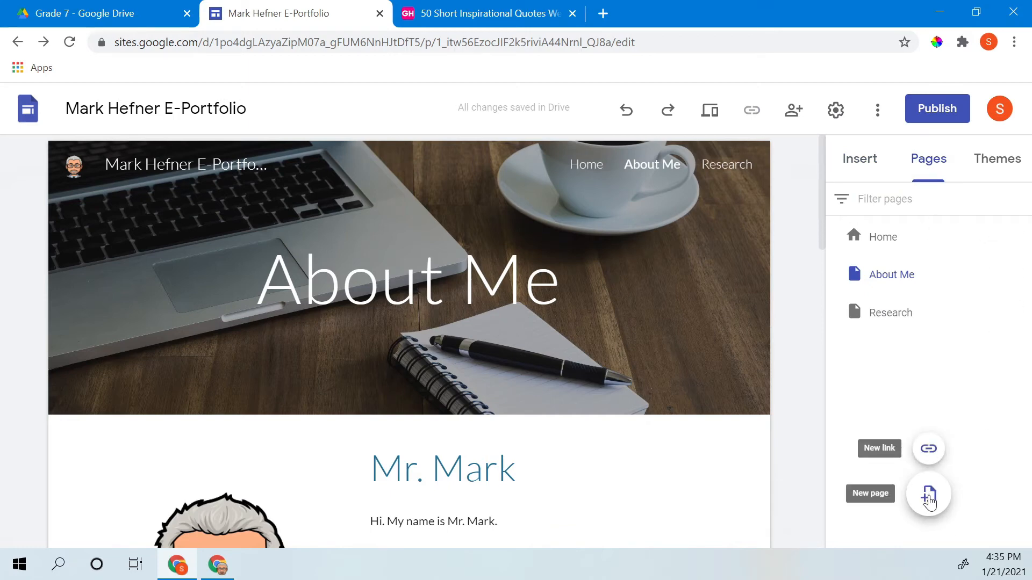
{"action": "left_click", "coordinate": [928, 495]}
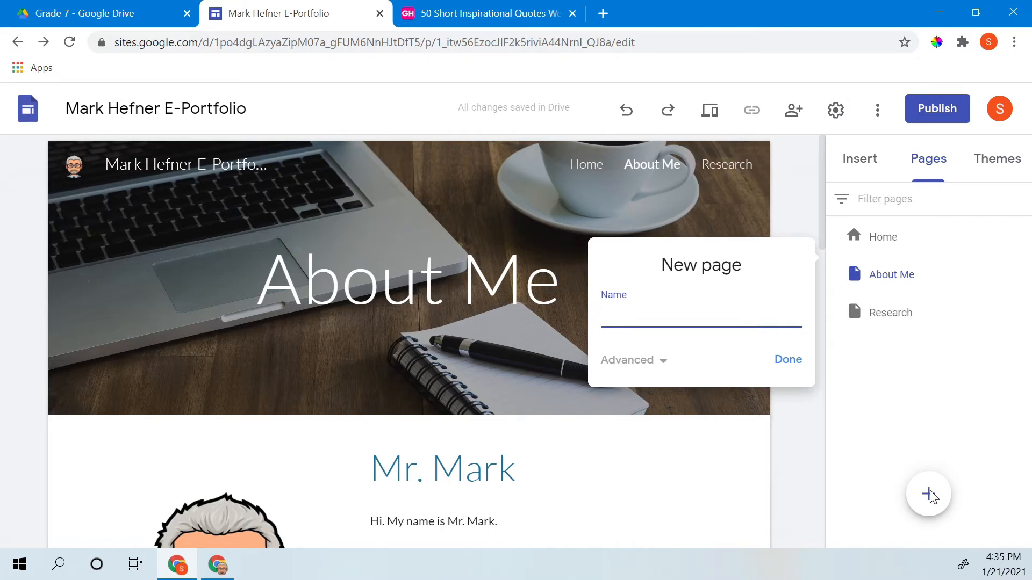
{"action": "type", "text": "Classes 2020"}
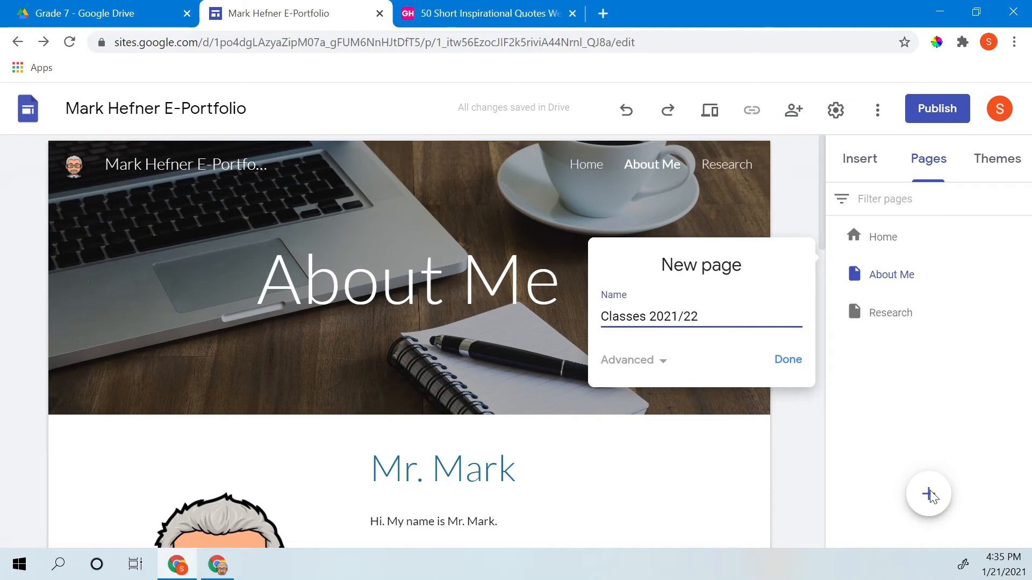
{"action": "left_click", "coordinate": [787, 360]}
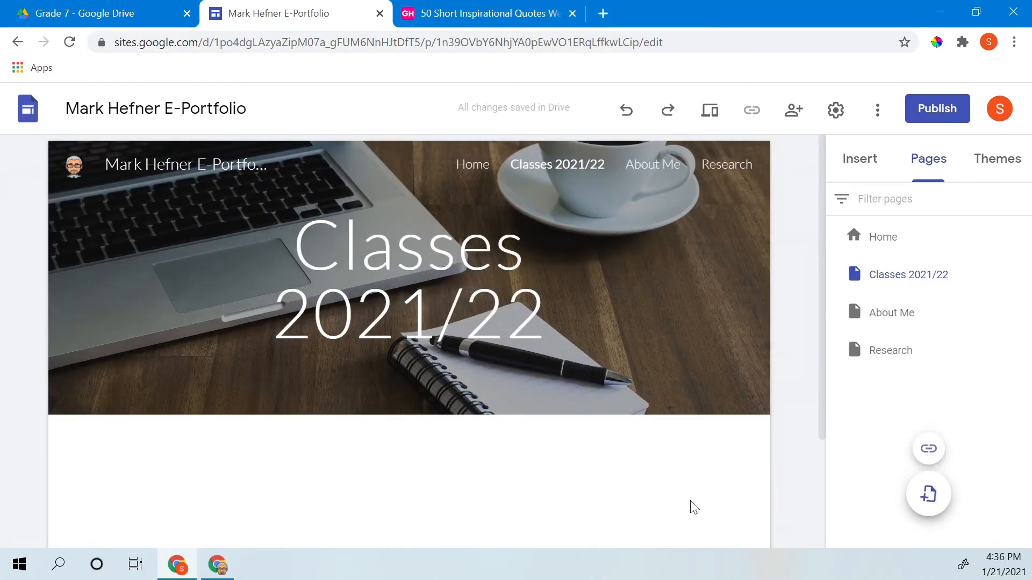
{"action": "mouse_move", "coordinate": [889, 277]}
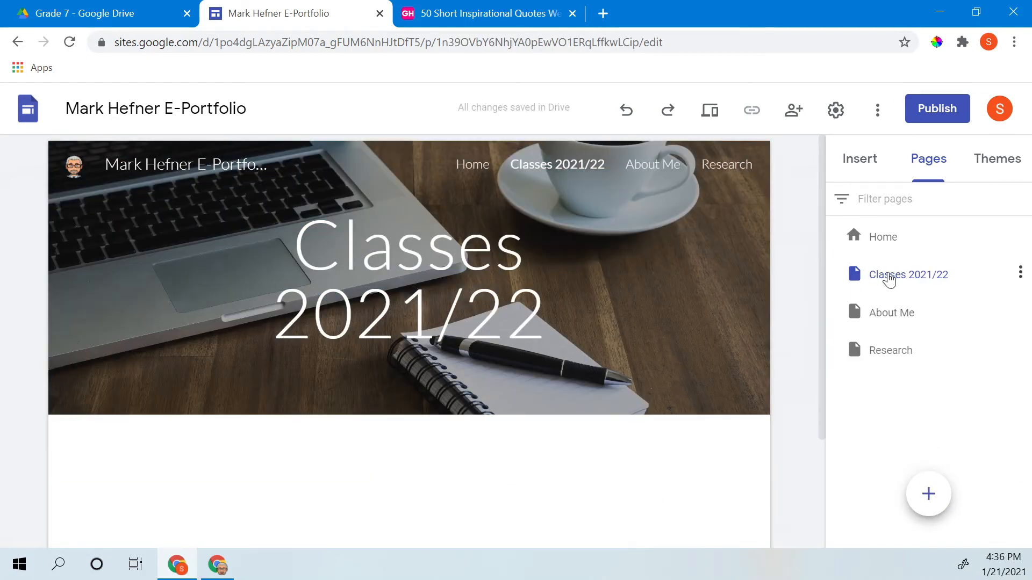
{"action": "mouse_move", "coordinate": [909, 275]}
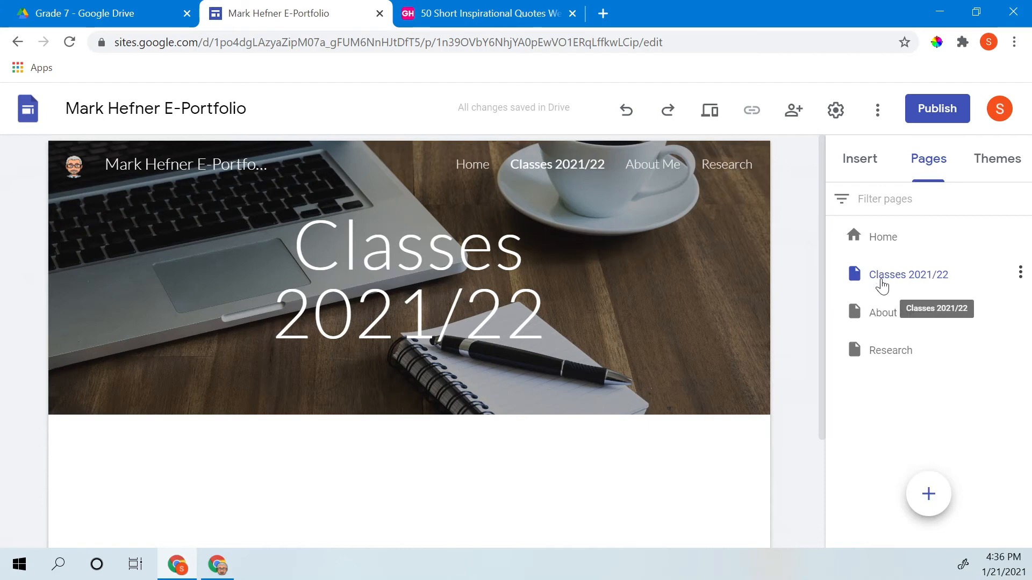
{"action": "mouse_move", "coordinate": [484, 183]}
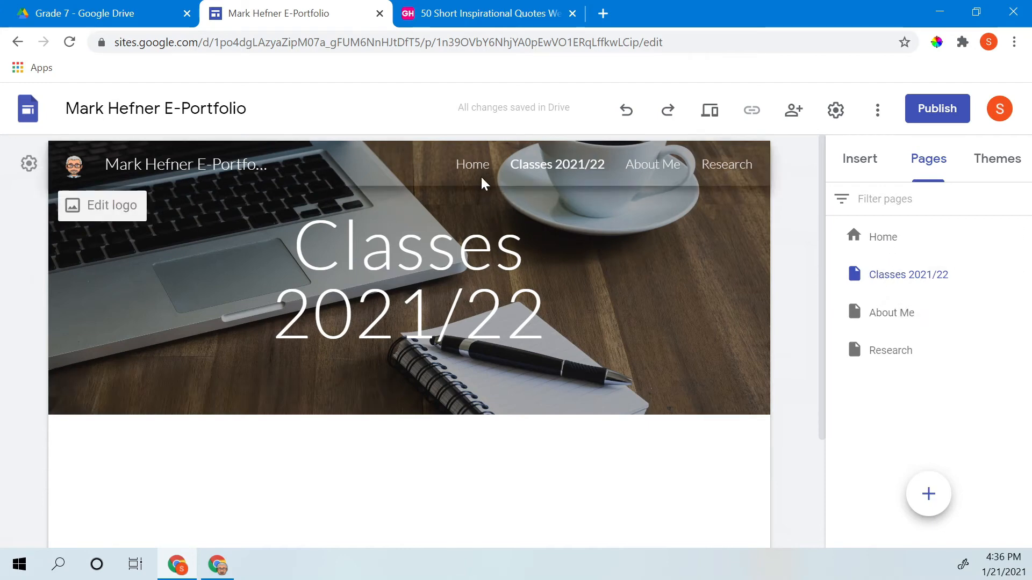
{"action": "mouse_move", "coordinate": [726, 177]}
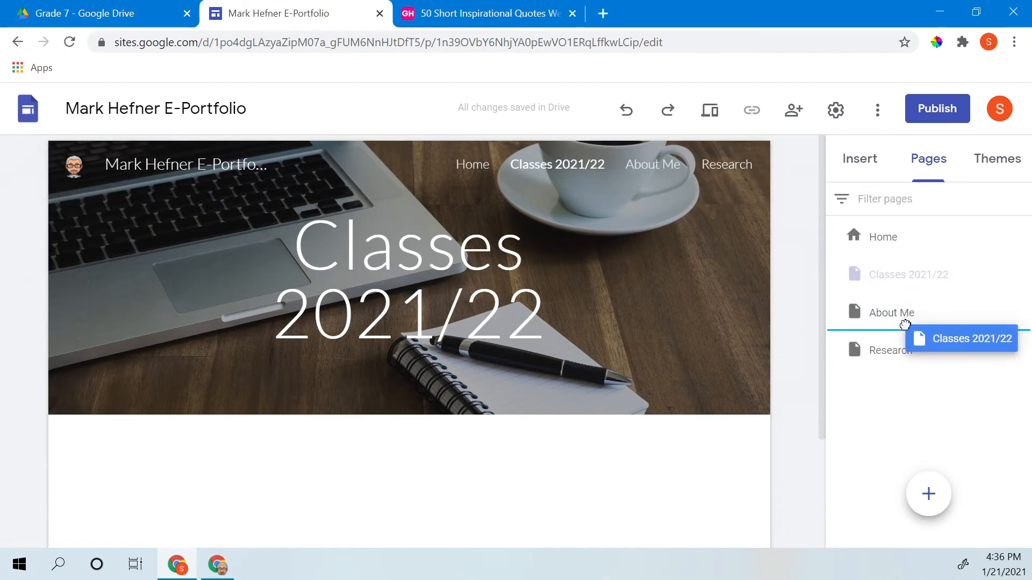
- Move Classes 2021/22 to the end of the page list, after Research
{"action": "left_click_drag", "start_coordinate": [910, 275], "coordinate": [910, 350]}
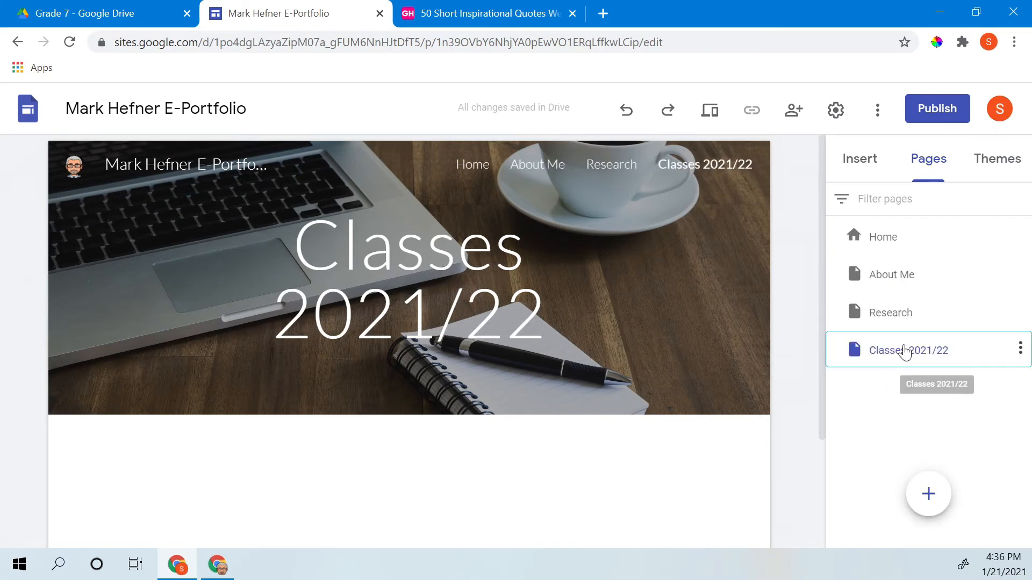
{"action": "mouse_move", "coordinate": [927, 432]}
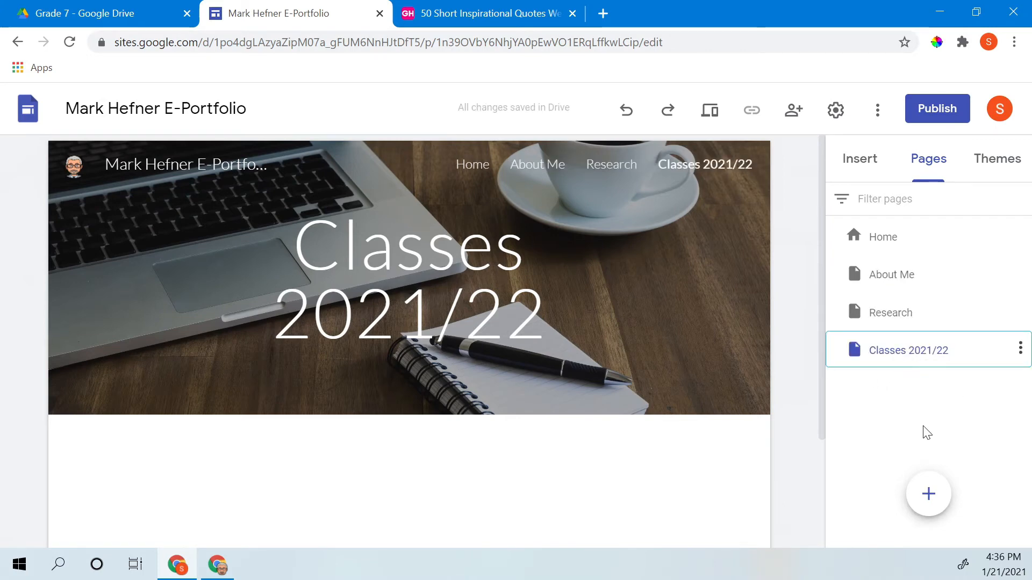
- Create the English class page and begin creating the next class page
{"action": "left_click", "coordinate": [929, 495]}
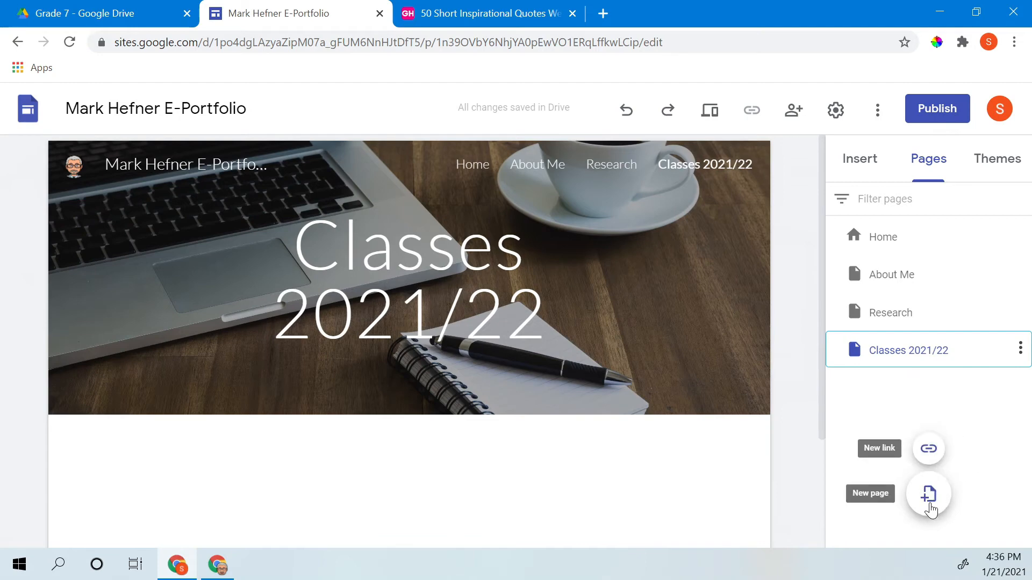
{"action": "left_click", "coordinate": [929, 495]}
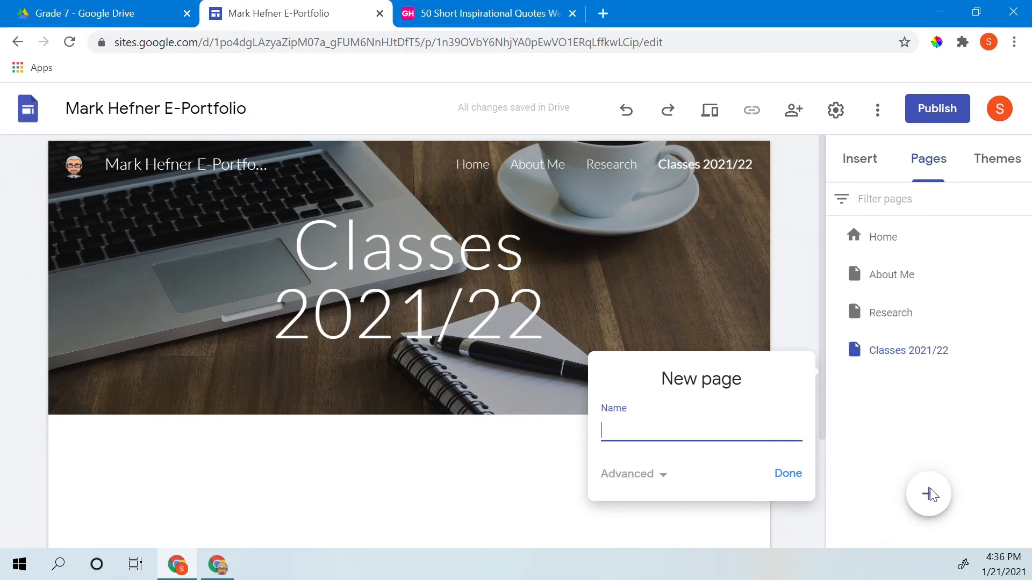
{"action": "type", "text": "English"}
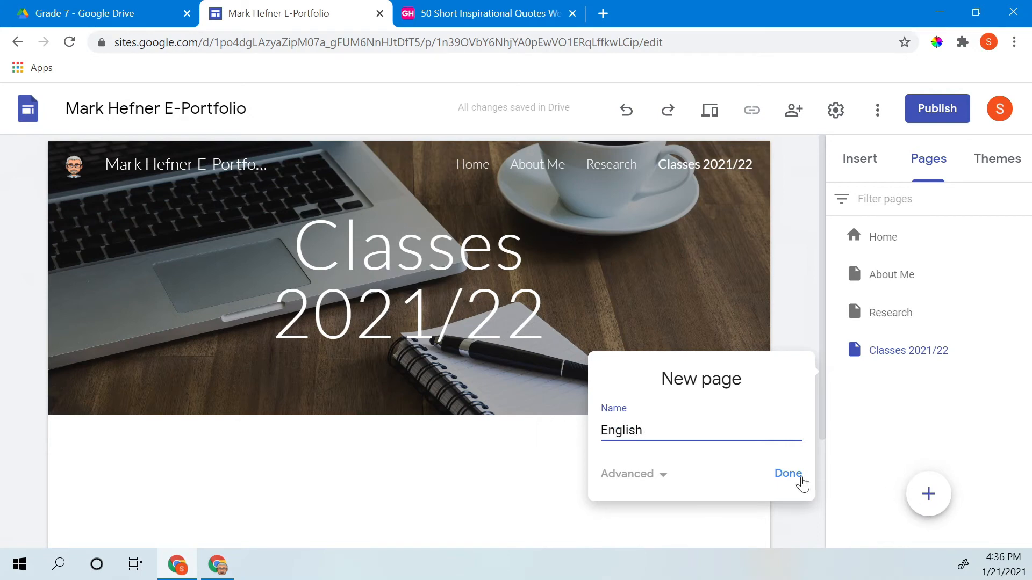
{"action": "left_click", "coordinate": [788, 474]}
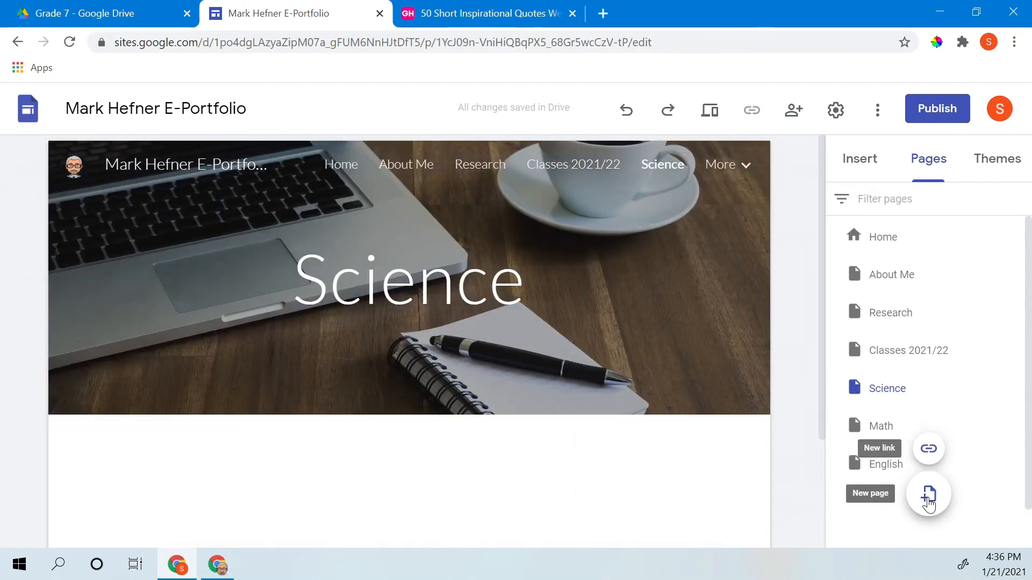
{"action": "left_click", "coordinate": [928, 495]}
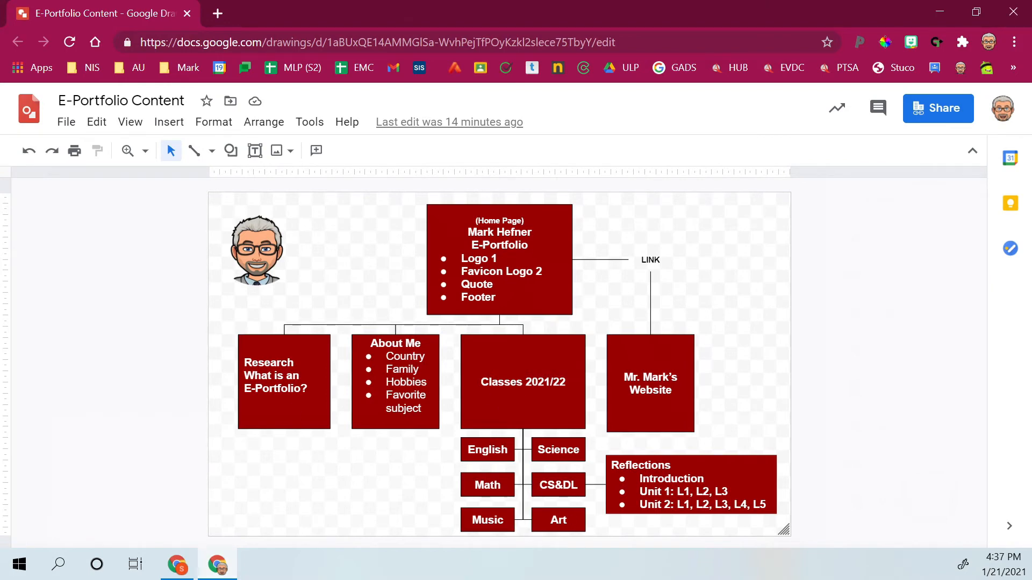
{"action": "mouse_move", "coordinate": [505, 379]}
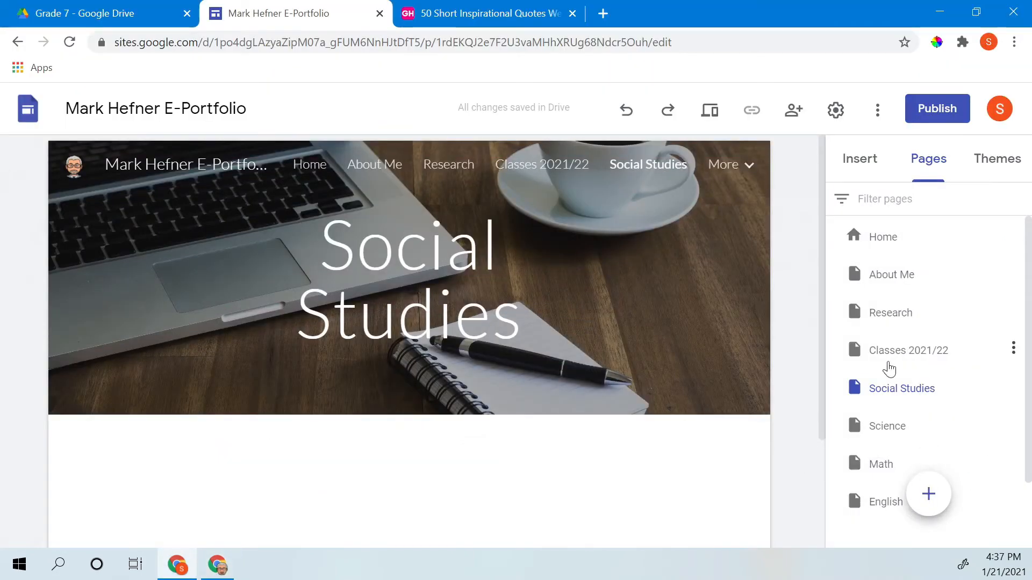
{"action": "mouse_move", "coordinate": [893, 394]}
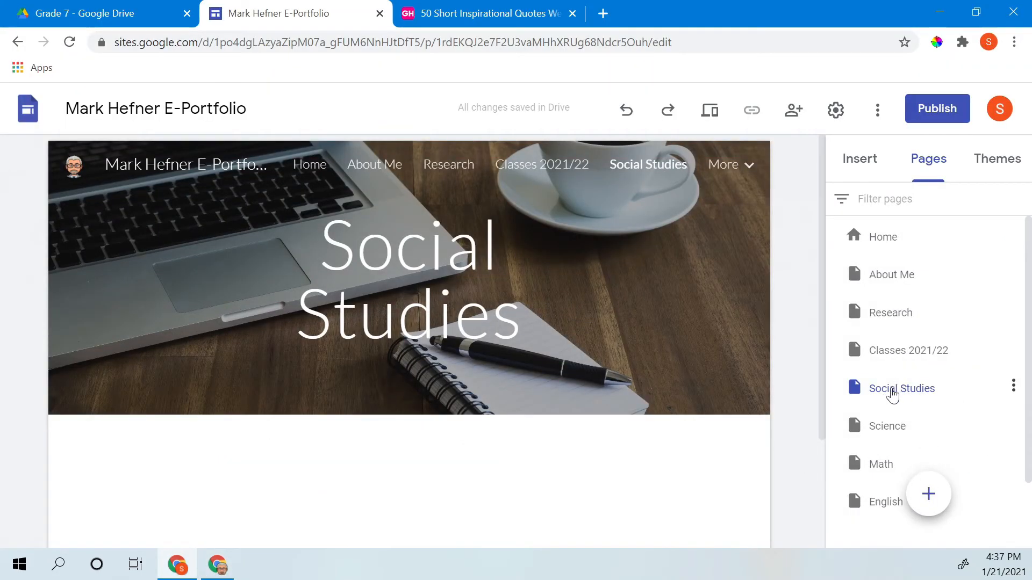
{"action": "mouse_move", "coordinate": [893, 395]}
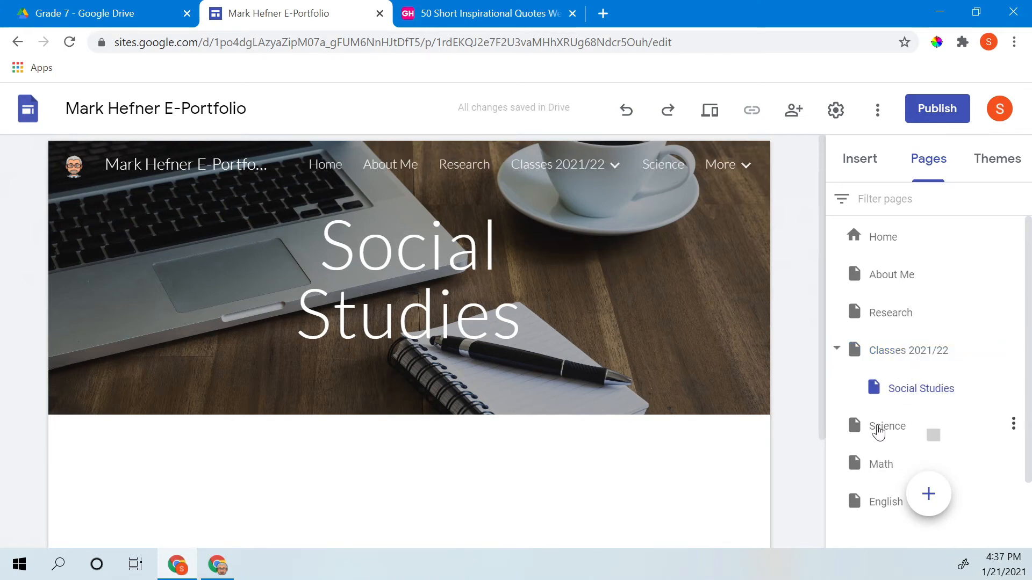
{"action": "mouse_move", "coordinate": [888, 426]}
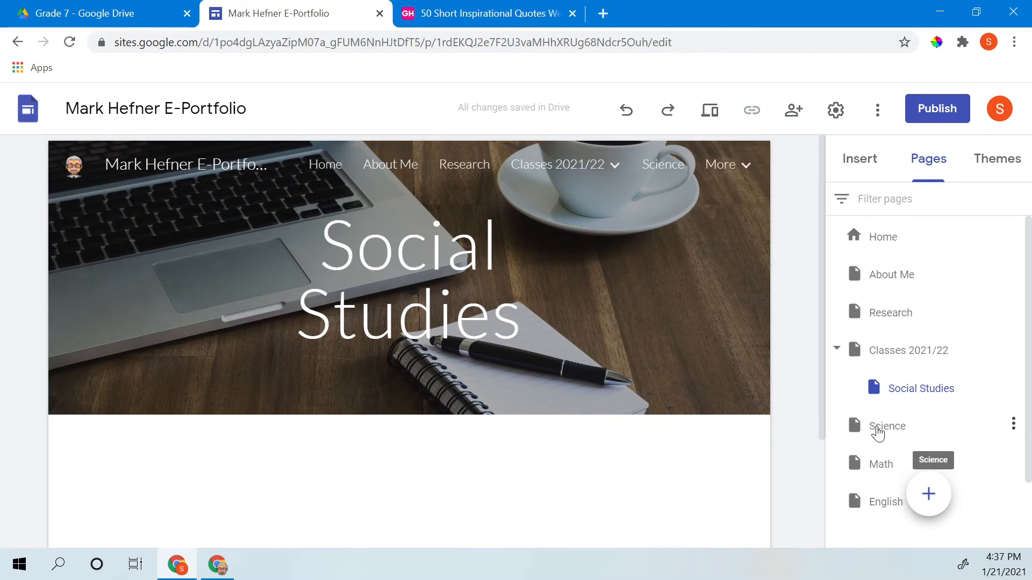
- Nest Science and another class page under Classes 2021/22, then reorder the subpages
{"action": "left_click", "coordinate": [887, 425]}
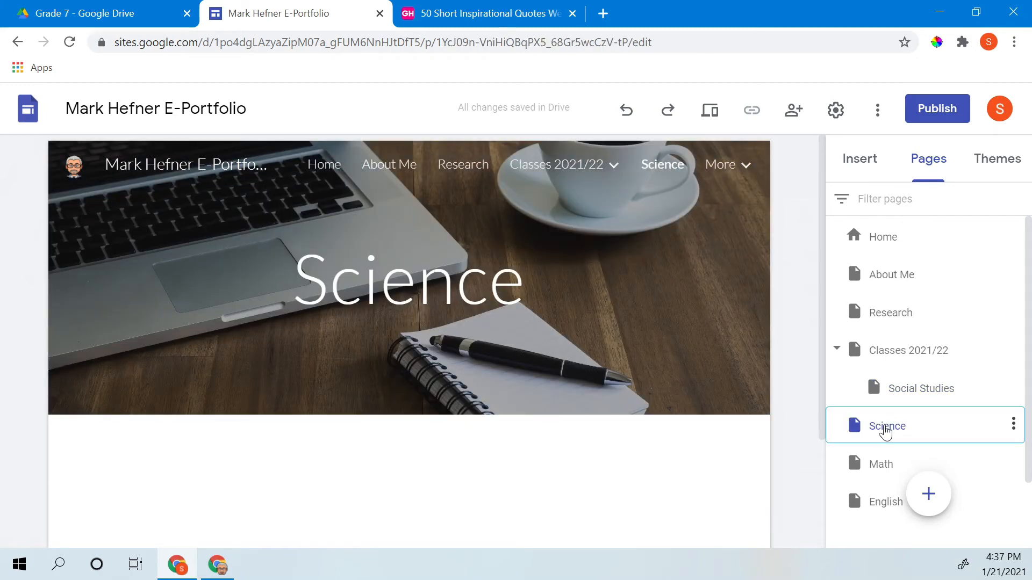
{"action": "left_click_drag", "start_coordinate": [887, 426], "coordinate": [947, 420]}
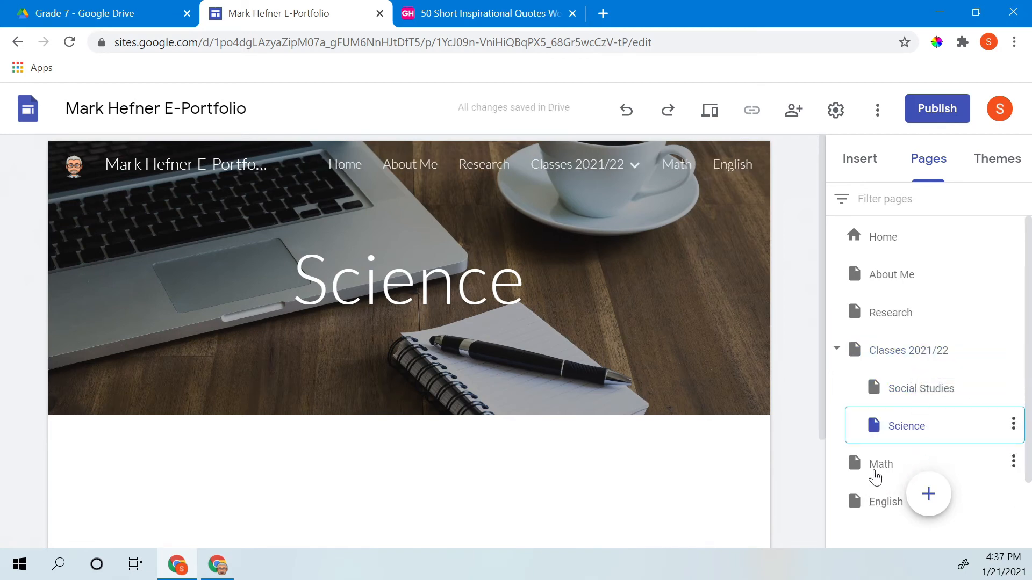
{"action": "mouse_move", "coordinate": [881, 464]}
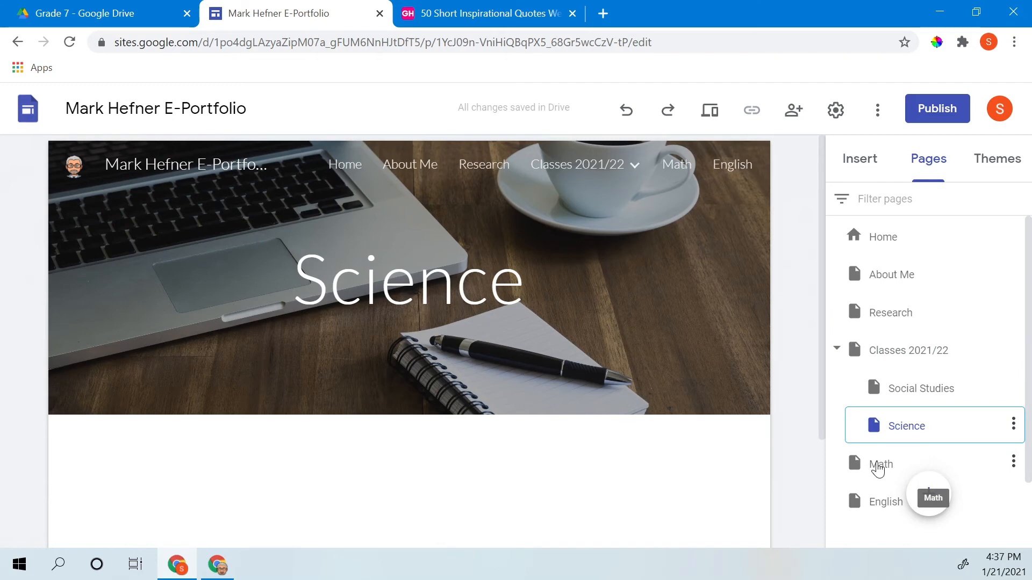
{"action": "left_click_drag", "start_coordinate": [880, 464], "coordinate": [925, 349]}
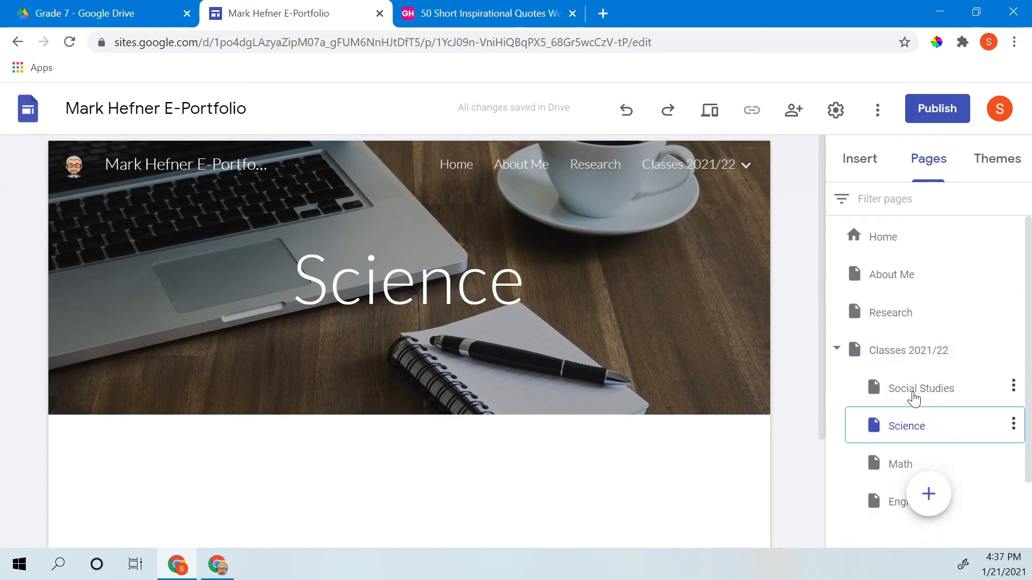
{"action": "mouse_move", "coordinate": [898, 513]}
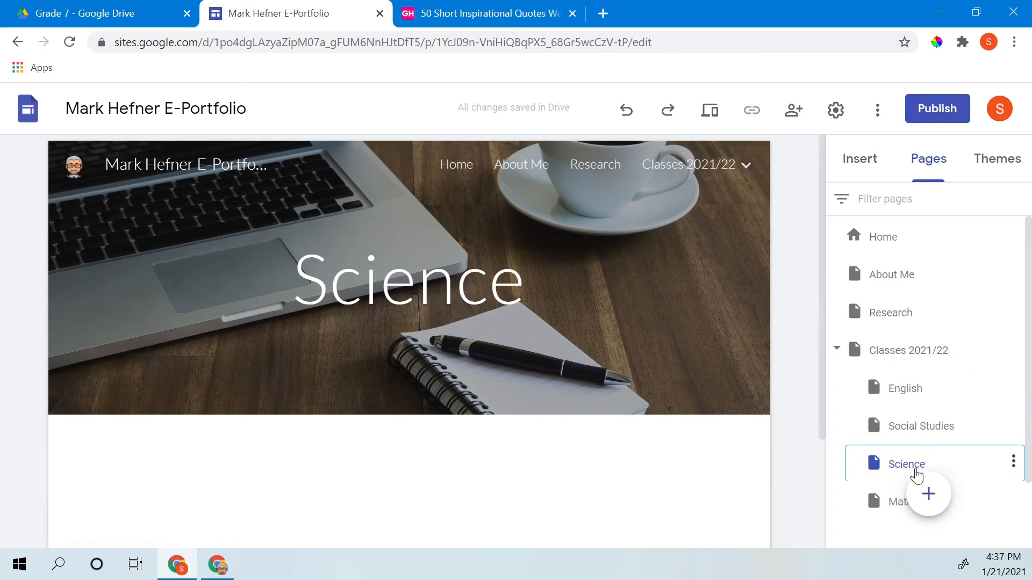
{"action": "mouse_move", "coordinate": [898, 499]}
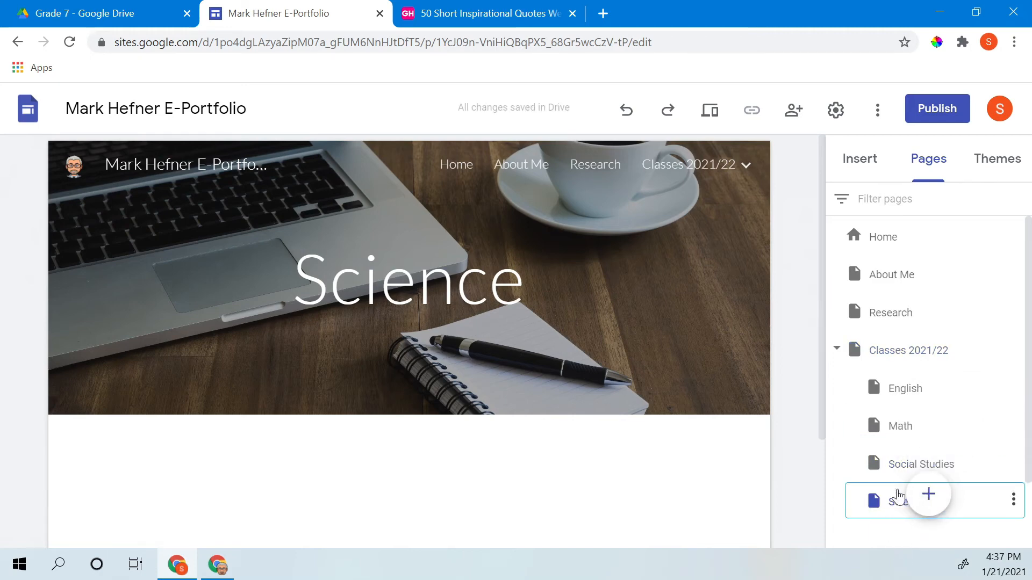
{"action": "left_click_drag", "start_coordinate": [897, 501], "coordinate": [903, 445]}
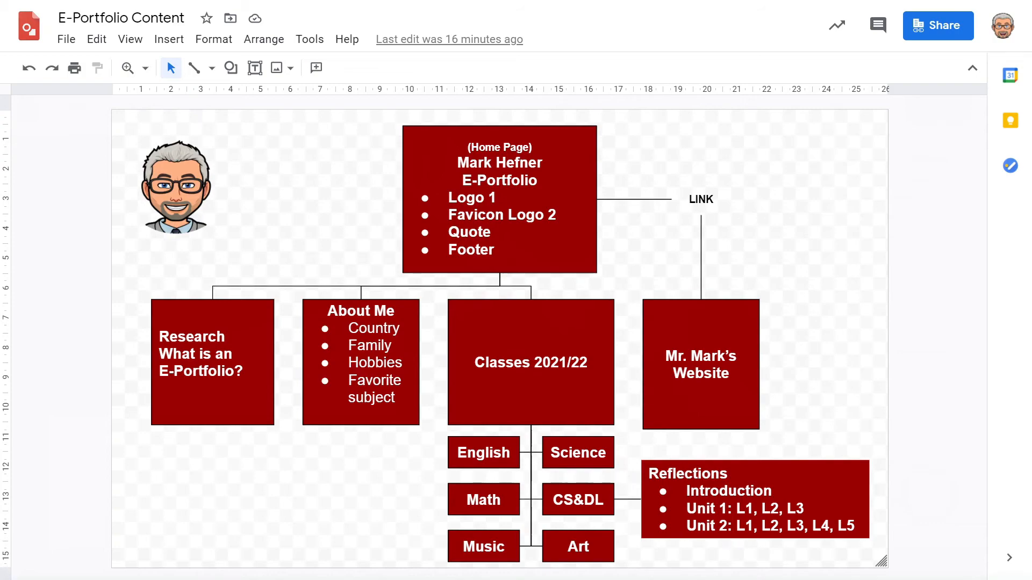
- Back on Classes 2021/22, collapse its subpages and bring up the add page/link menu
{"action": "left_click", "coordinate": [276, 13]}
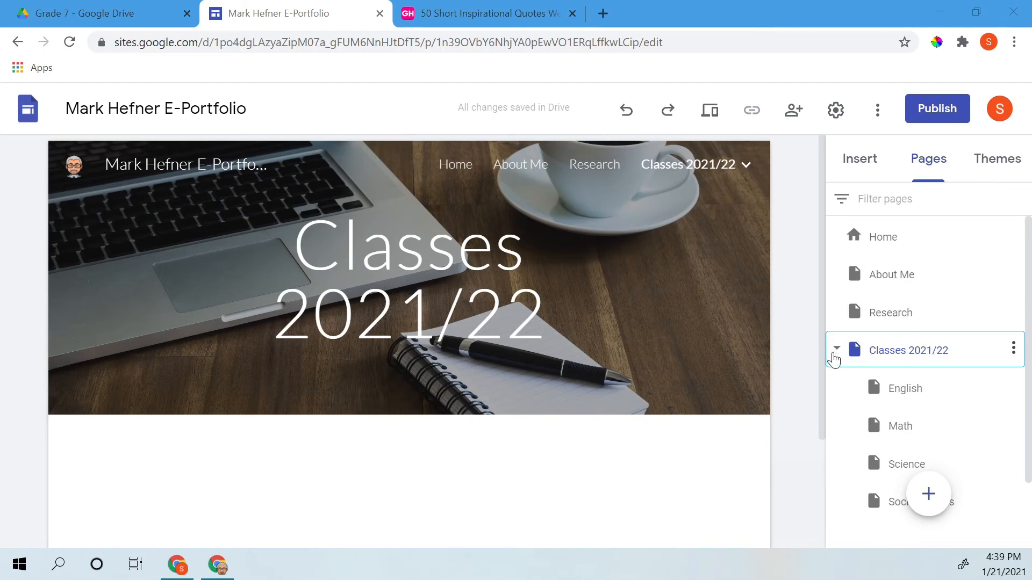
{"action": "left_click", "coordinate": [836, 349]}
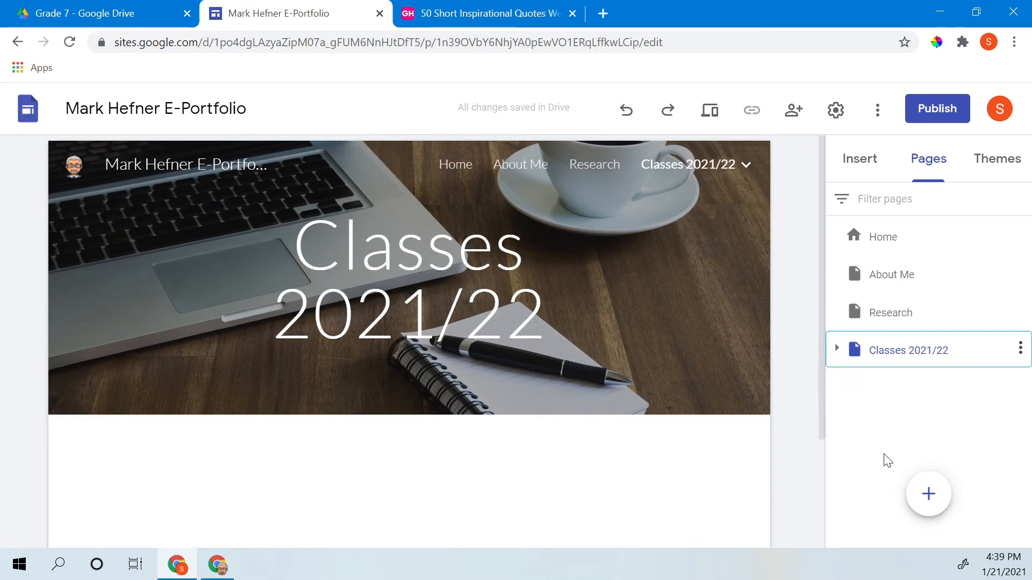
{"action": "left_click", "coordinate": [929, 494]}
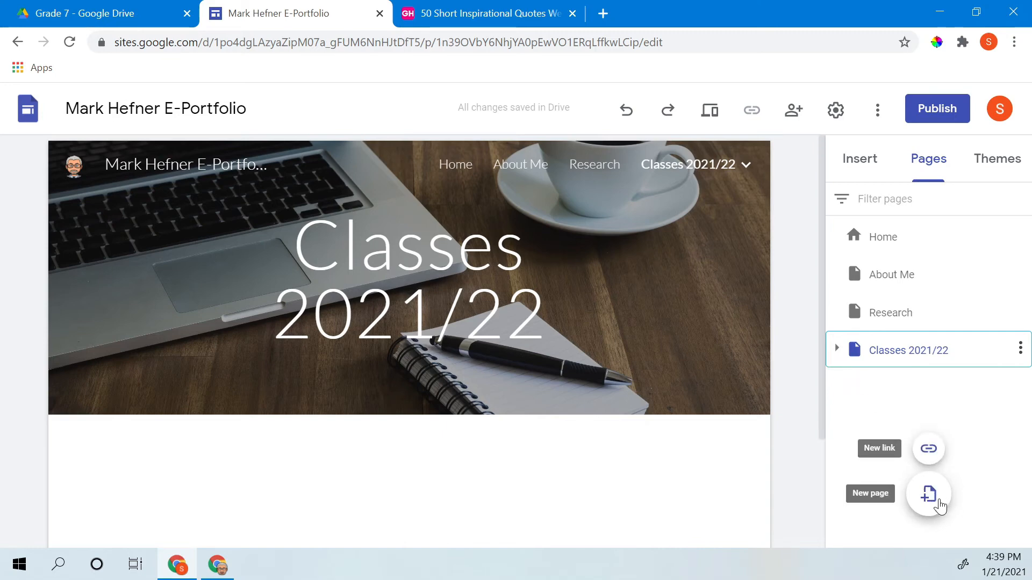
{"action": "mouse_move", "coordinate": [937, 497]}
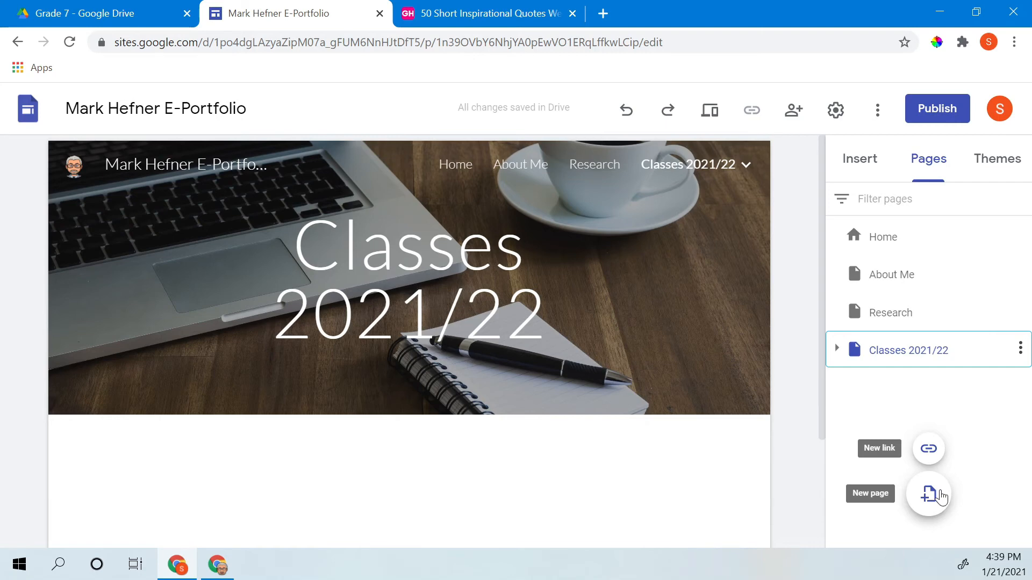
{"action": "mouse_move", "coordinate": [937, 499]}
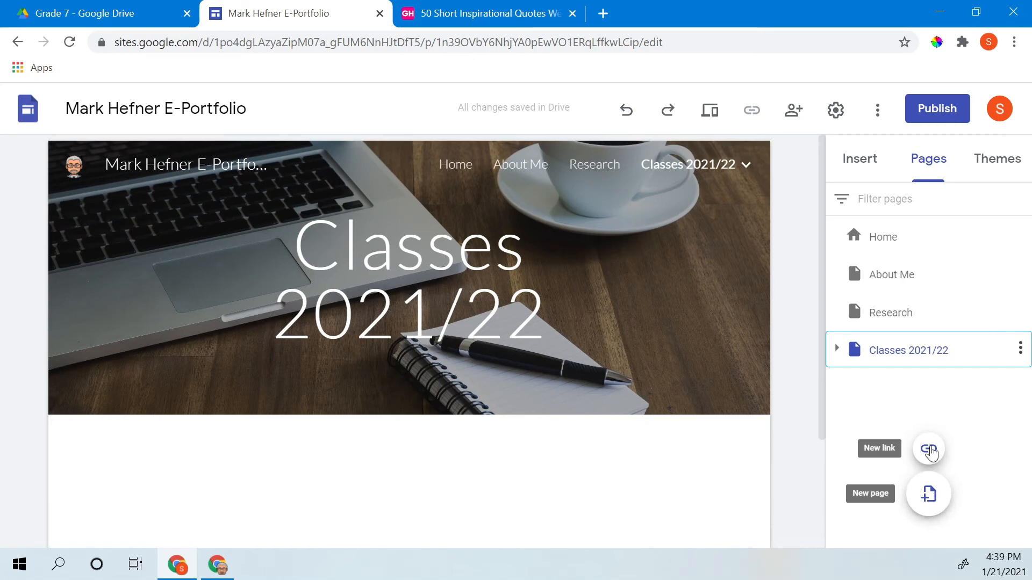
- Add a 'Commonsense.org' navigation link to the digital-citizenship curriculum URL, opening in a new tab
{"action": "left_click", "coordinate": [929, 449]}
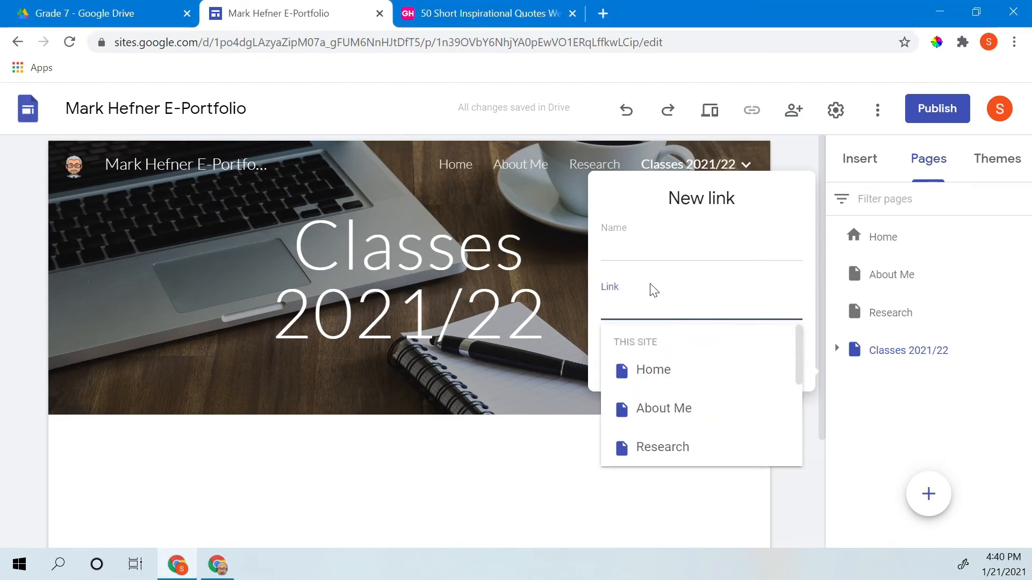
{"action": "type", "text": "ation/digital-citizenship/curriculum"}
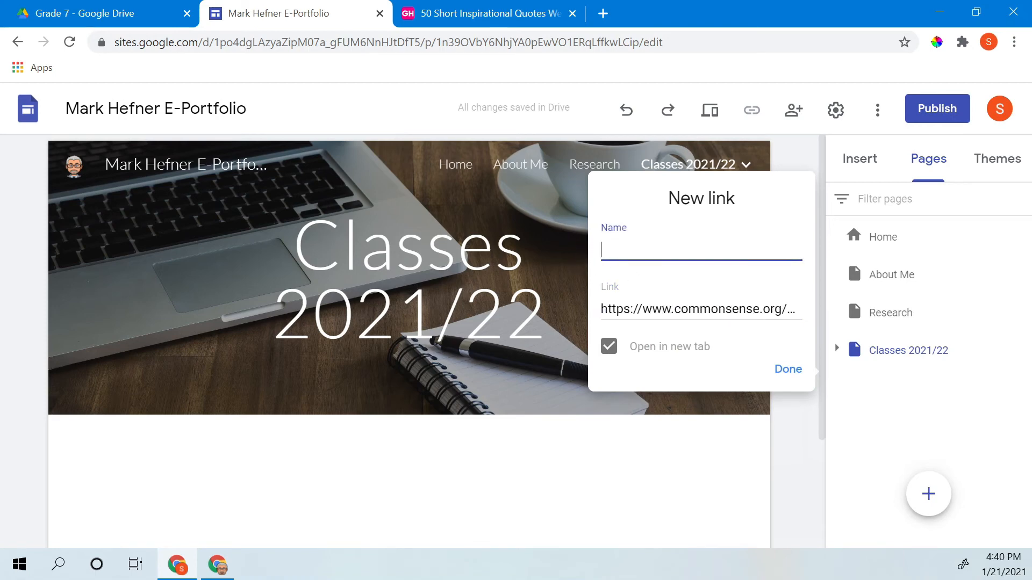
{"action": "type", "text": "Common"}
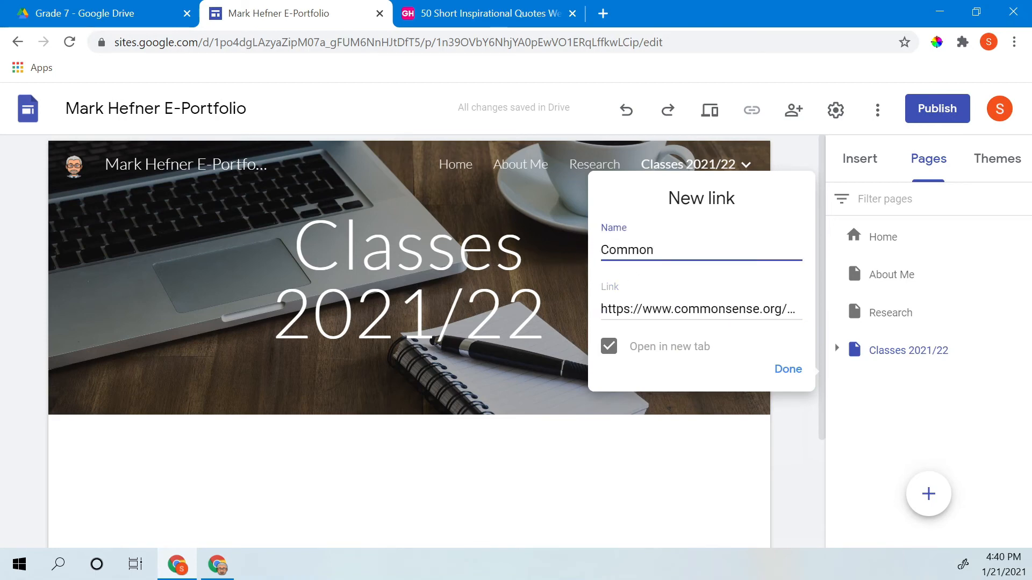
{"action": "type", "text": "Commonsense.org"}
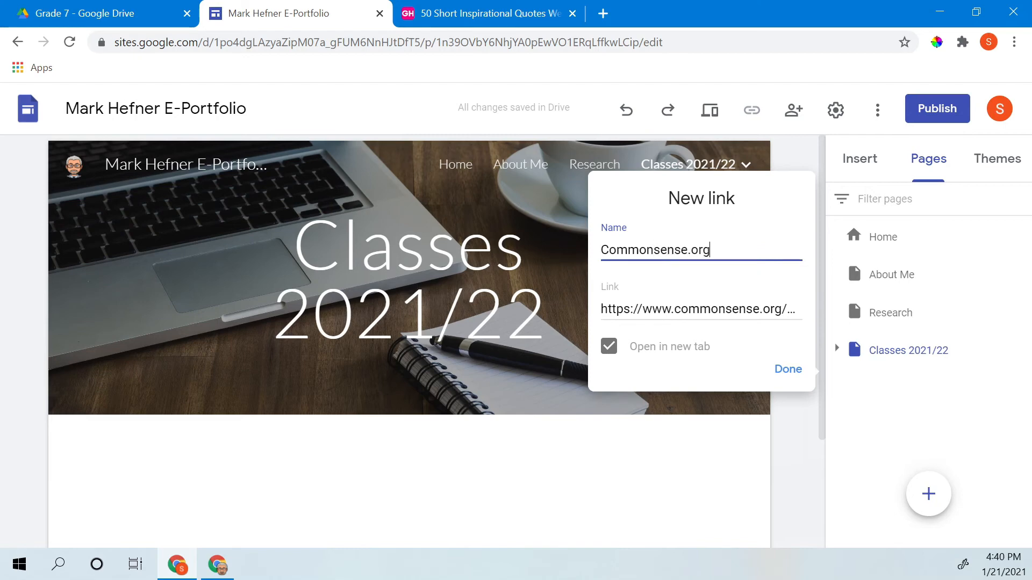
{"action": "mouse_move", "coordinate": [788, 369]}
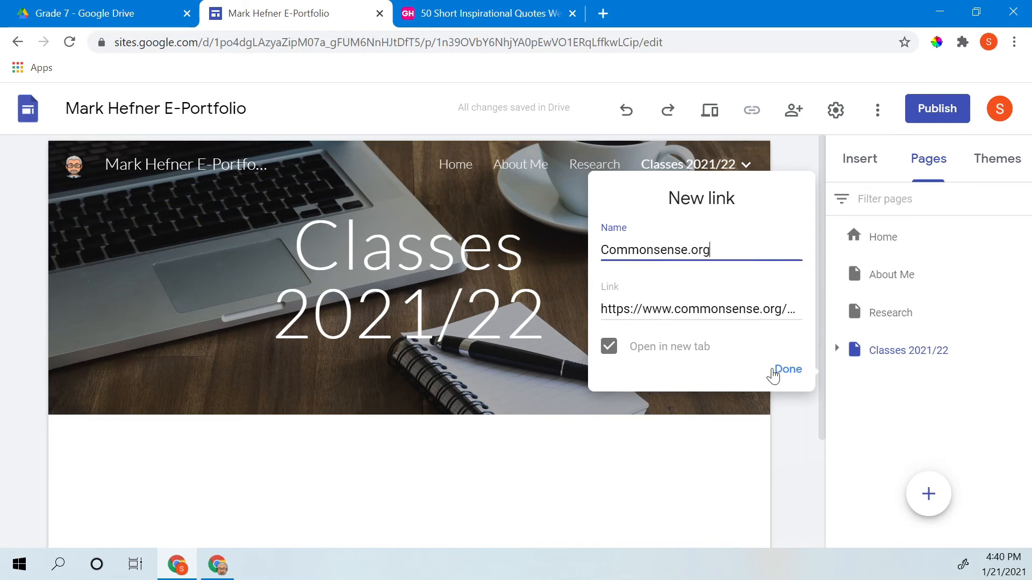
{"action": "left_click", "coordinate": [787, 369]}
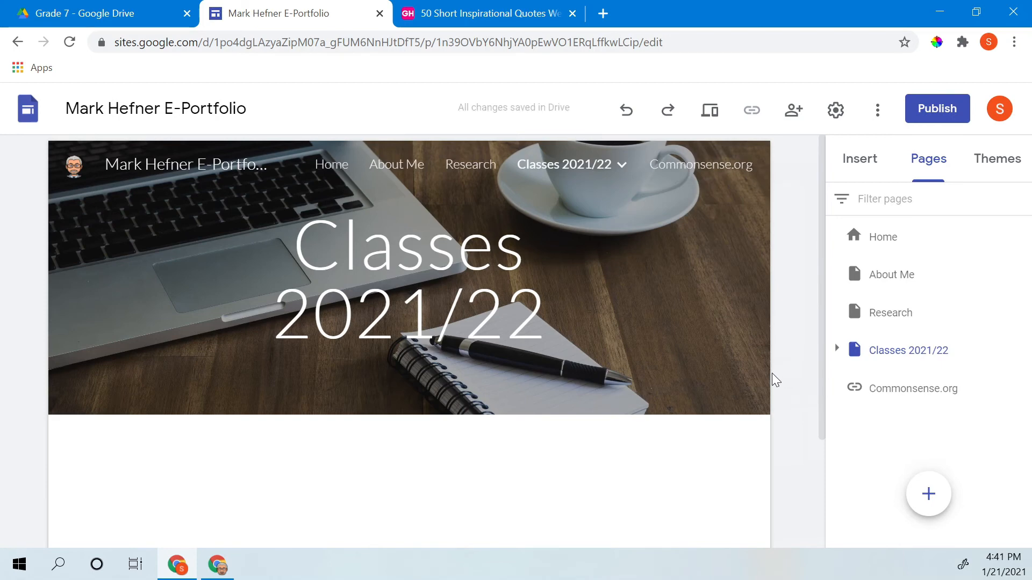
{"action": "mouse_move", "coordinate": [323, 168]}
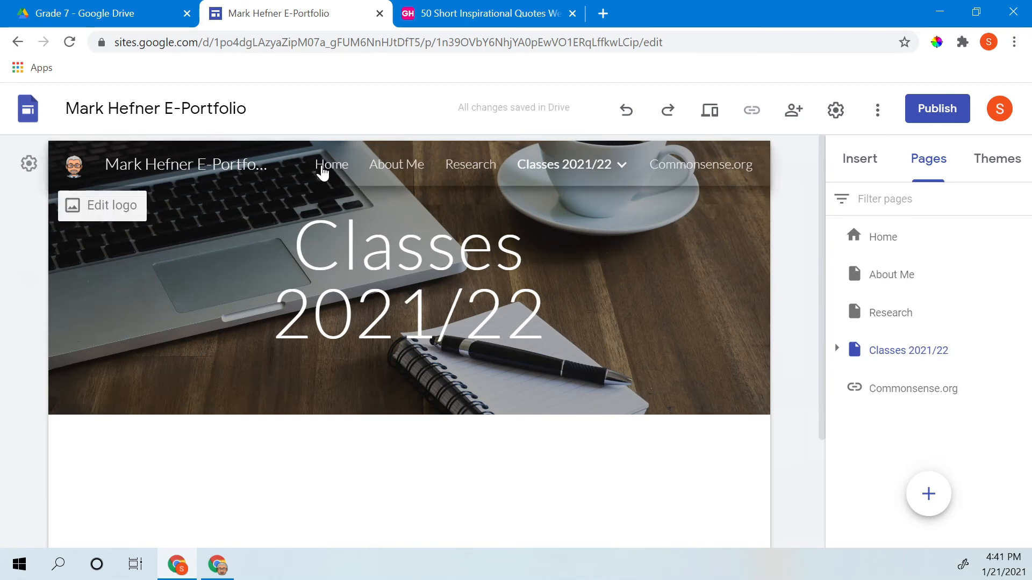
{"action": "left_click", "coordinate": [564, 164]}
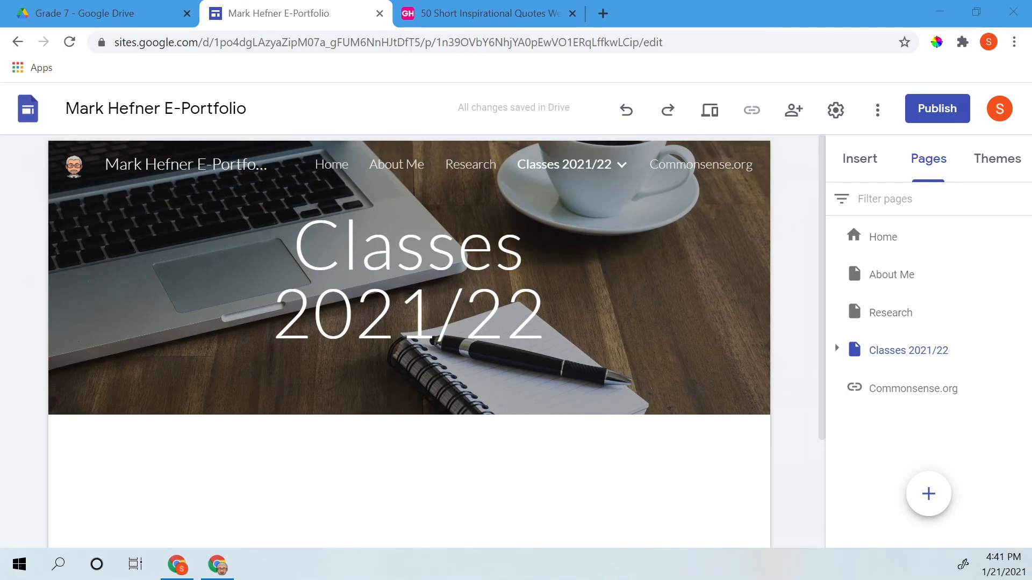
{"action": "mouse_move", "coordinate": [936, 109]}
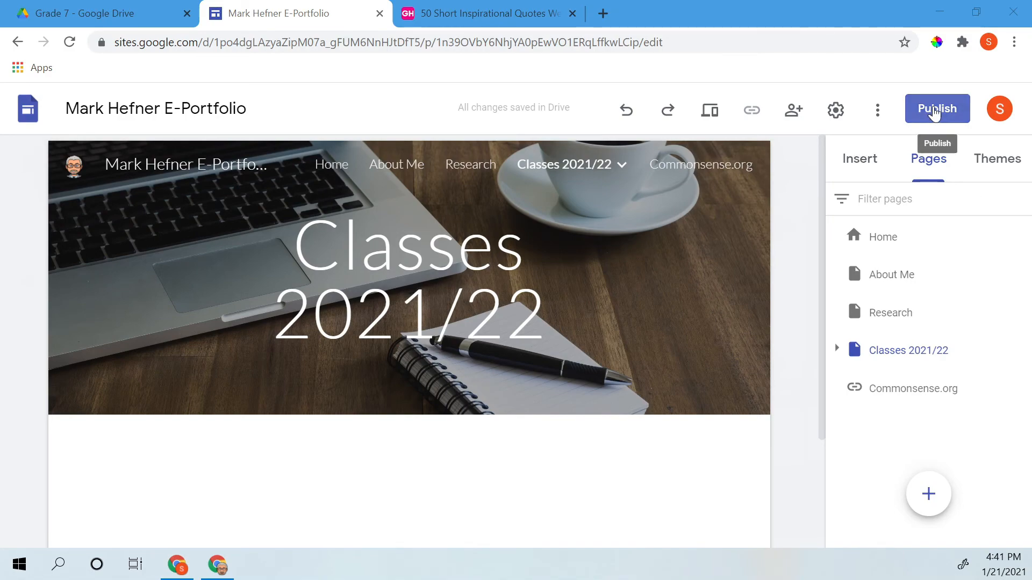
- Publish the site at the 'markseportfolio' web address and open the live Classes 2021/22 page
{"action": "left_click", "coordinate": [936, 108]}
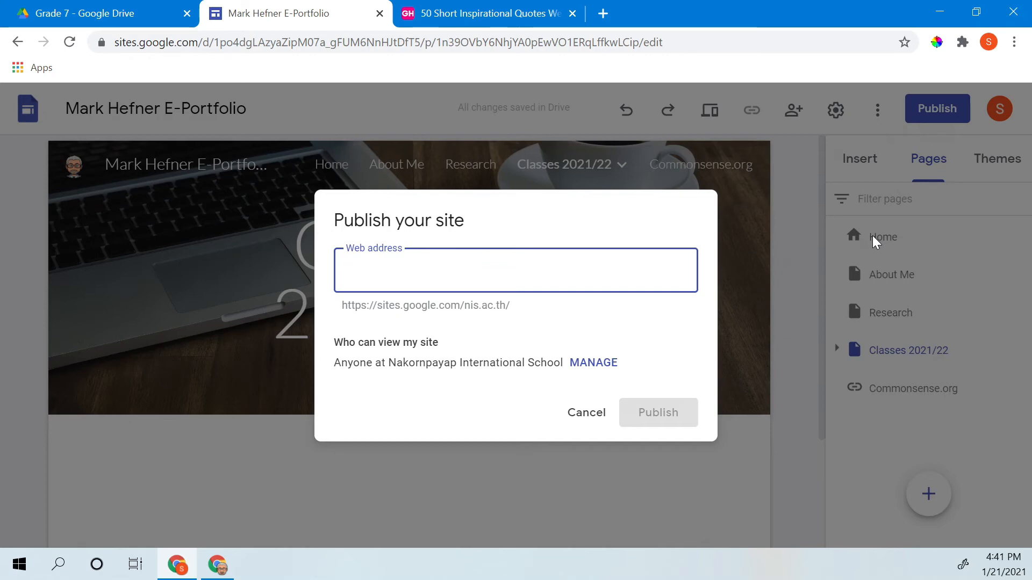
{"action": "type", "text": "markseportfol"}
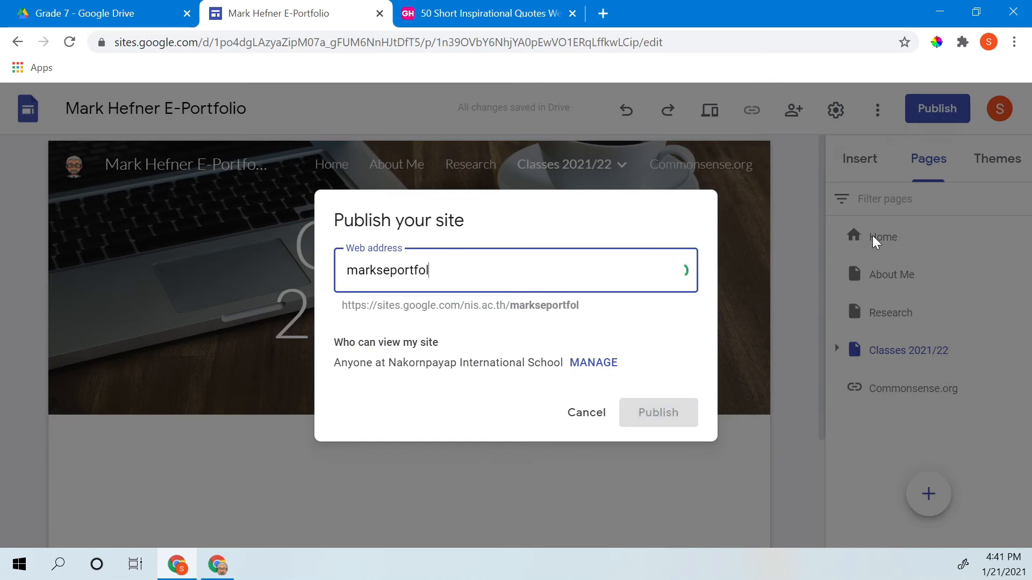
{"action": "type", "text": "io"}
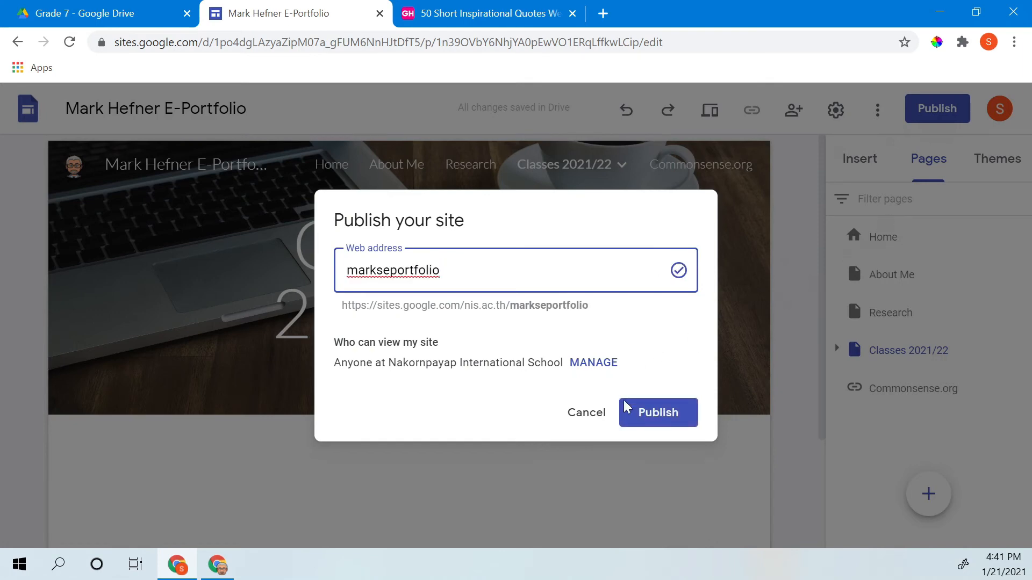
{"action": "left_click", "coordinate": [657, 413]}
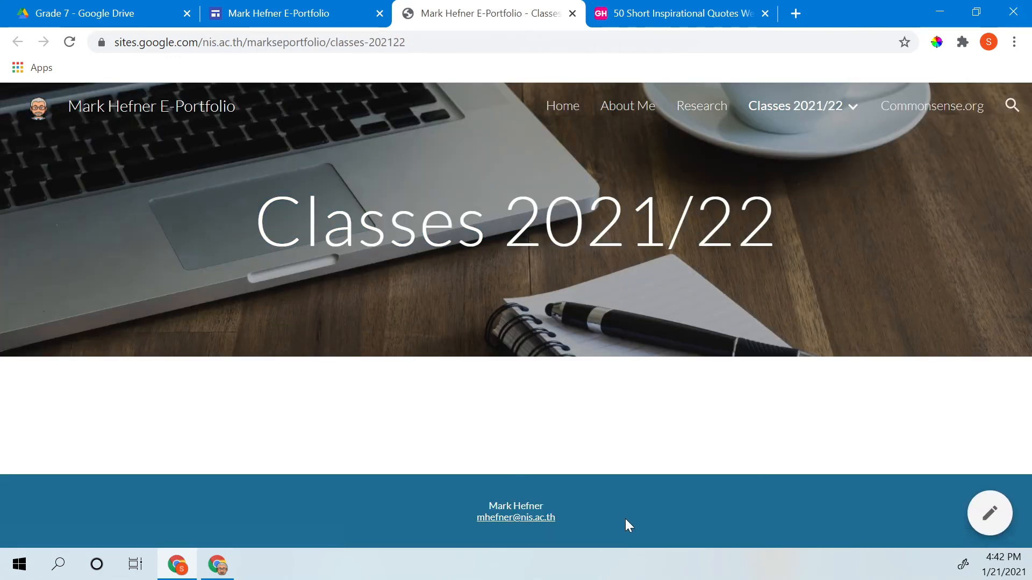
- Browse the live Home, About Me and Research pages, then return to editing Home
{"action": "left_click", "coordinate": [562, 106]}
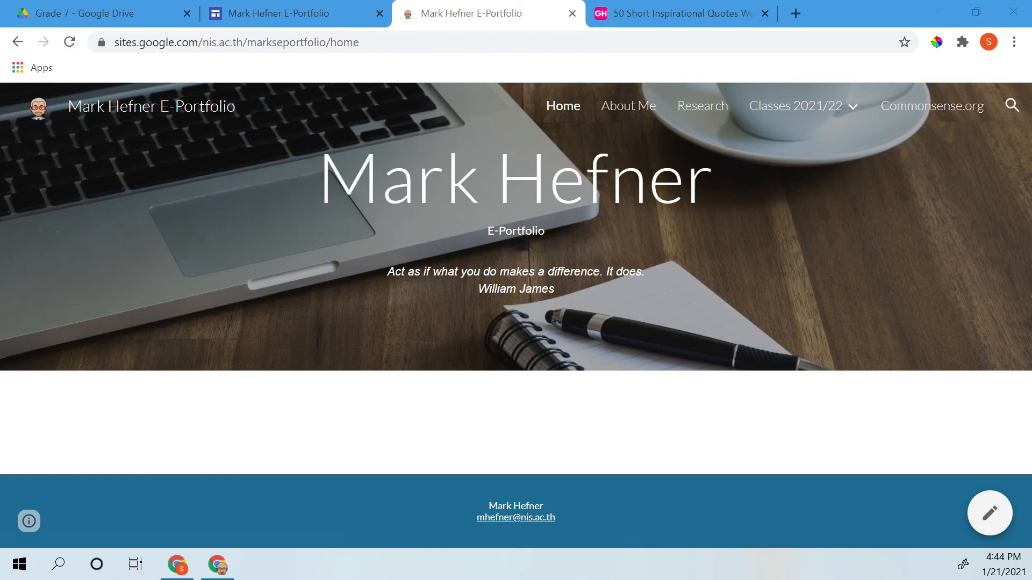
{"action": "left_click", "coordinate": [627, 106]}
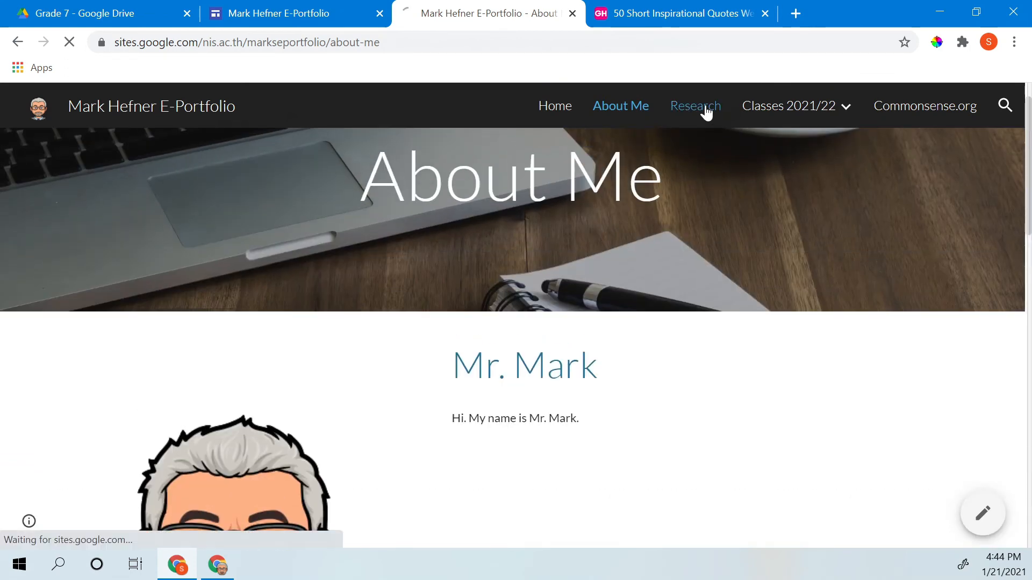
{"action": "left_click", "coordinate": [695, 105]}
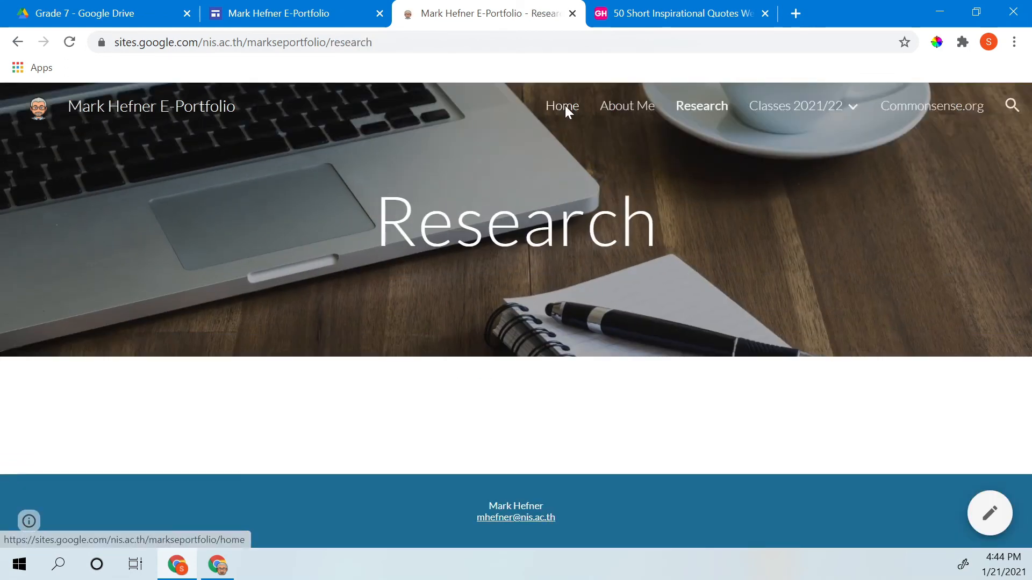
{"action": "left_click", "coordinate": [562, 105]}
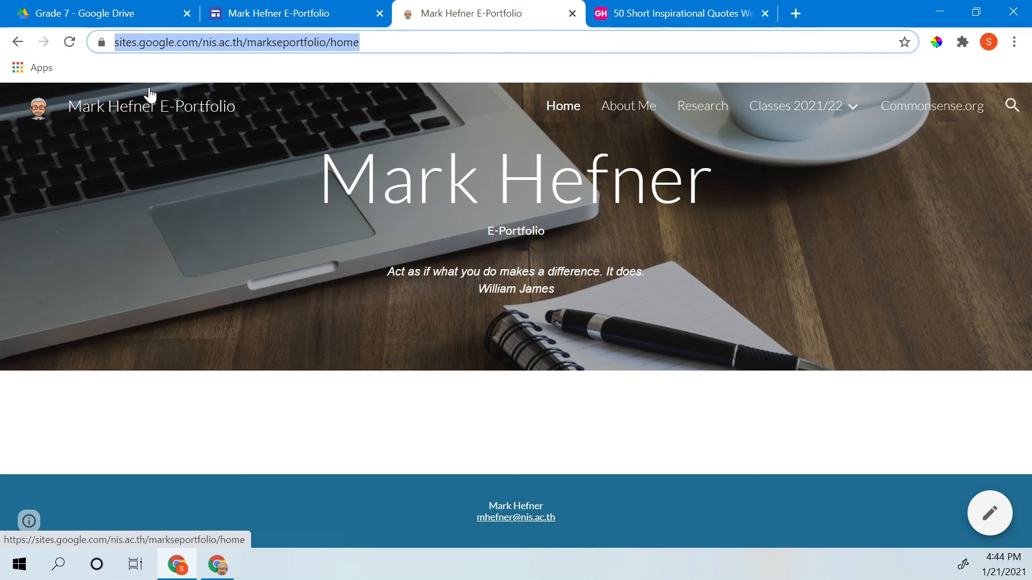
{"action": "mouse_move", "coordinate": [343, 251]}
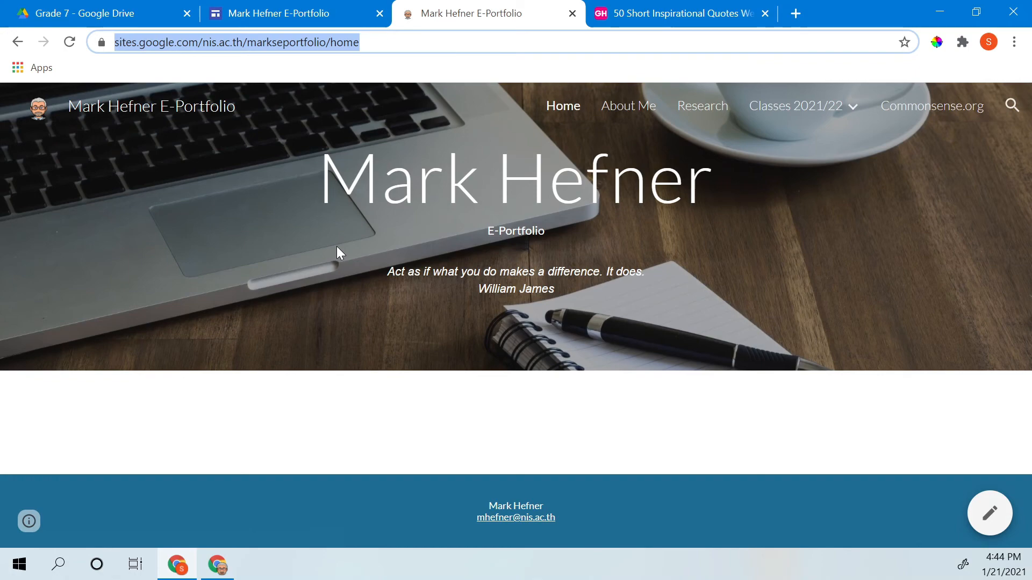
{"action": "left_click", "coordinate": [989, 513]}
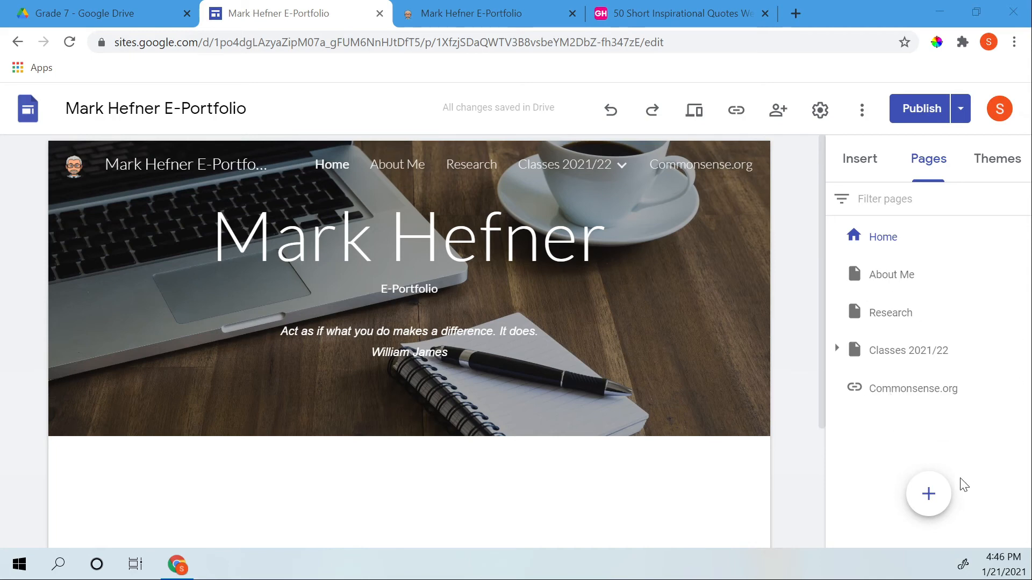
- Add a new navigation link named 'Mr. Mark's Website'
{"action": "left_click", "coordinate": [928, 494]}
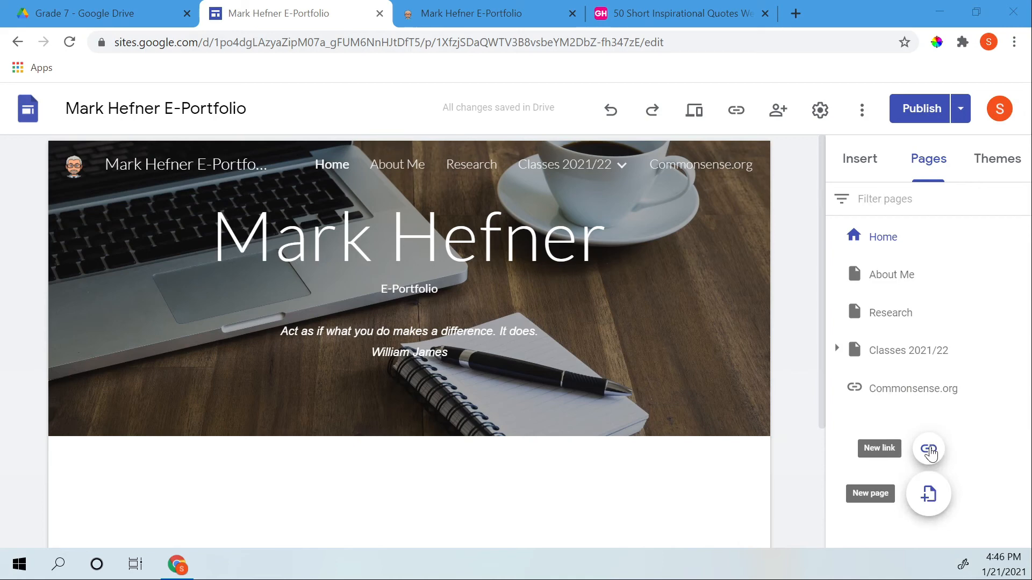
{"action": "left_click", "coordinate": [929, 449]}
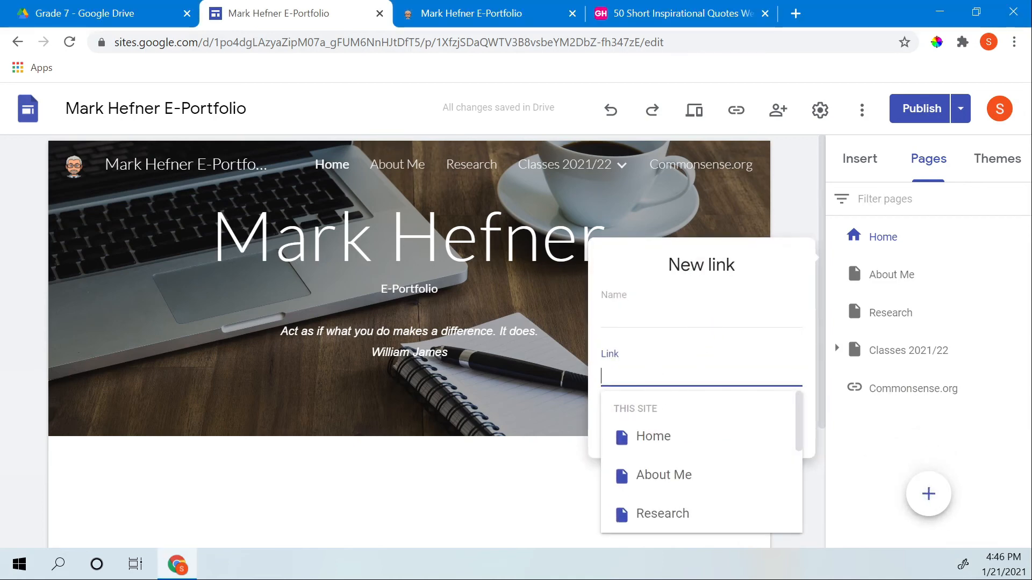
{"action": "type", "text": "Mr."}
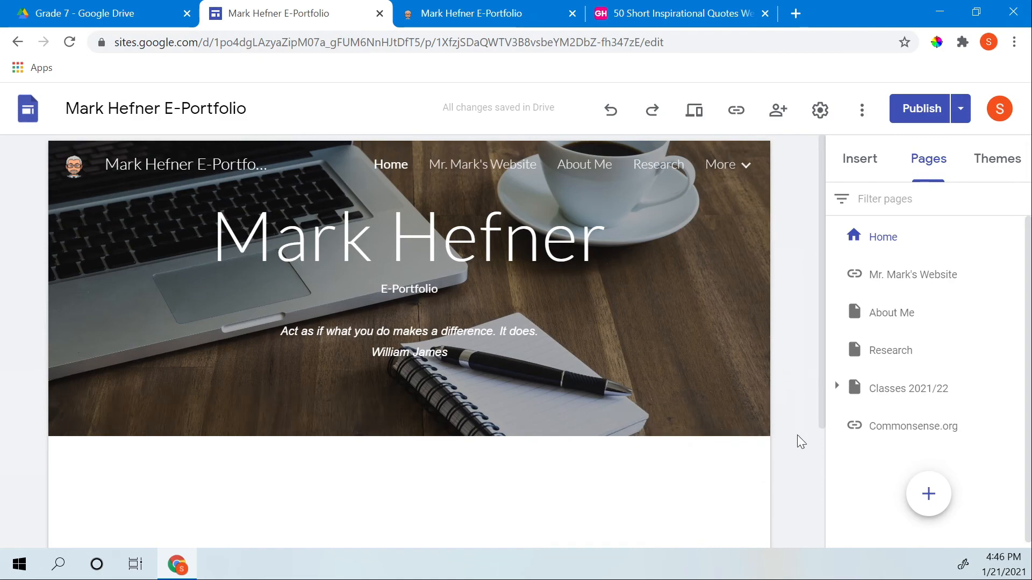
{"action": "mouse_move", "coordinate": [920, 109]}
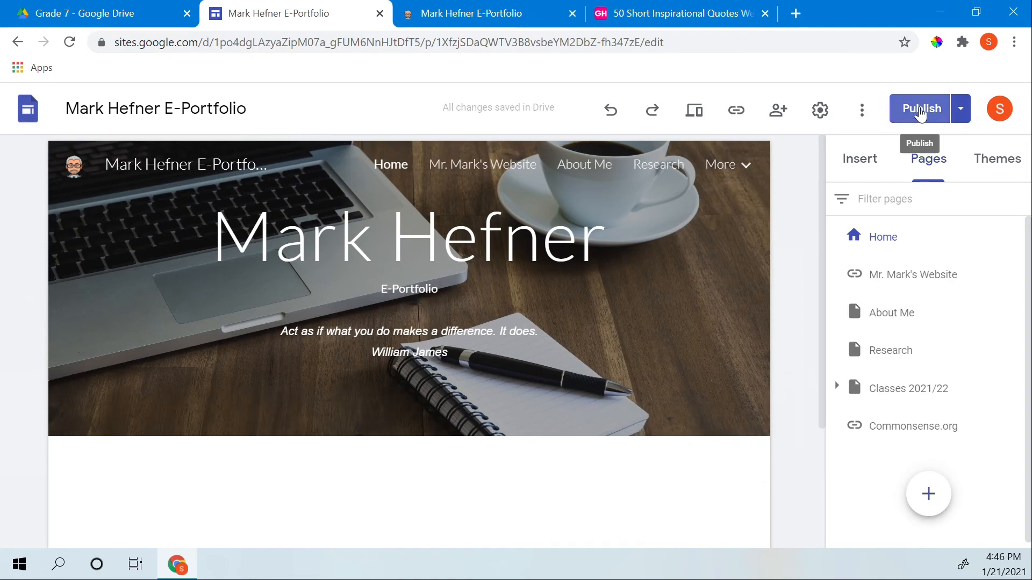
- Review changes, republish the site, view it live, then resume editing Home
{"action": "left_click", "coordinate": [918, 109]}
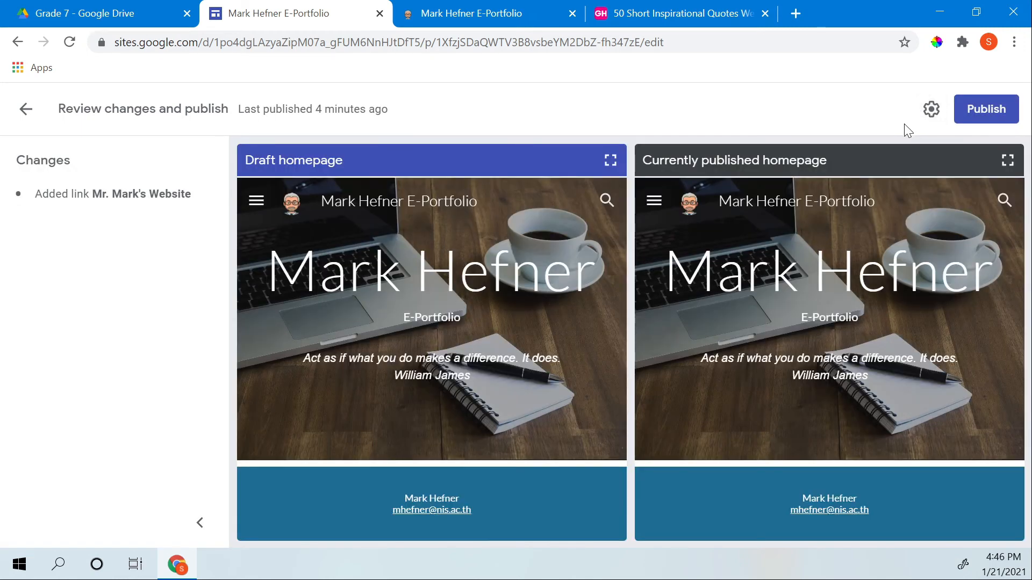
{"action": "mouse_move", "coordinate": [135, 209]}
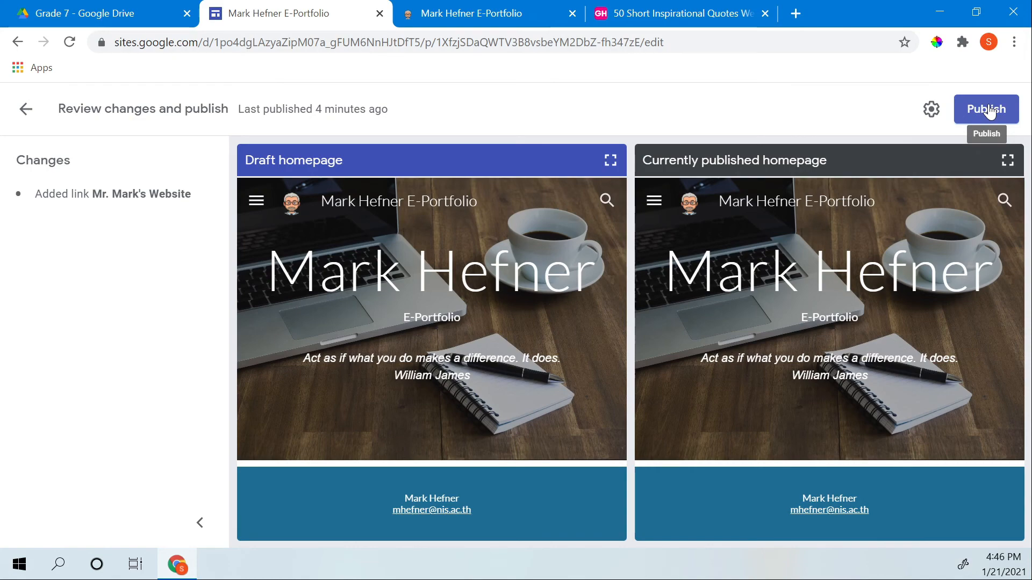
{"action": "left_click", "coordinate": [985, 108]}
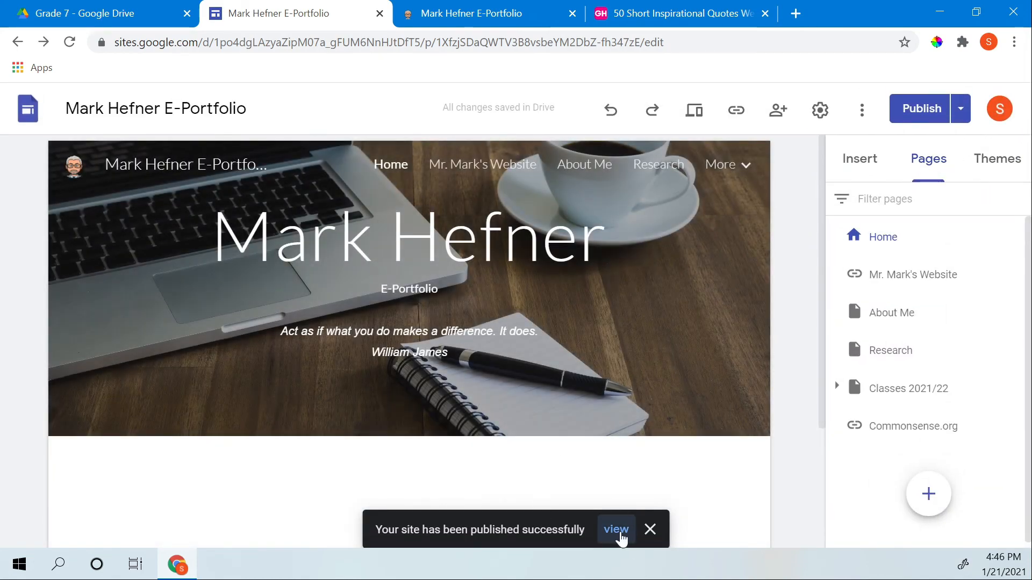
{"action": "left_click", "coordinate": [616, 528]}
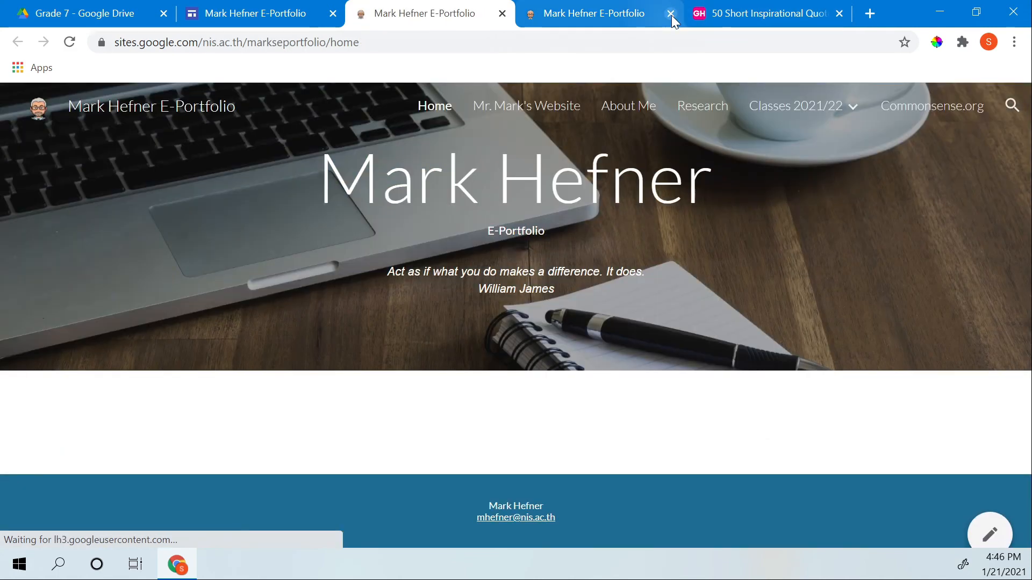
{"action": "left_click", "coordinate": [671, 13]}
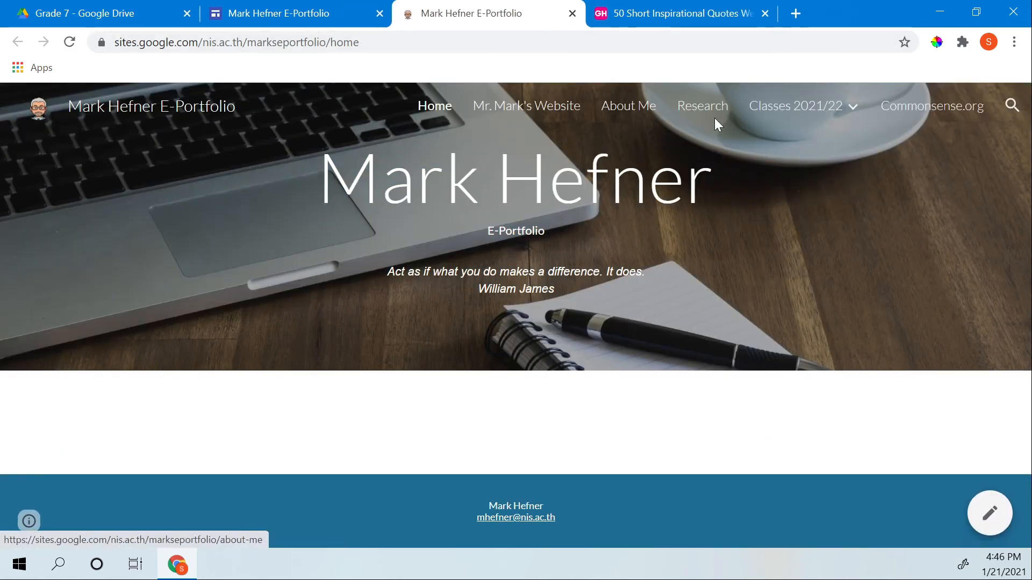
{"action": "left_click", "coordinate": [989, 513]}
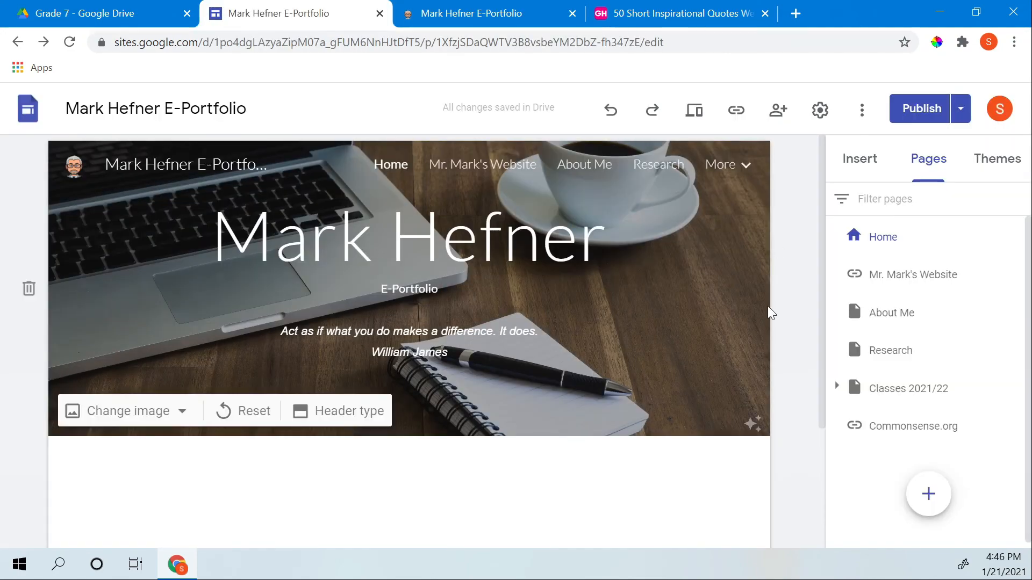
{"action": "mouse_move", "coordinate": [885, 411]}
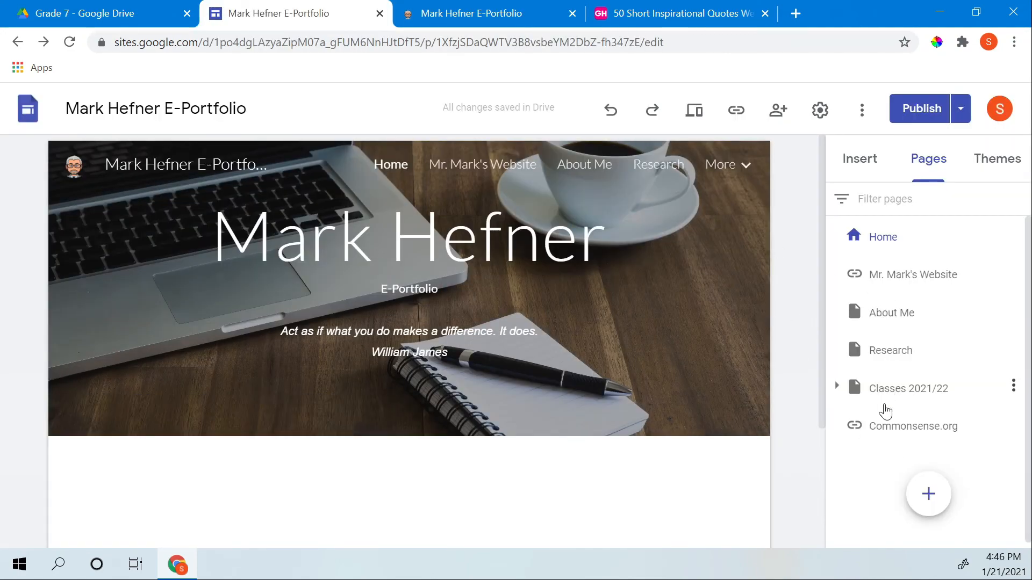
- Drag Classes 2021/22 up beneath About Me, ahead of Research
{"action": "left_click_drag", "start_coordinate": [913, 425], "coordinate": [958, 382]}
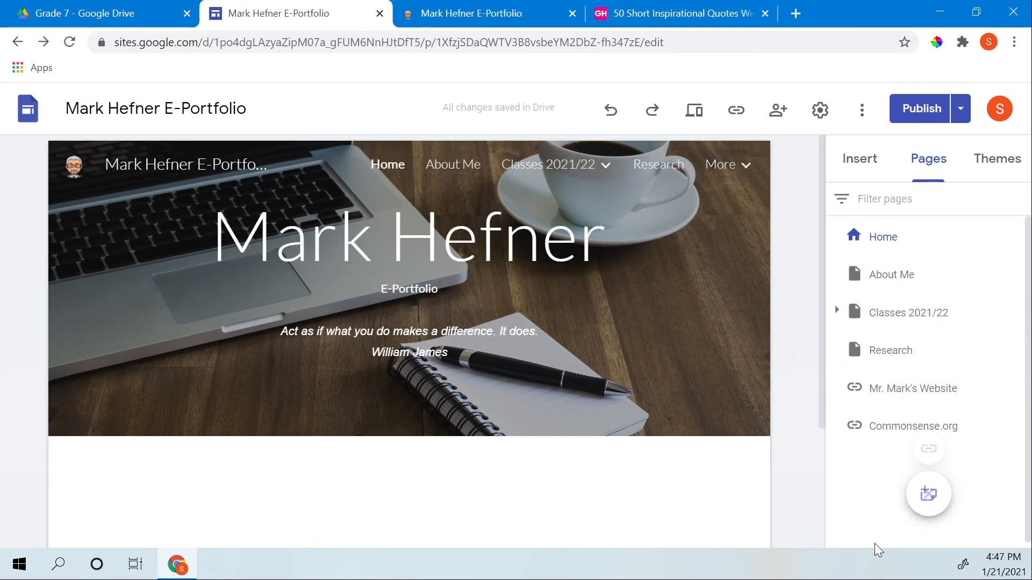
{"action": "mouse_move", "coordinate": [919, 108]}
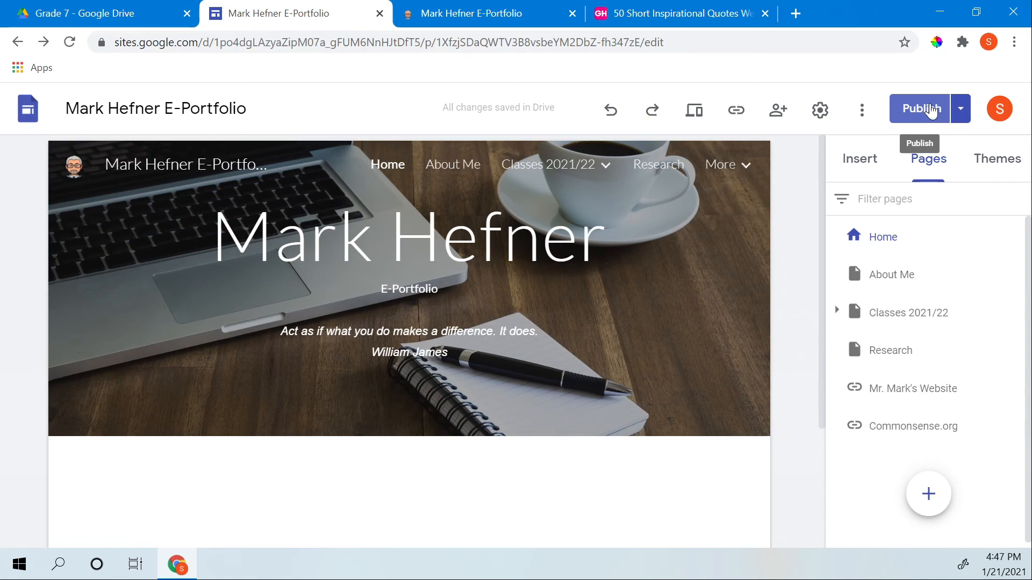
- Review the reordered navigation changes and publish them
{"action": "left_click", "coordinate": [919, 109]}
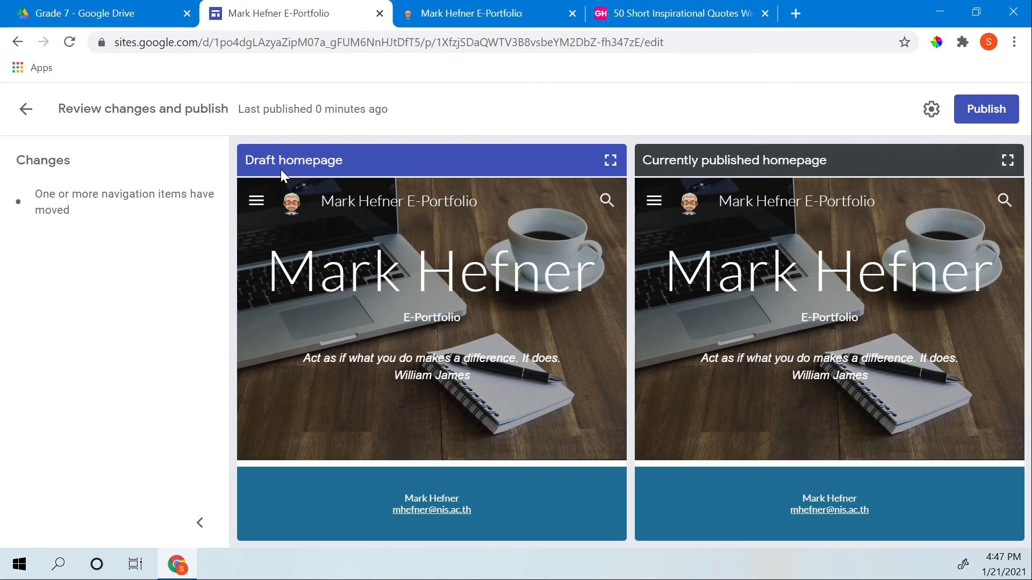
{"action": "mouse_move", "coordinate": [382, 388]}
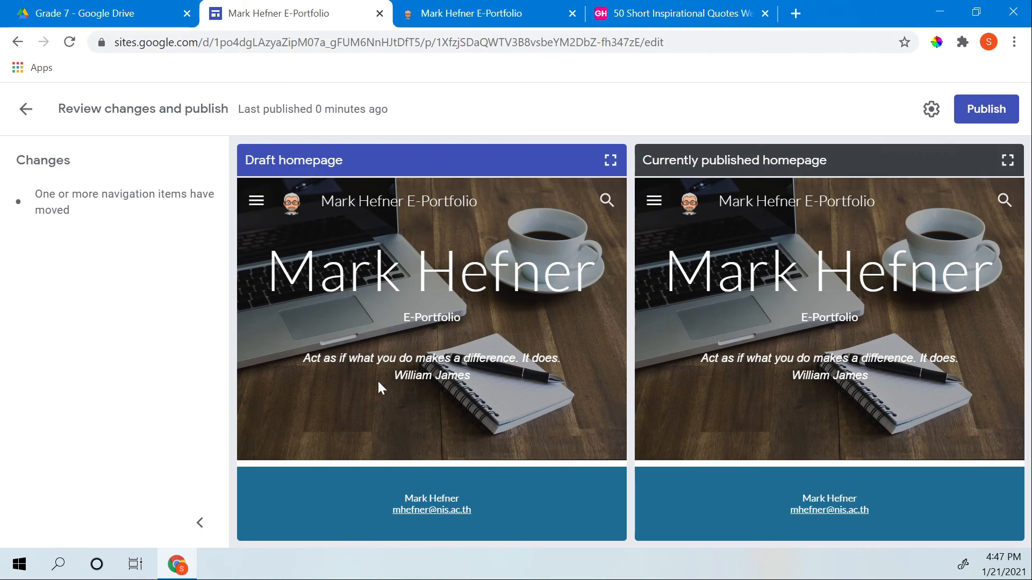
{"action": "mouse_move", "coordinate": [757, 239]}
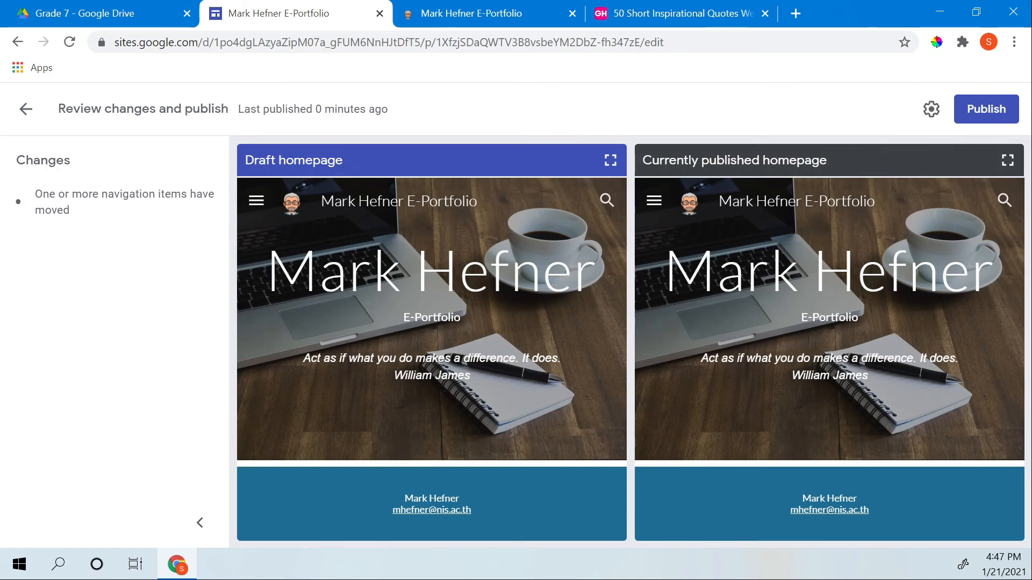
{"action": "mouse_move", "coordinate": [987, 109]}
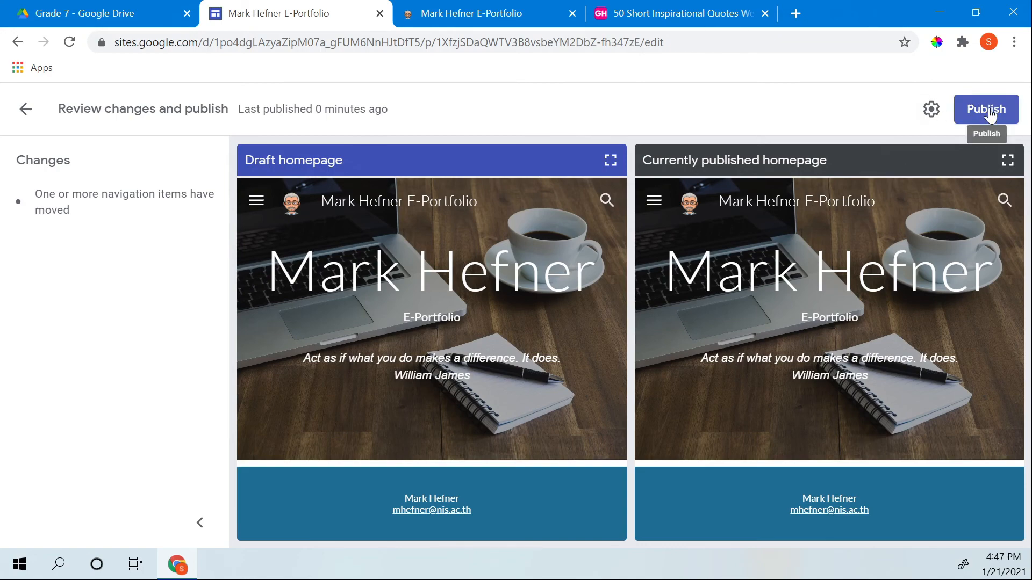
{"action": "left_click", "coordinate": [986, 108]}
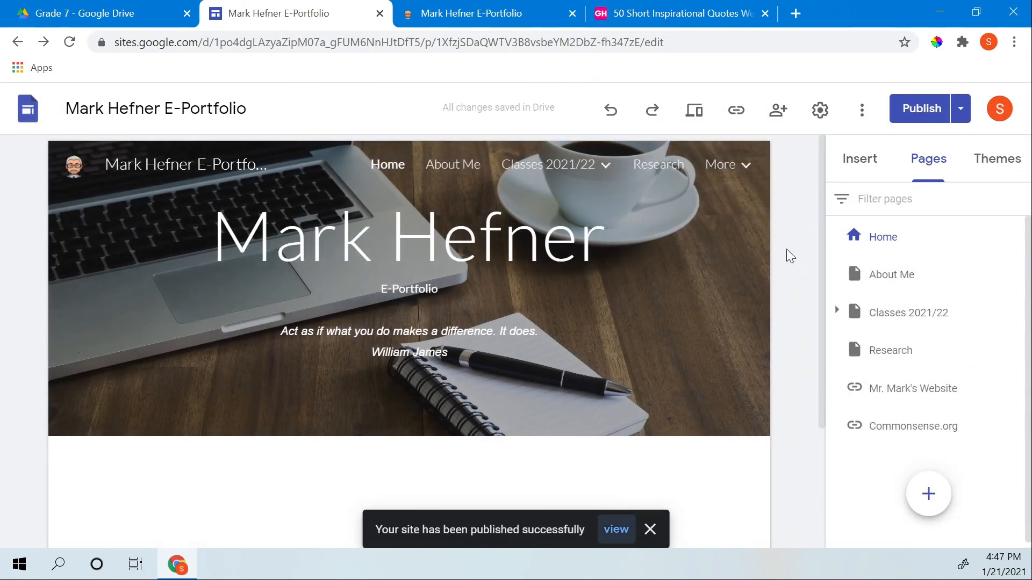
- View the live site and open Classes 2021/22 showing English, Math, Science and Social Studies
{"action": "left_click", "coordinate": [614, 529]}
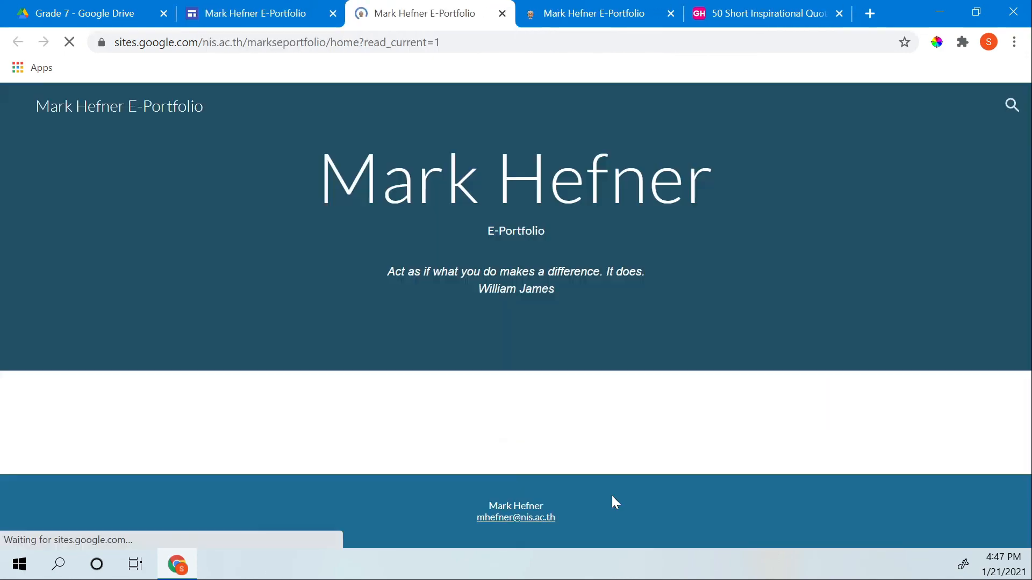
{"action": "left_click", "coordinate": [594, 105]}
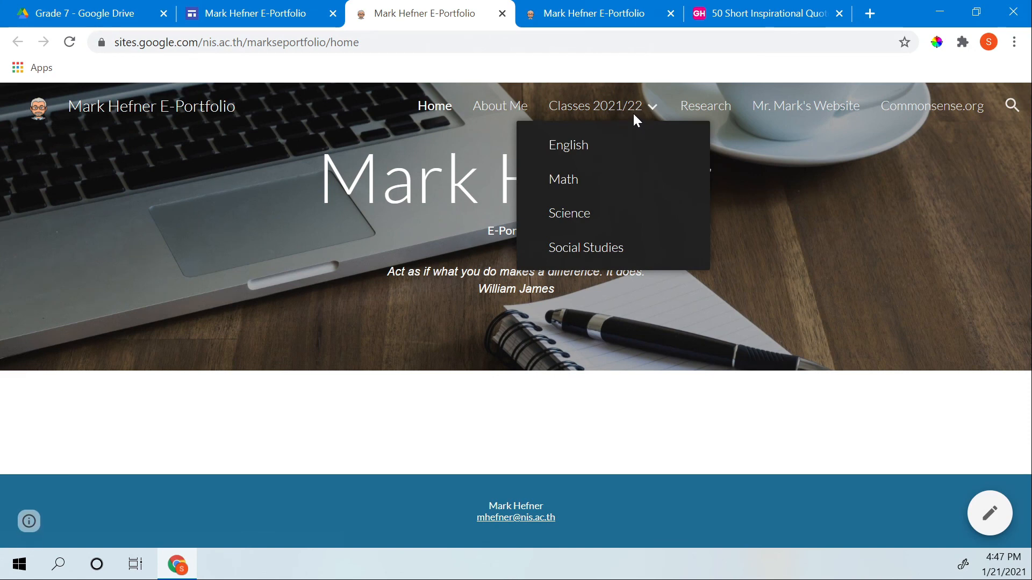
{"action": "mouse_move", "coordinate": [688, 112]}
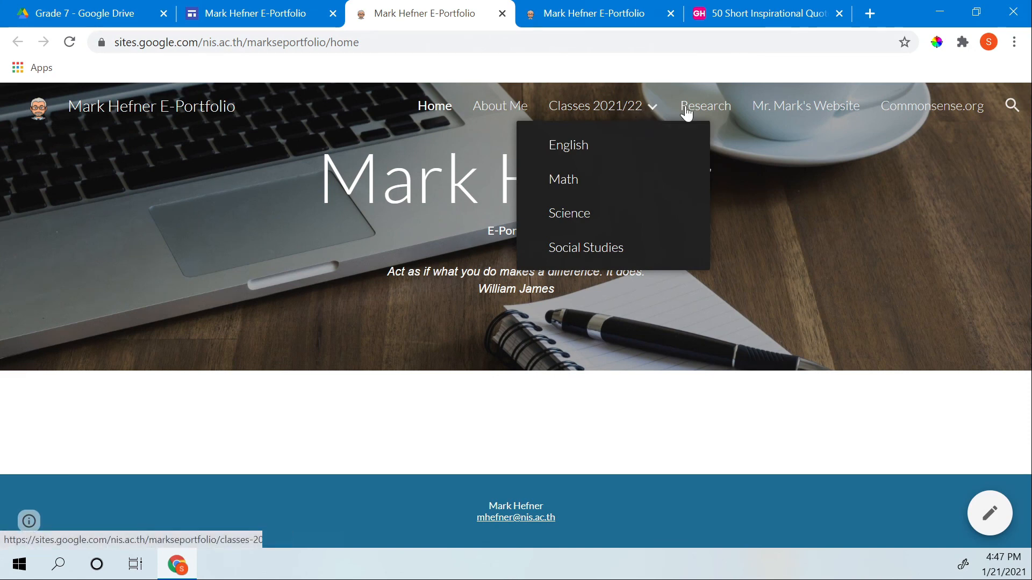
{"action": "mouse_move", "coordinate": [806, 106]}
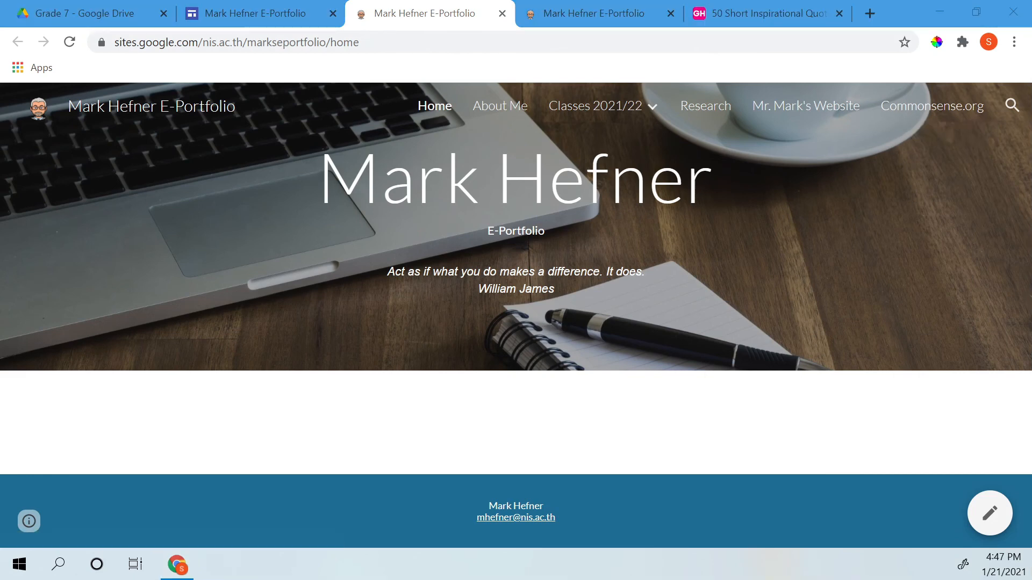
{"action": "mouse_move", "coordinate": [823, 315]}
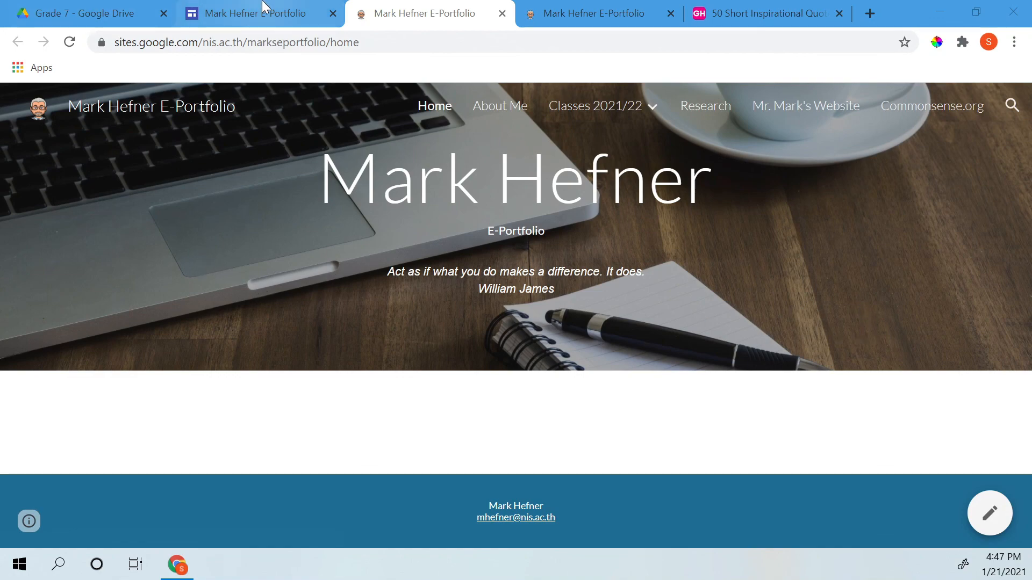
- Back in the editor, create a new page named 'External Links'
{"action": "left_click", "coordinate": [990, 513]}
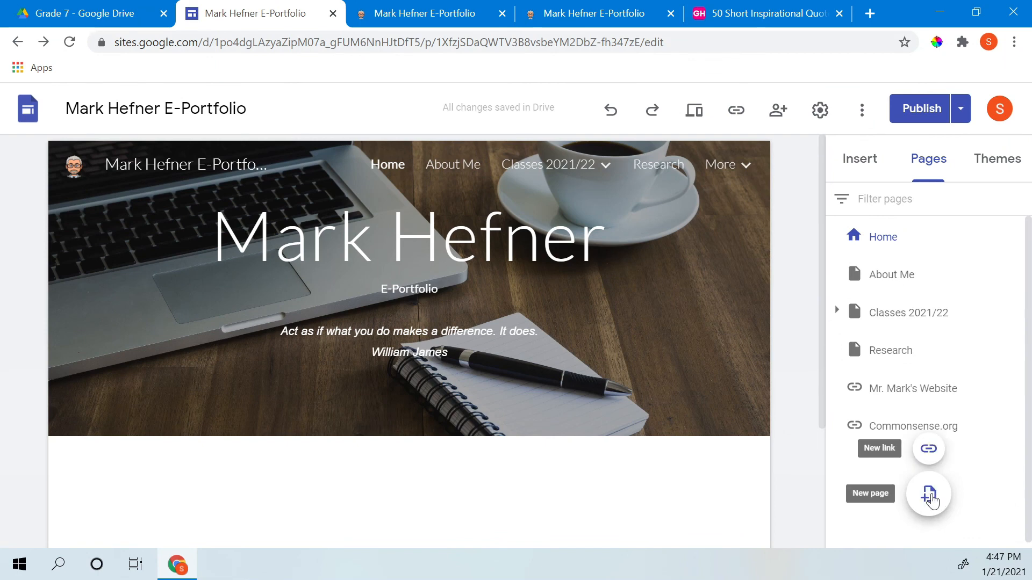
{"action": "left_click", "coordinate": [928, 494]}
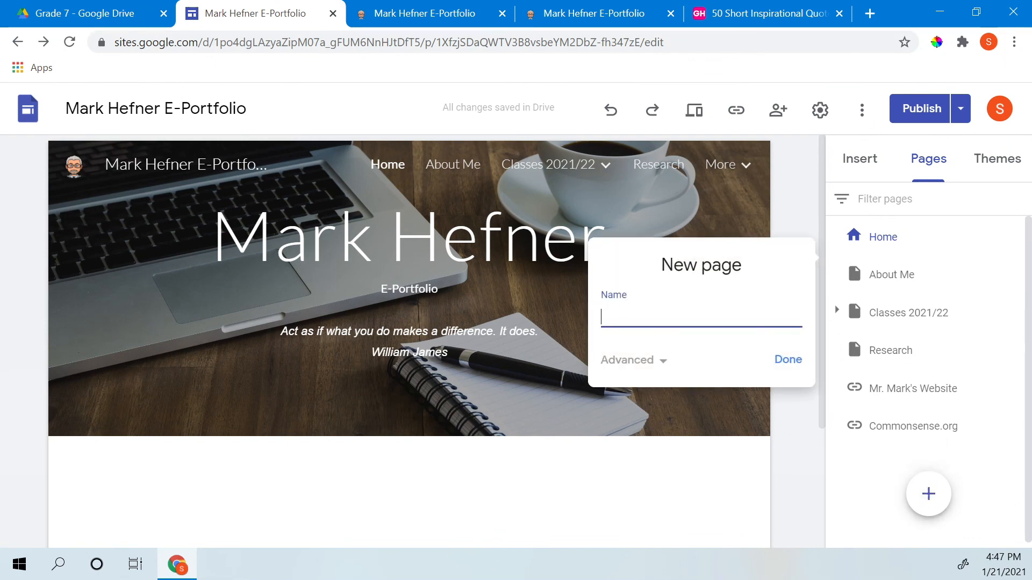
{"action": "type", "text": "External Links"}
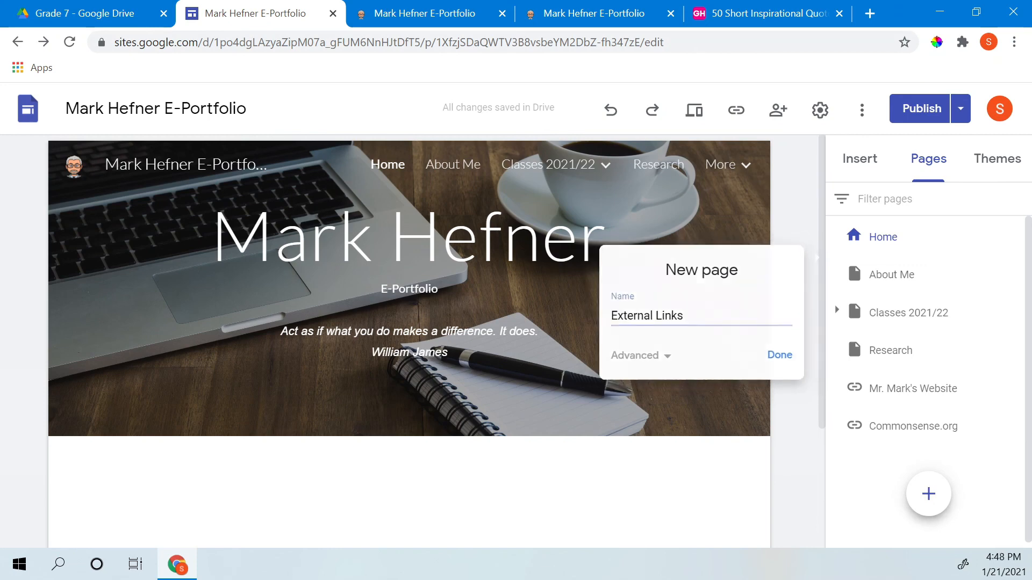
{"action": "left_click", "coordinate": [779, 355]}
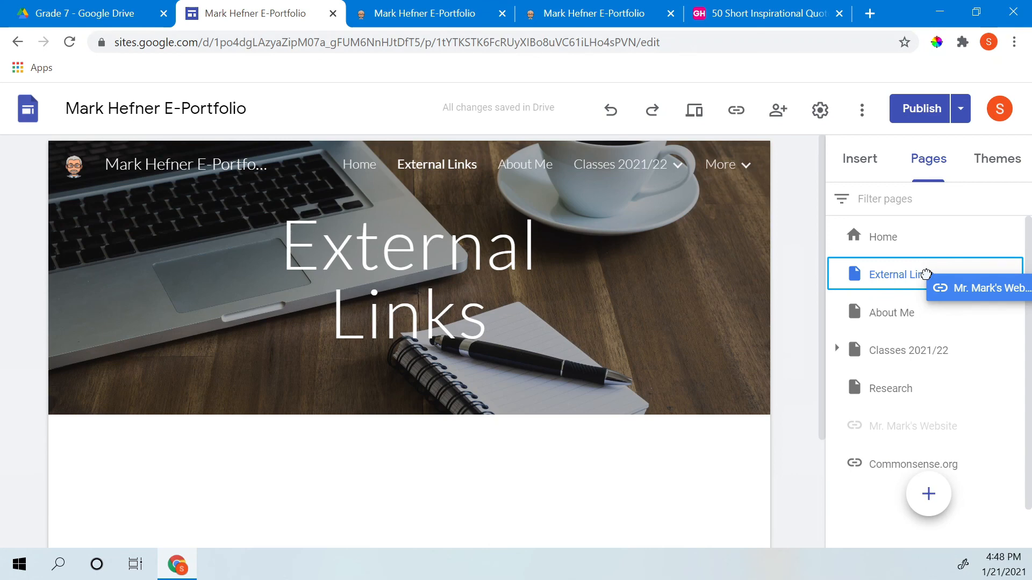
- Nest both website links under External Links, move it below Classes 2021/22, and collapse it
{"action": "left_click", "coordinate": [904, 274]}
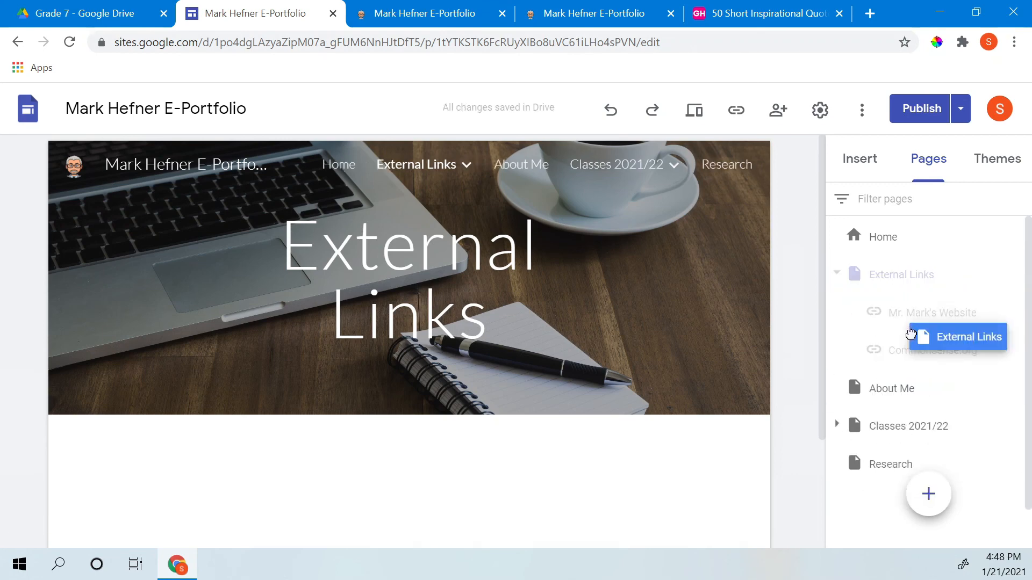
{"action": "left_click_drag", "start_coordinate": [958, 336], "coordinate": [948, 461]}
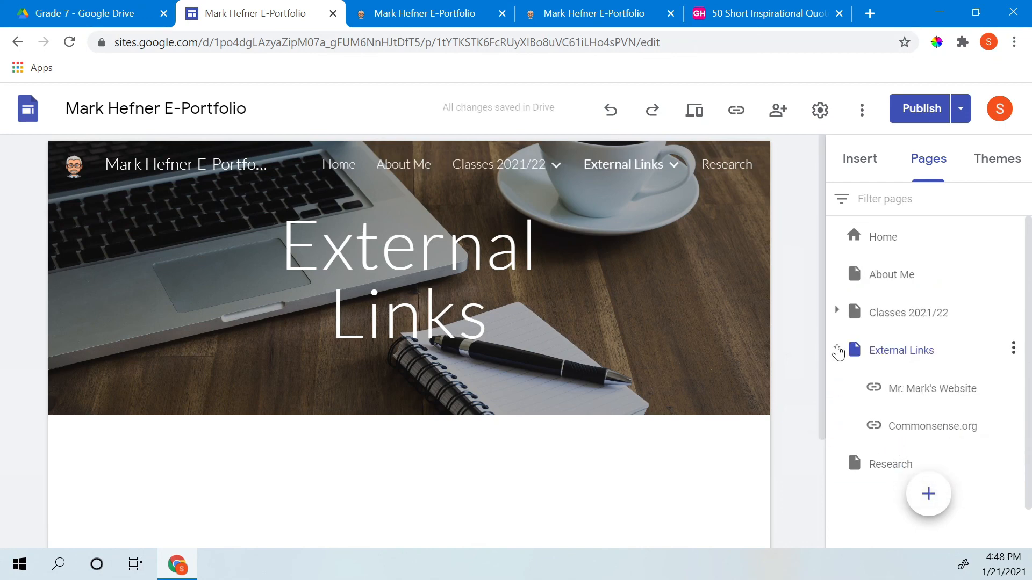
{"action": "left_click", "coordinate": [838, 350]}
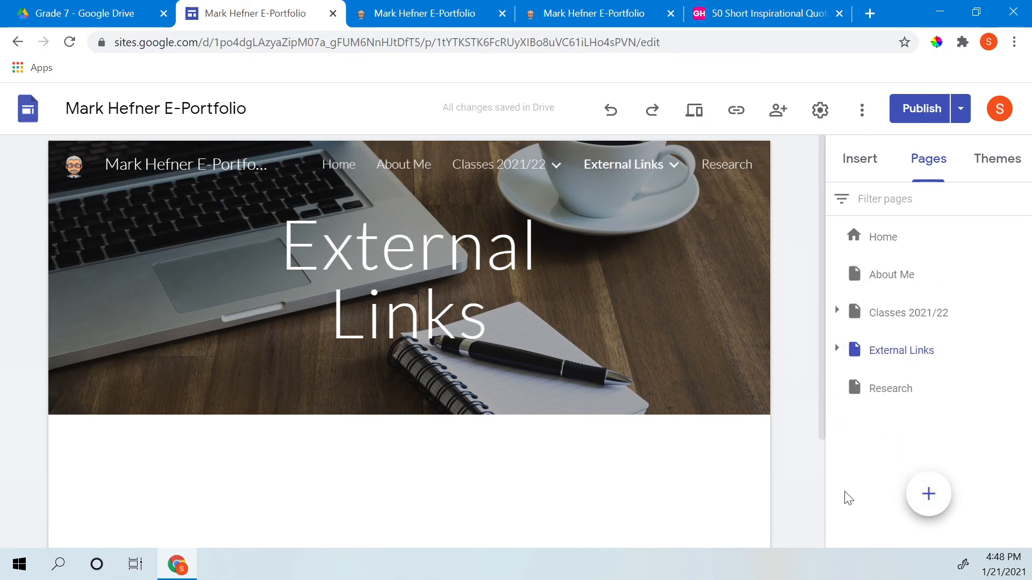
{"action": "mouse_move", "coordinate": [874, 458]}
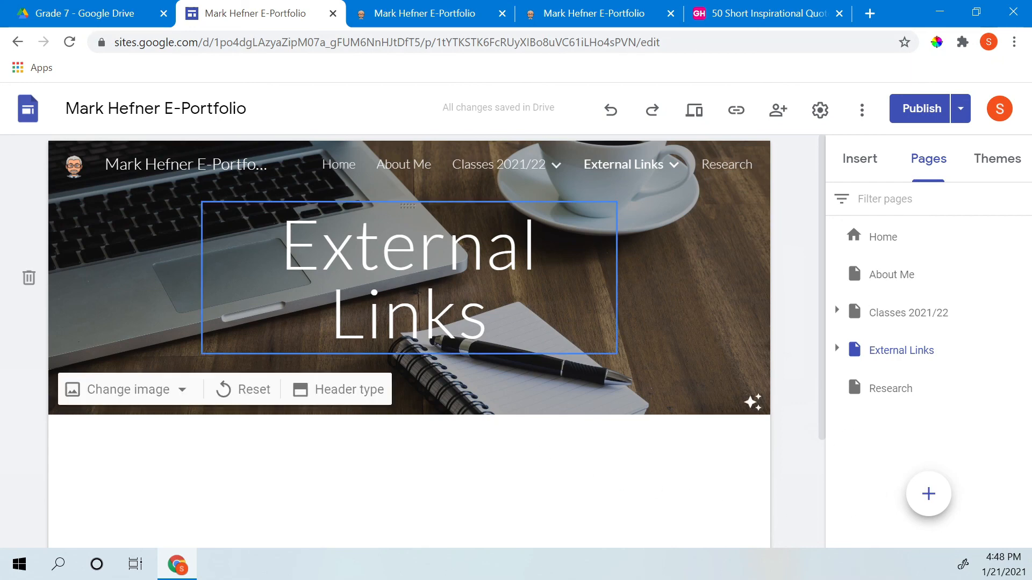
- Set the site navigation mode to Side with a Black background colour
{"action": "left_click", "coordinate": [622, 164]}
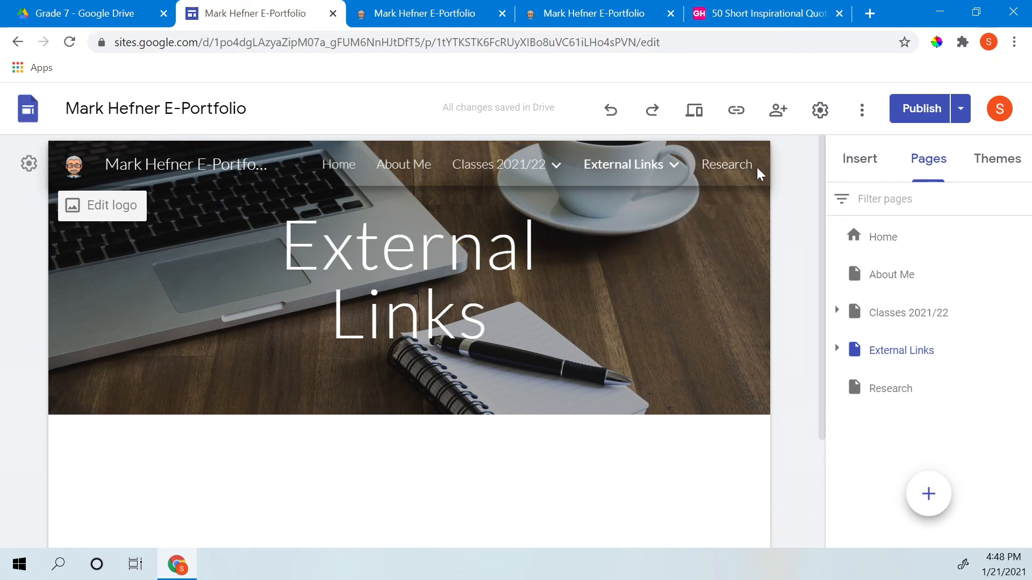
{"action": "mouse_move", "coordinate": [338, 164]}
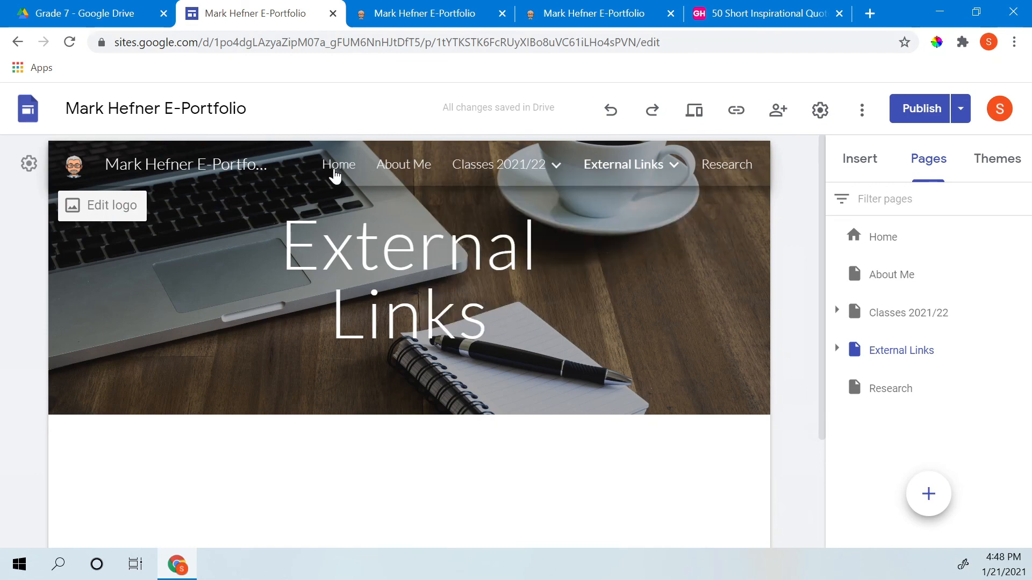
{"action": "mouse_move", "coordinate": [9, 183]}
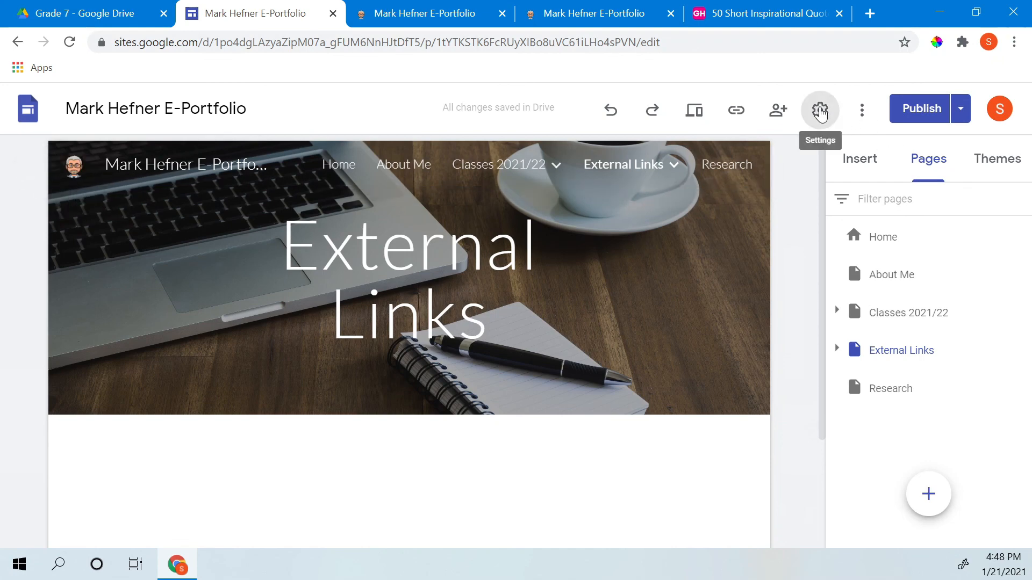
{"action": "left_click", "coordinate": [819, 110]}
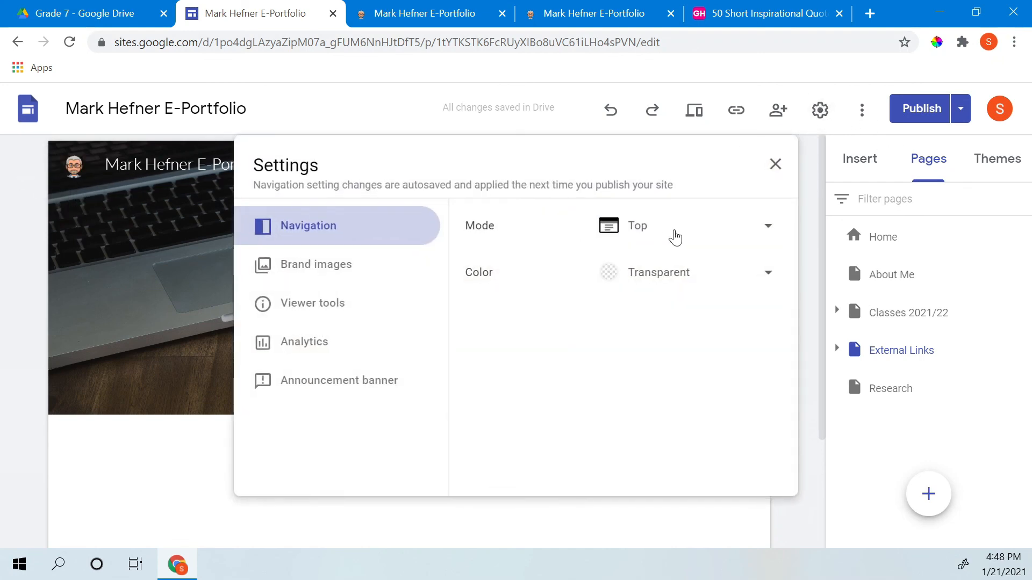
{"action": "mouse_move", "coordinate": [759, 253]}
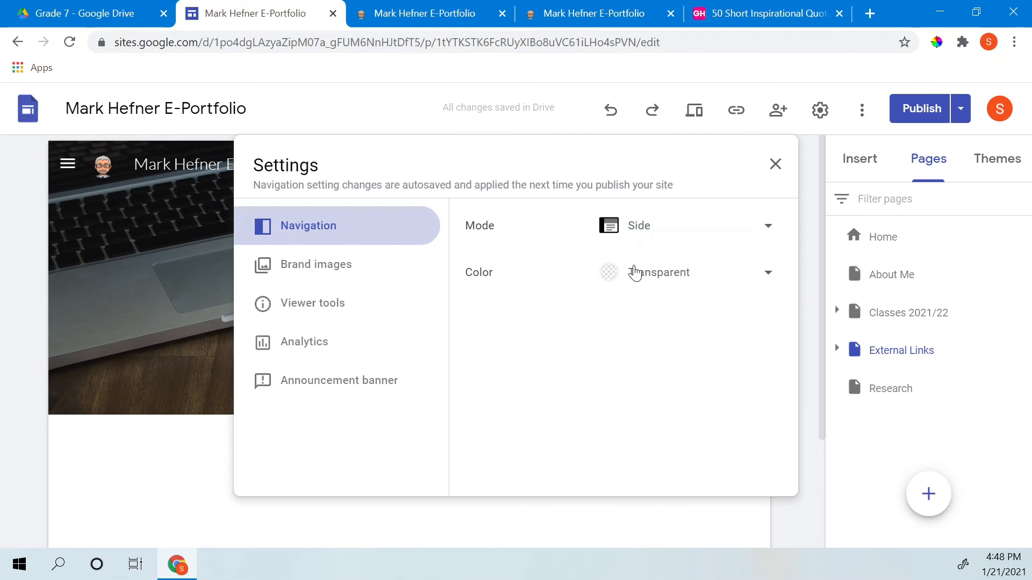
{"action": "left_click", "coordinate": [684, 272]}
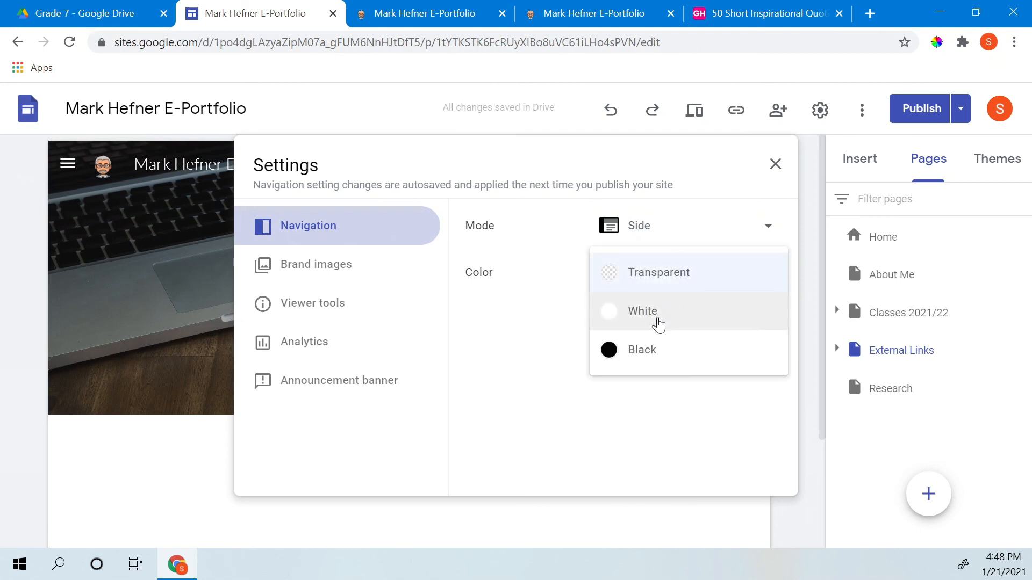
{"action": "left_click", "coordinate": [641, 350]}
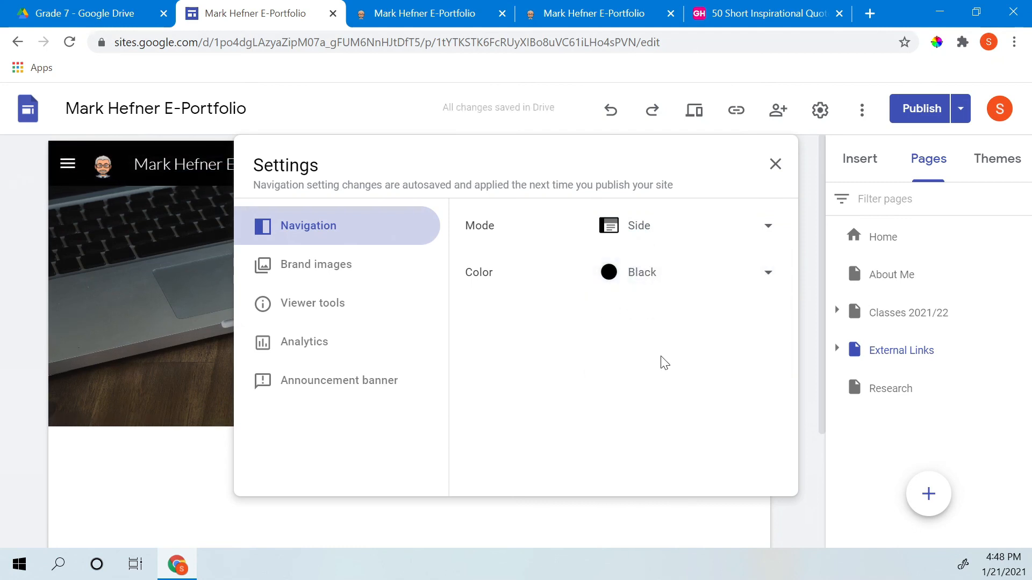
{"action": "mouse_move", "coordinate": [742, 219]}
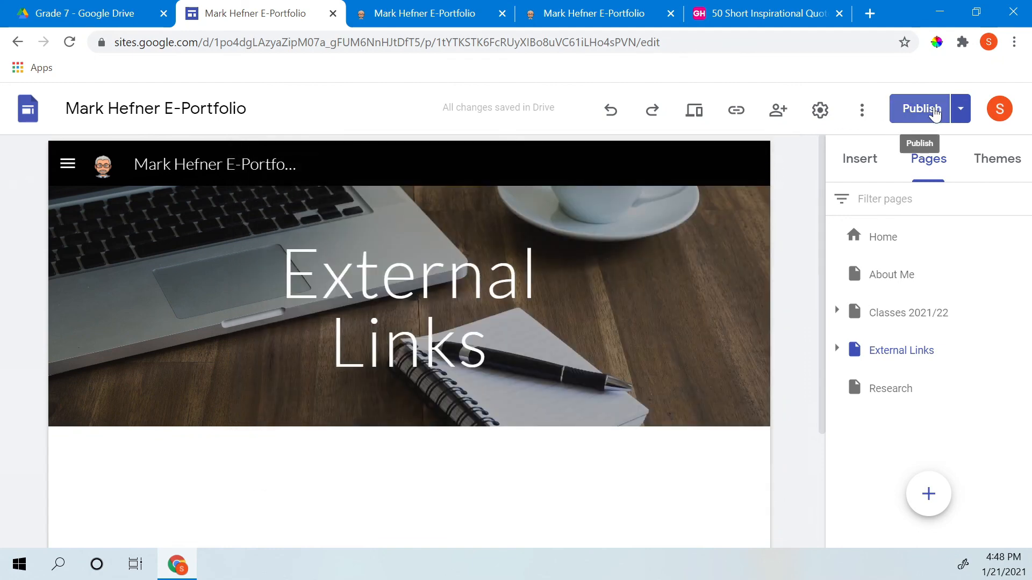
- Republish the site with the black side navigation and open the live External Links page
{"action": "left_click", "coordinate": [918, 109]}
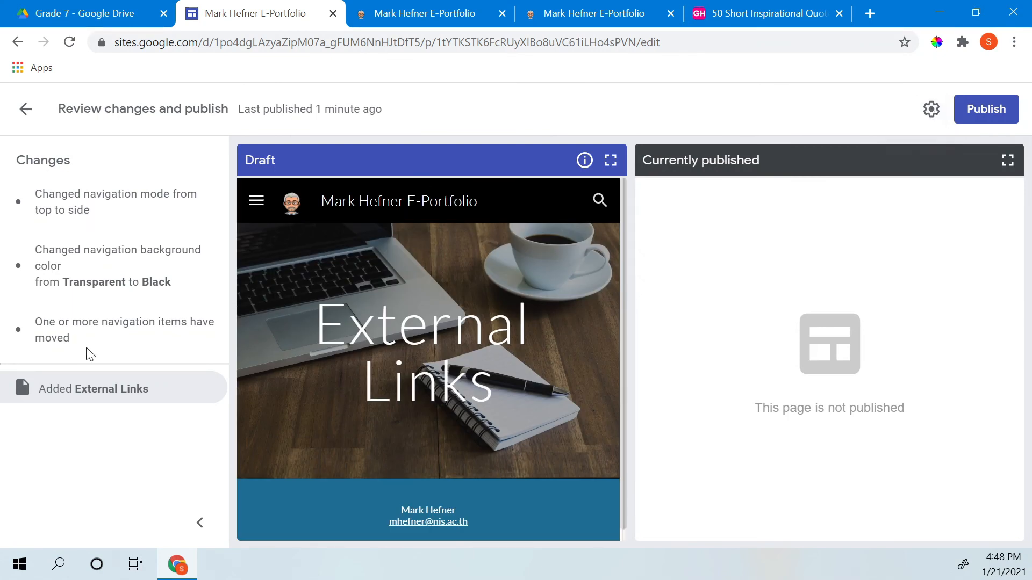
{"action": "mouse_move", "coordinate": [986, 108]}
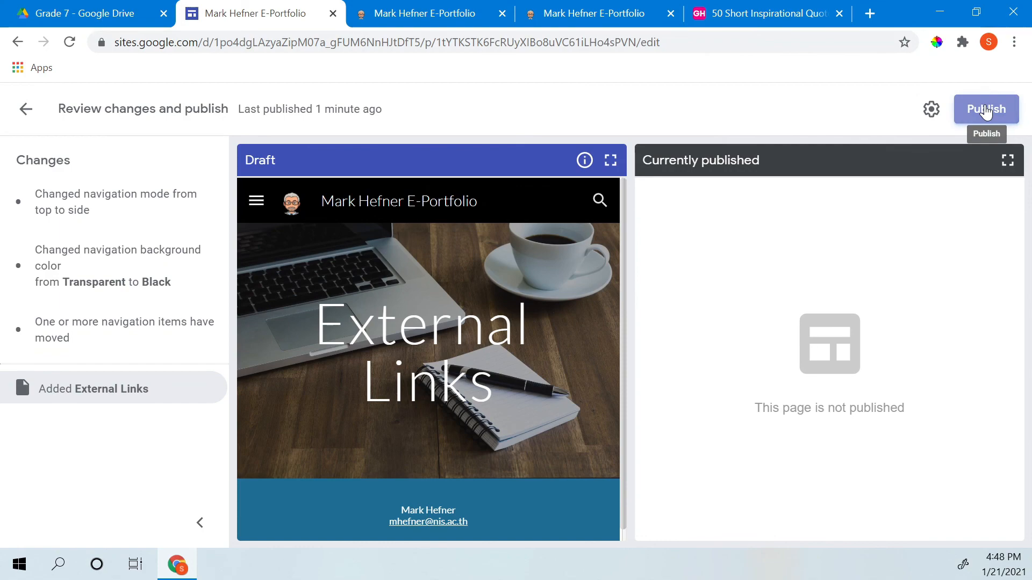
{"action": "left_click", "coordinate": [986, 108]}
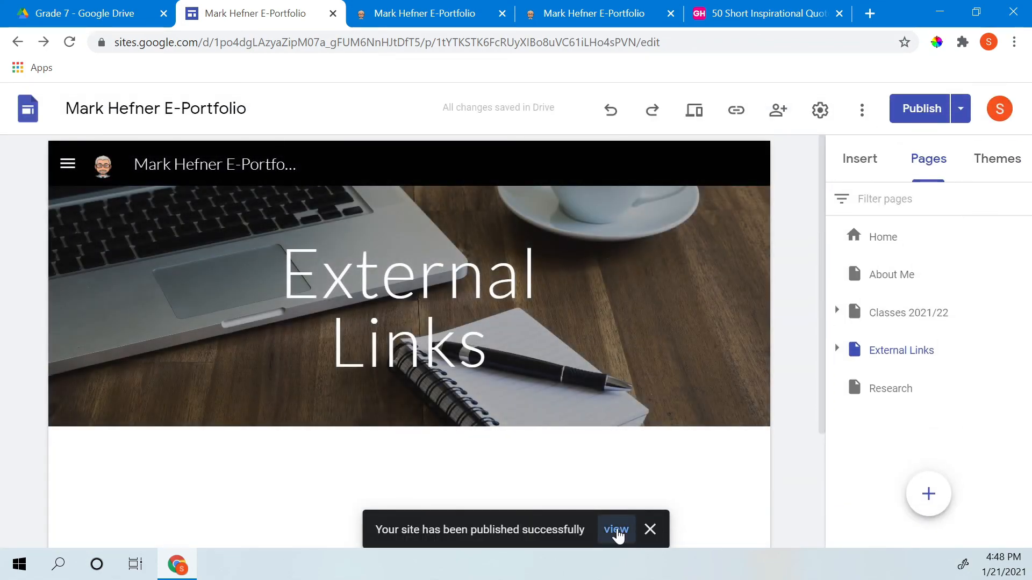
{"action": "left_click", "coordinate": [615, 530]}
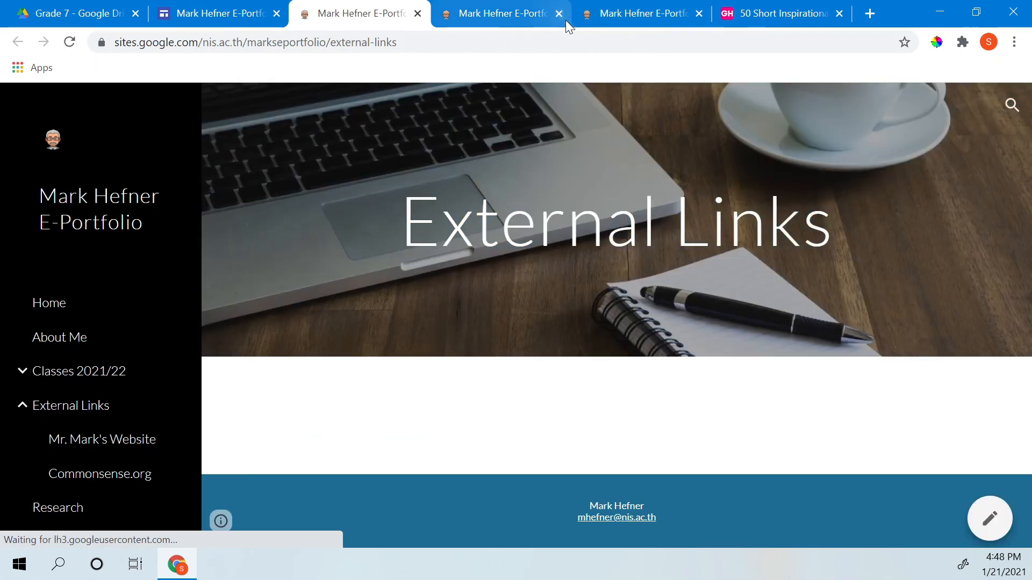
- Close the duplicate Mark Hefner E-Portfolio tab, keeping the live External Links page
{"action": "left_click", "coordinate": [558, 12]}
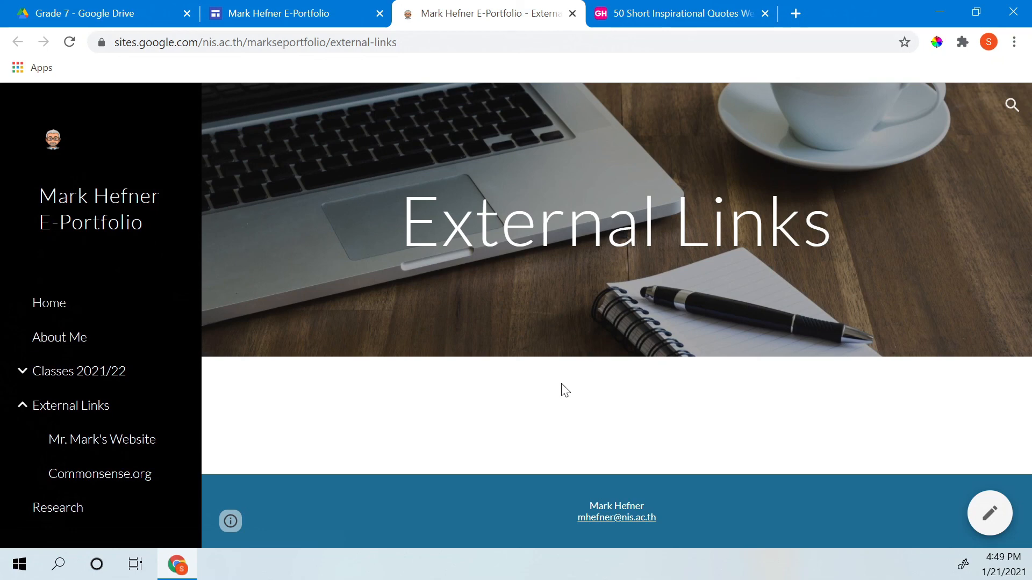
{"action": "mouse_move", "coordinate": [570, 385]}
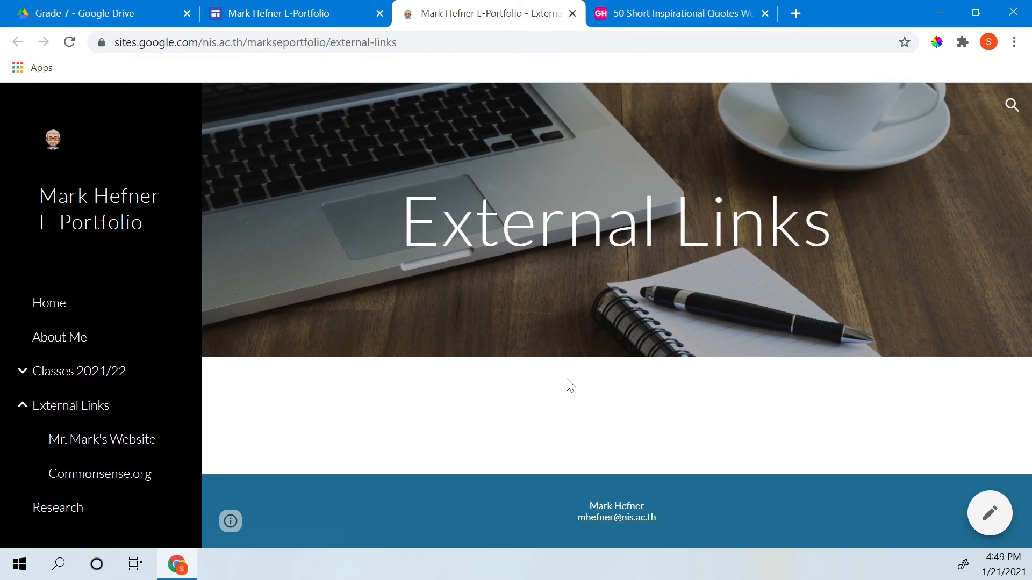